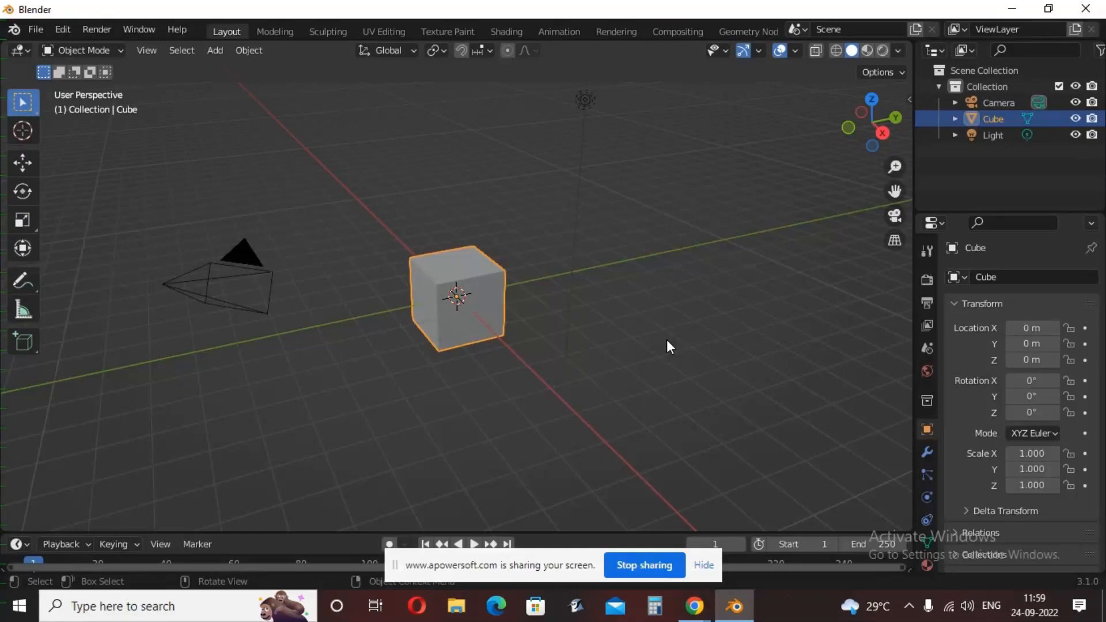
{"action": "mouse_move", "coordinate": [731, 281]}
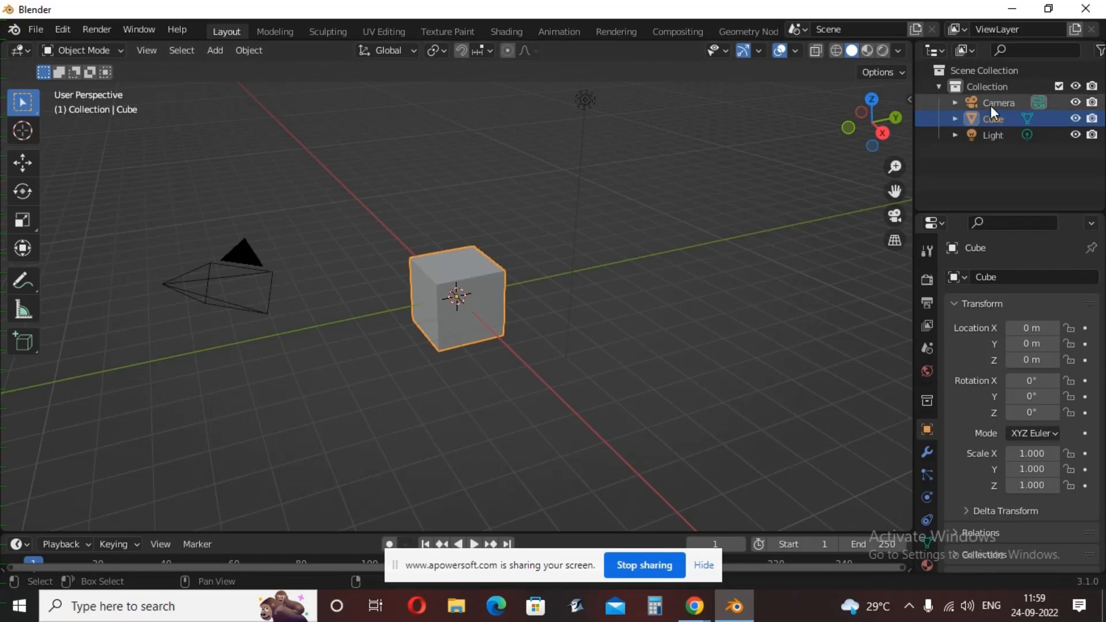
Delete the default cube, camera and light from the outliner, leaving the scene empty
{"action": "right_click", "coordinate": [991, 119]}
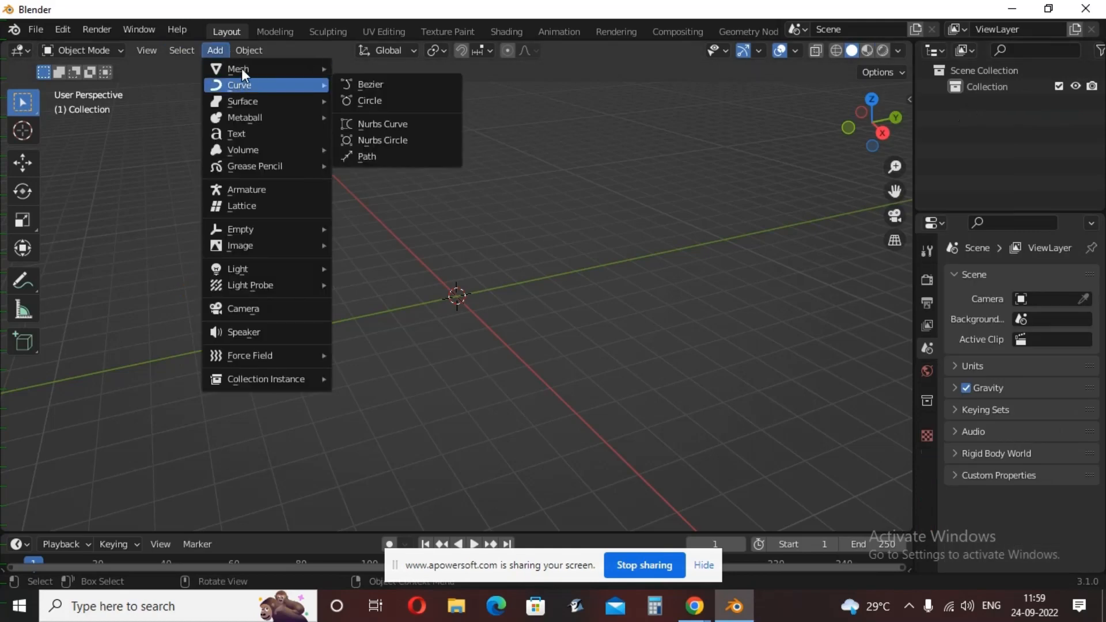
Add a cylinder and scale it into a flat disc about 1.5 wide and 0.26 tall
{"action": "left_click", "coordinate": [238, 68]}
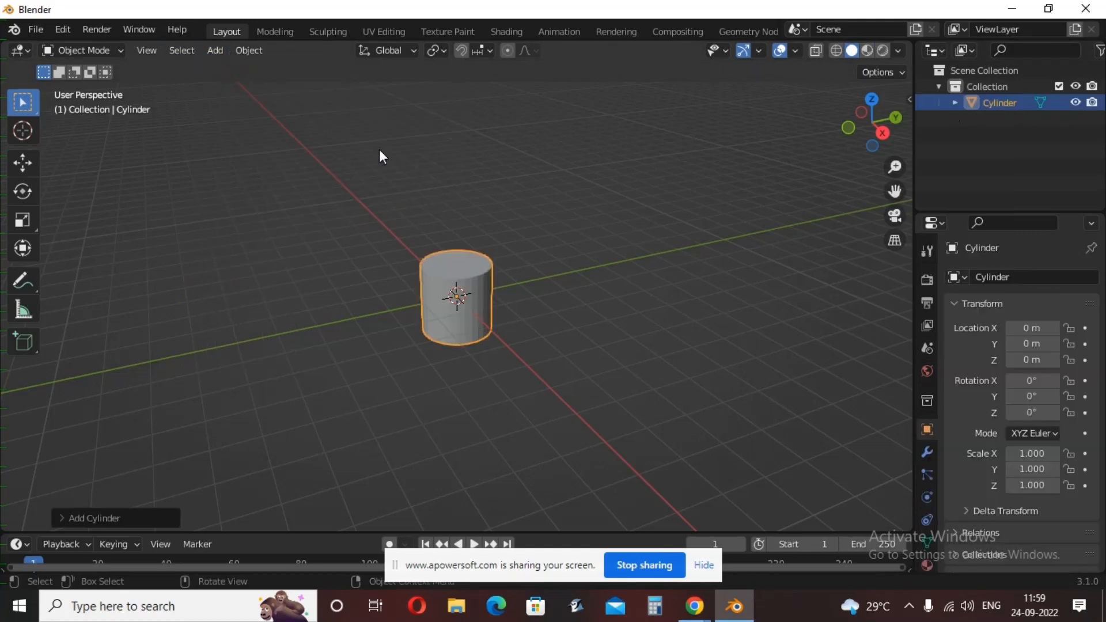
{"action": "left_click", "coordinate": [92, 517]}
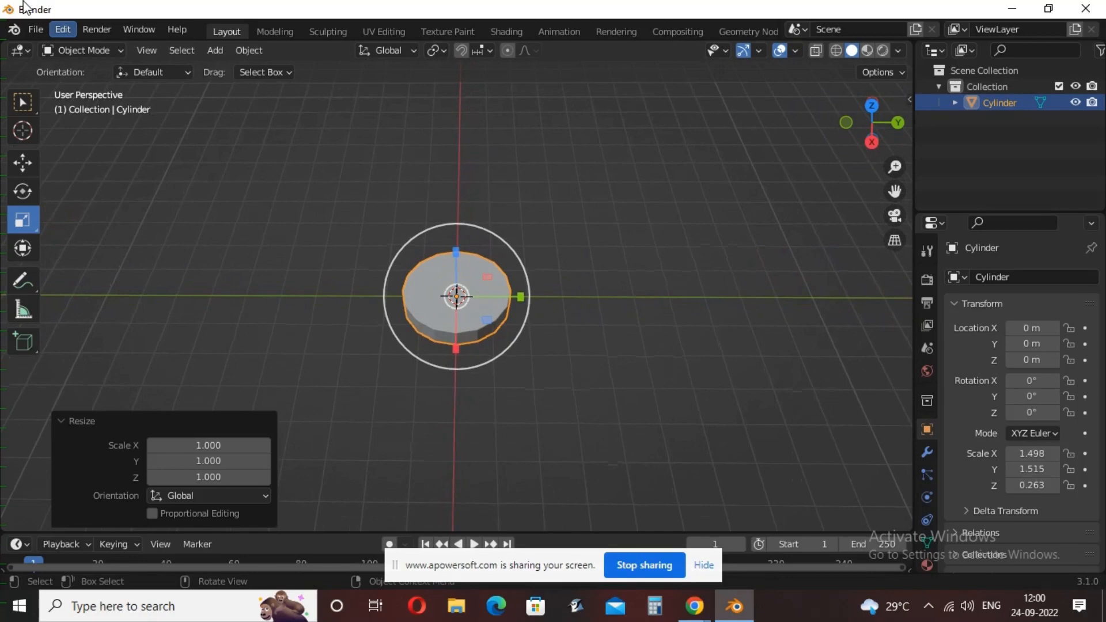
{"action": "left_click", "coordinate": [81, 49]}
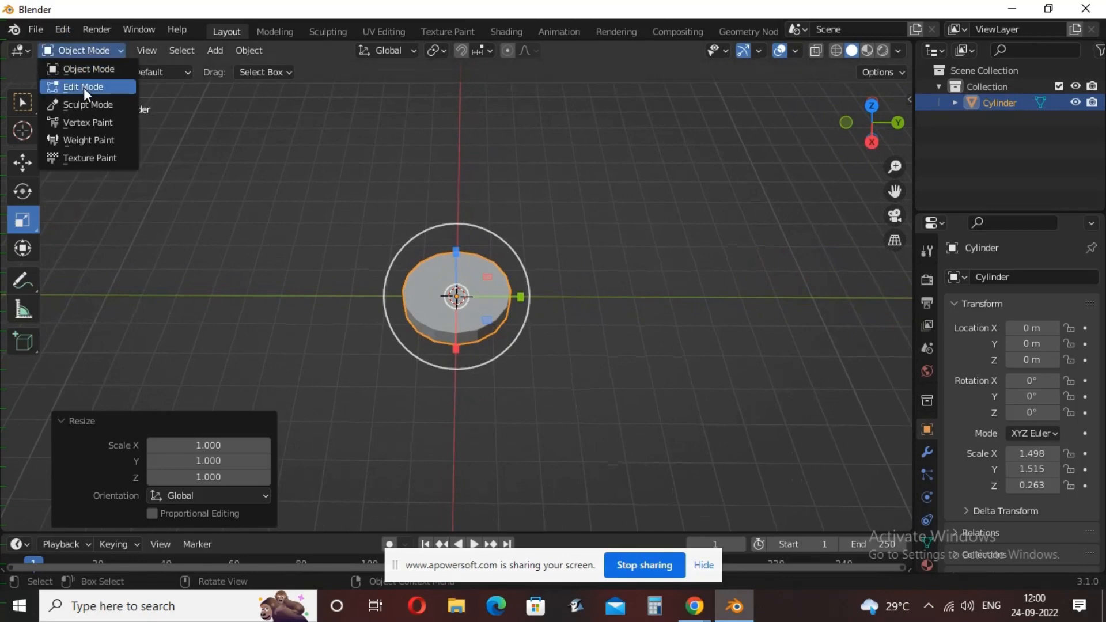
In Edit Mode, extrude the disc's top face and scale it inward to about 0.39
{"action": "left_click", "coordinate": [83, 87]}
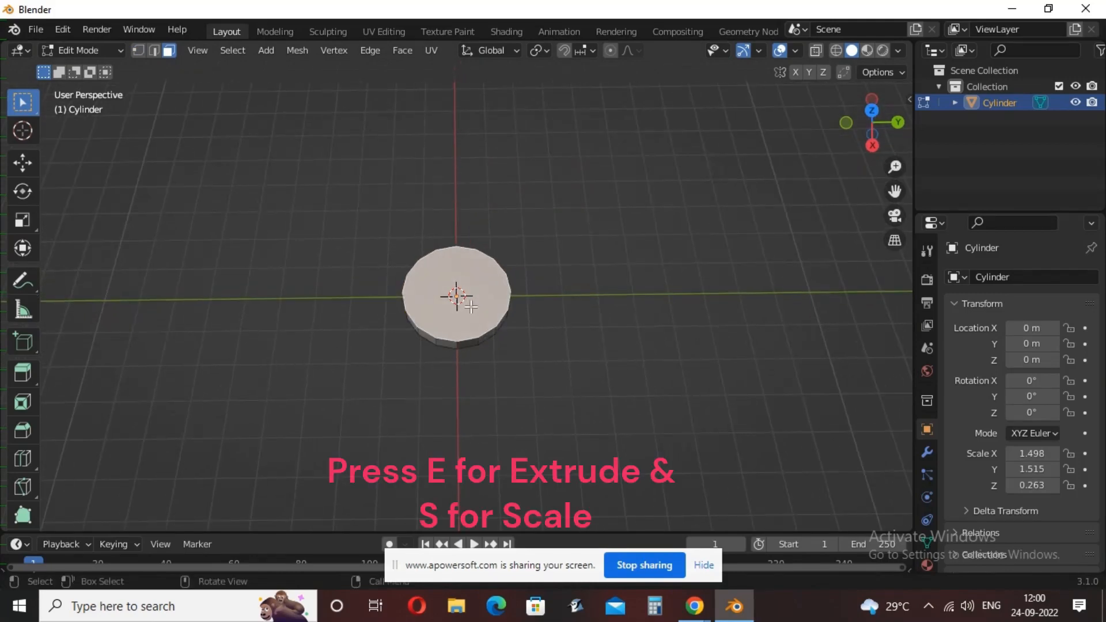
{"action": "key", "text": "e"}
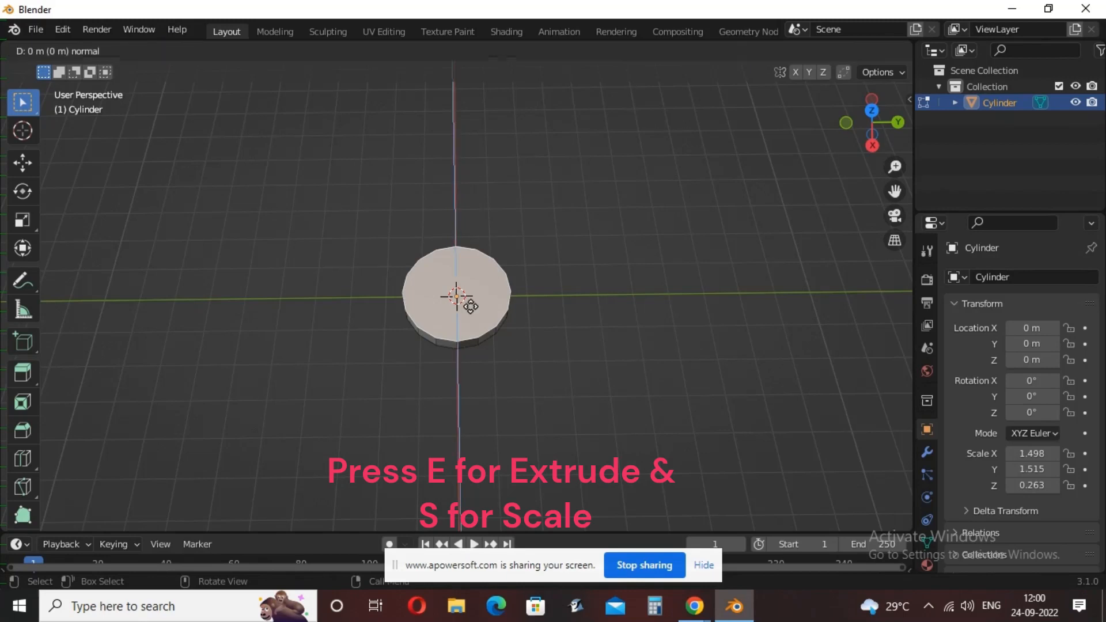
{"action": "key", "text": "s"}
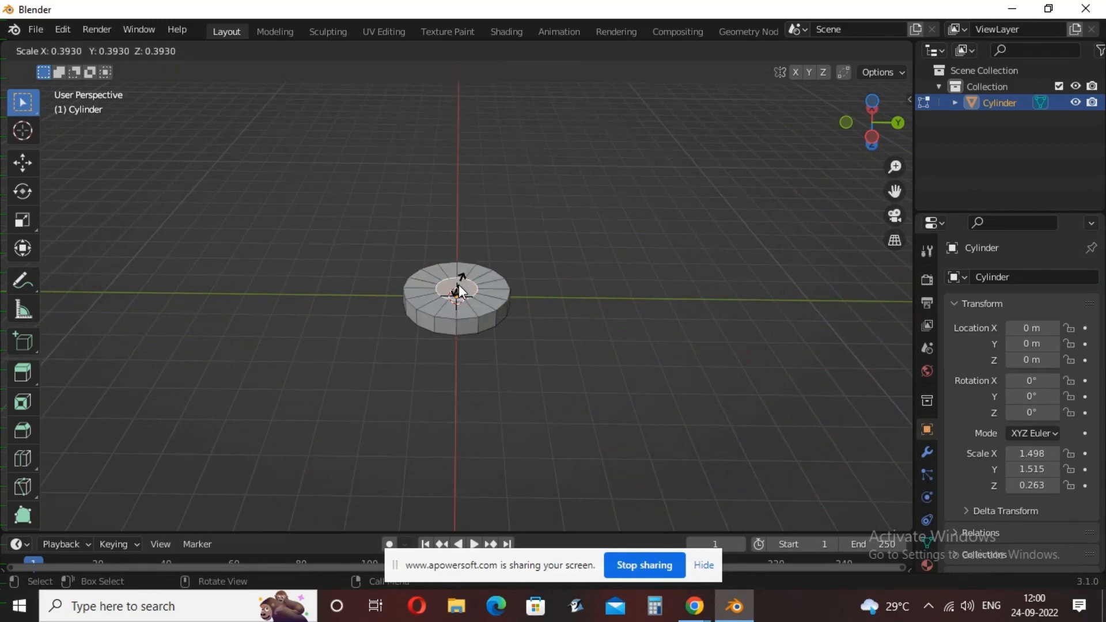
{"action": "mouse_move", "coordinate": [458, 289]}
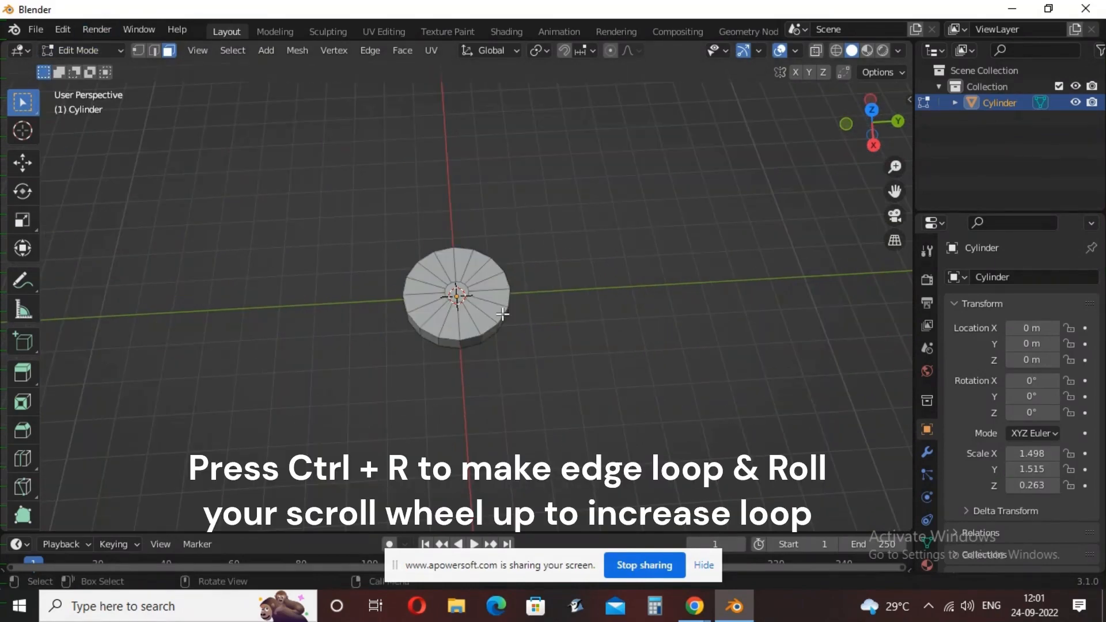
Add extra edge loops across the disc with a loop cut
{"action": "key", "text": "ctrl+r"}
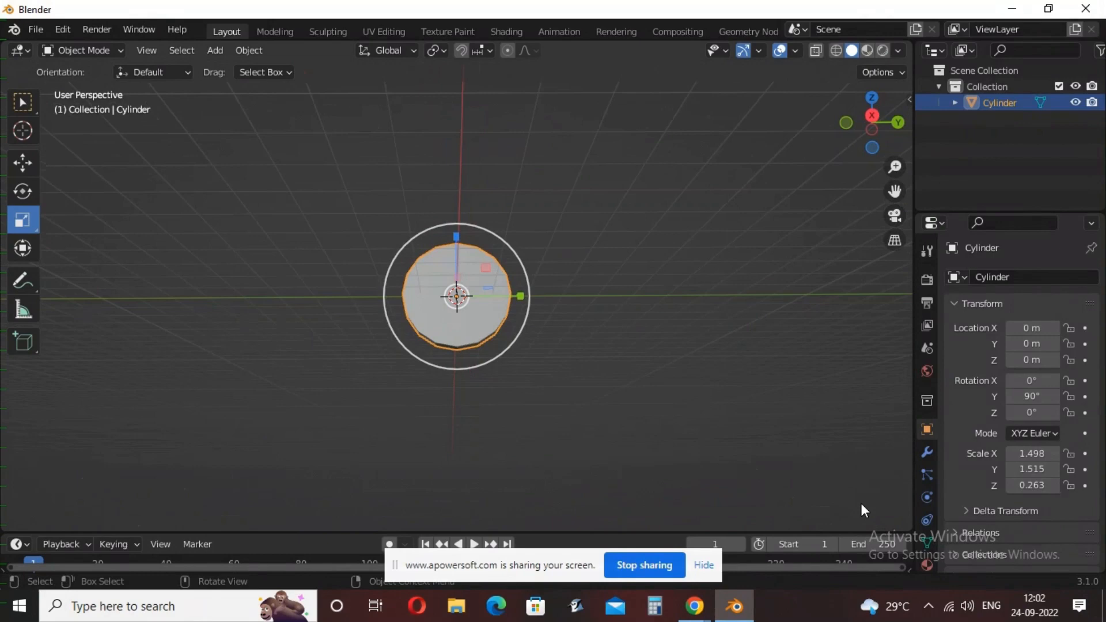
{"action": "mouse_move", "coordinate": [926, 453]}
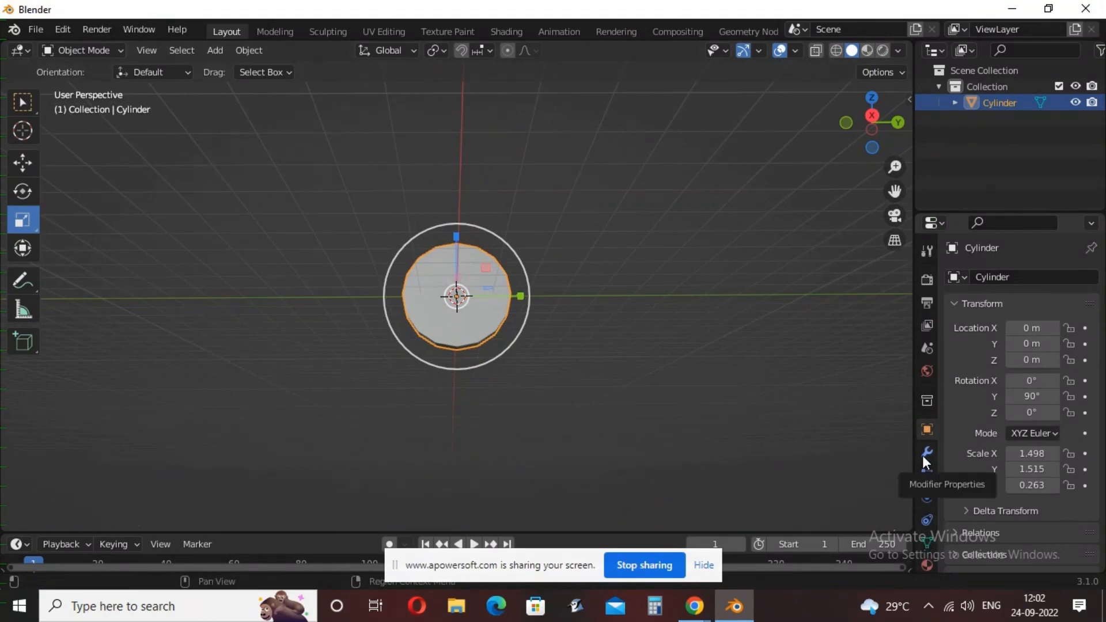
Add a Wireframe modifier to the disc with 0.02 m thick struts
{"action": "left_click", "coordinate": [1016, 277]}
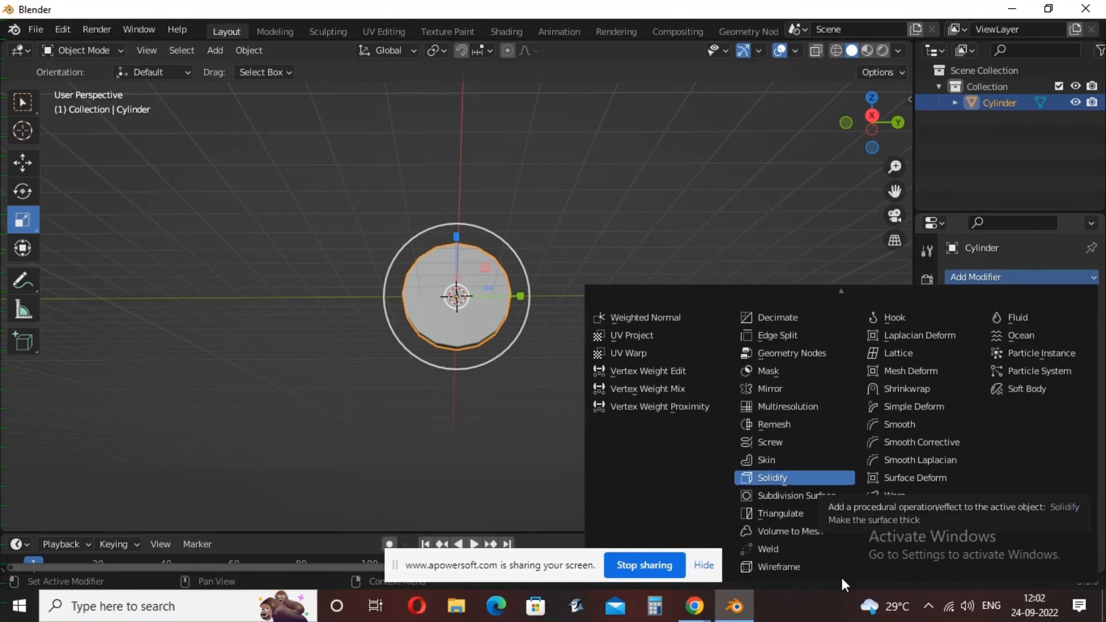
{"action": "mouse_move", "coordinate": [777, 567]}
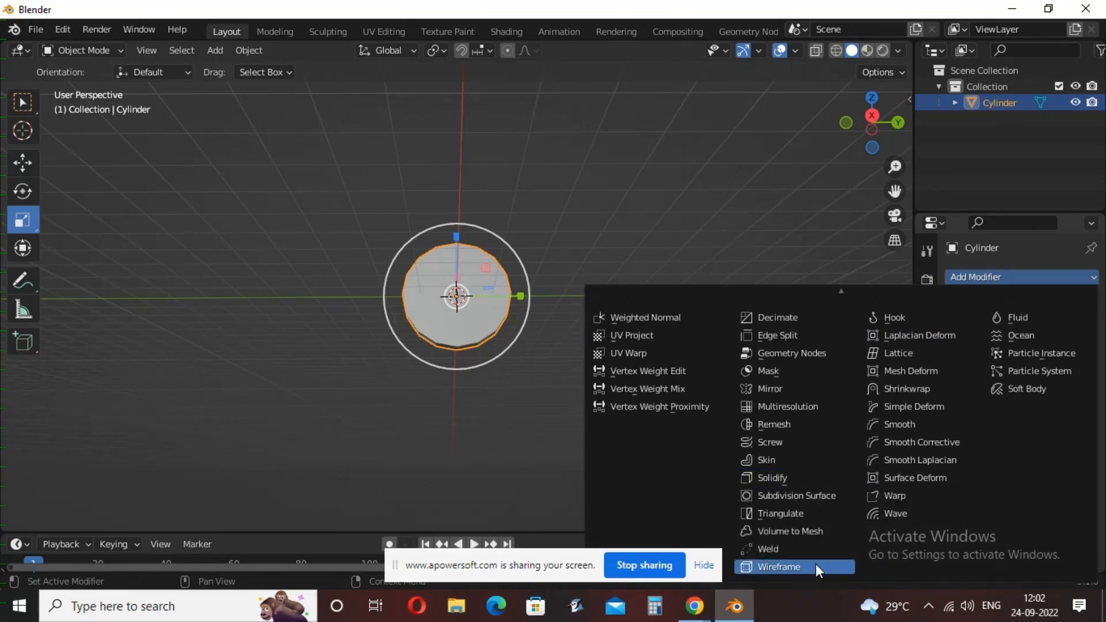
{"action": "left_click", "coordinate": [778, 567]}
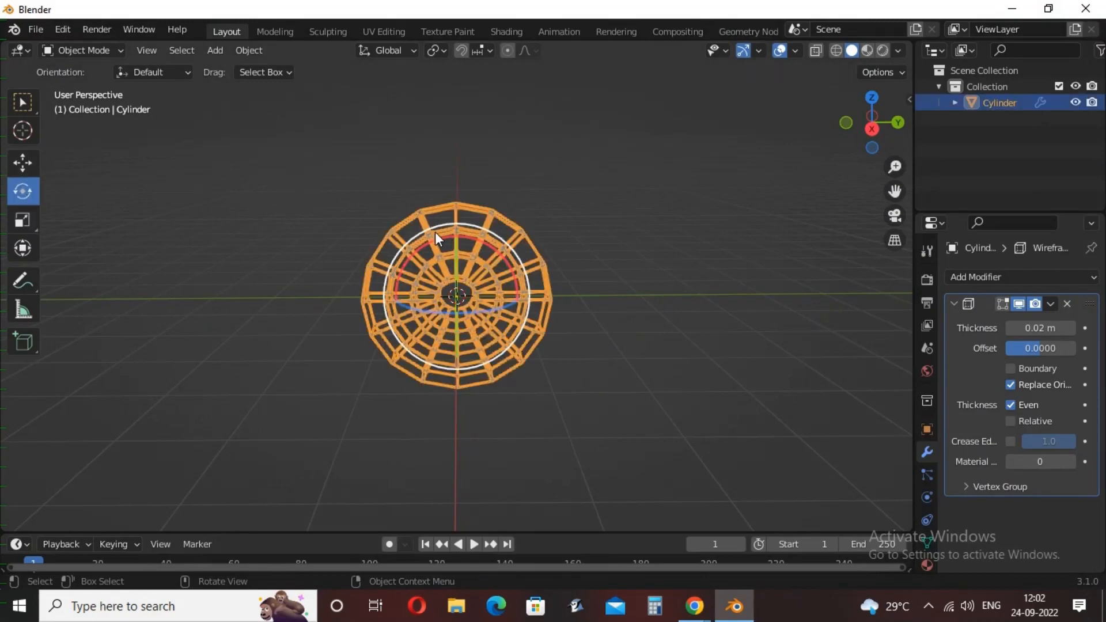
Rotate the wireframe wheel about its facing axis by roughly -287°
{"action": "key", "text": "r"}
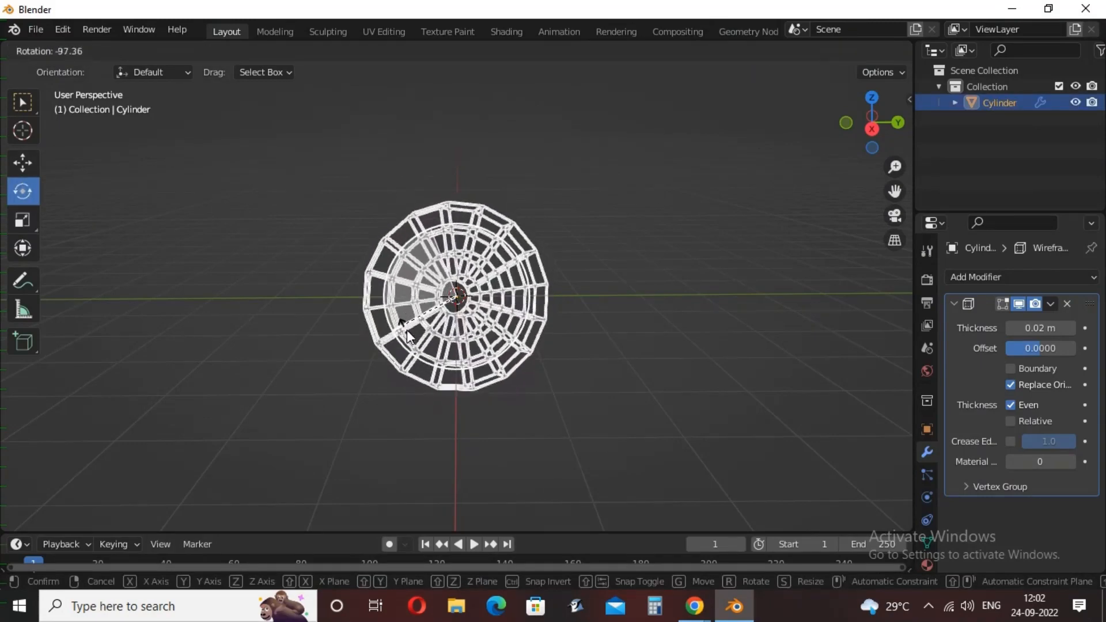
{"action": "mouse_move", "coordinate": [502, 194]}
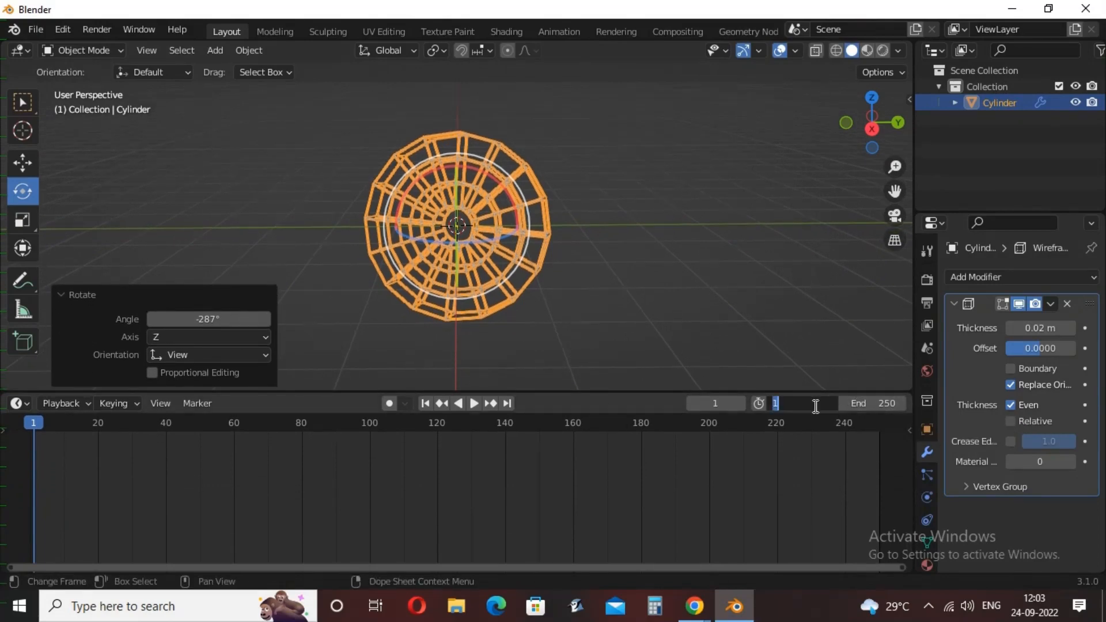
Set the end frame to 300, keyframe rotation Y 0° at frame 1, then jump to frame 300 for the 1080° key
{"action": "left_click", "coordinate": [874, 403]}
{"action": "type", "text": "300"}
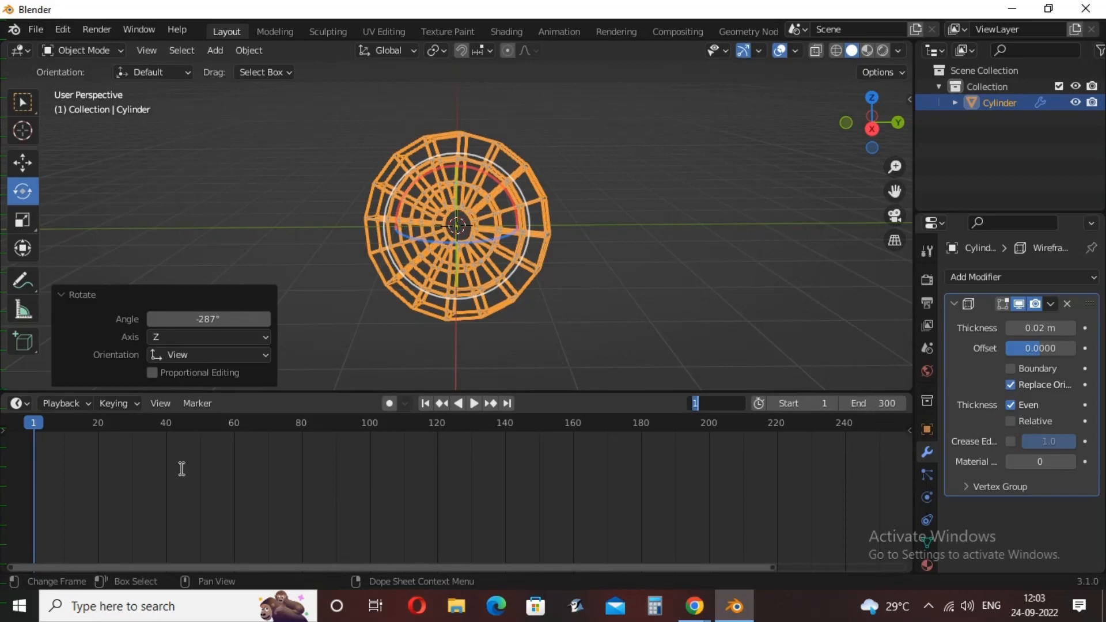
{"action": "mouse_move", "coordinate": [103, 420]}
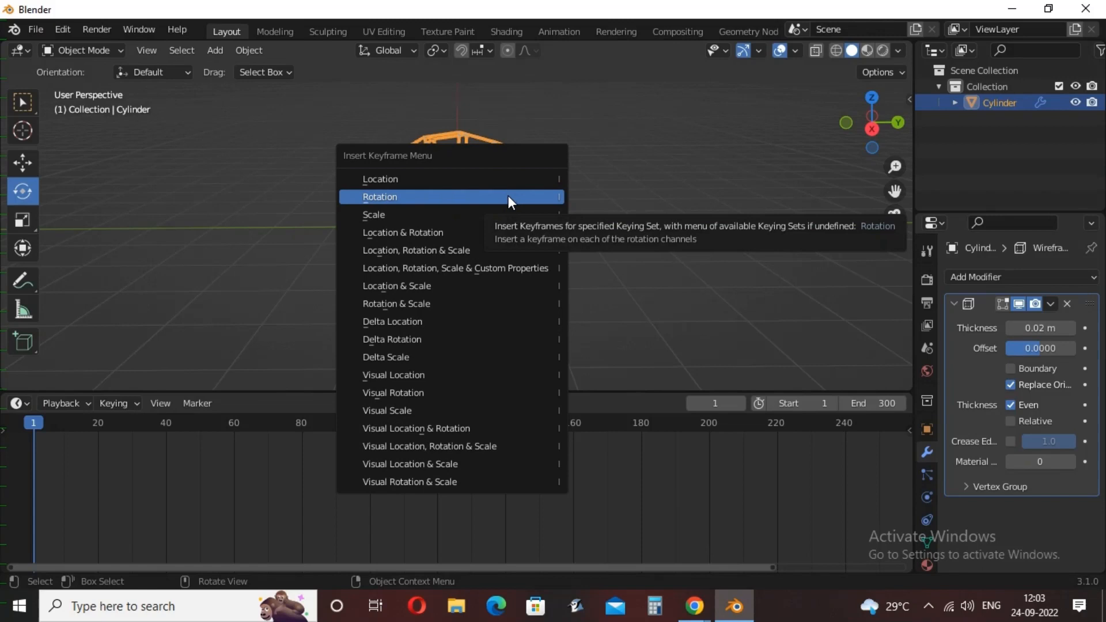
{"action": "left_click", "coordinate": [380, 197]}
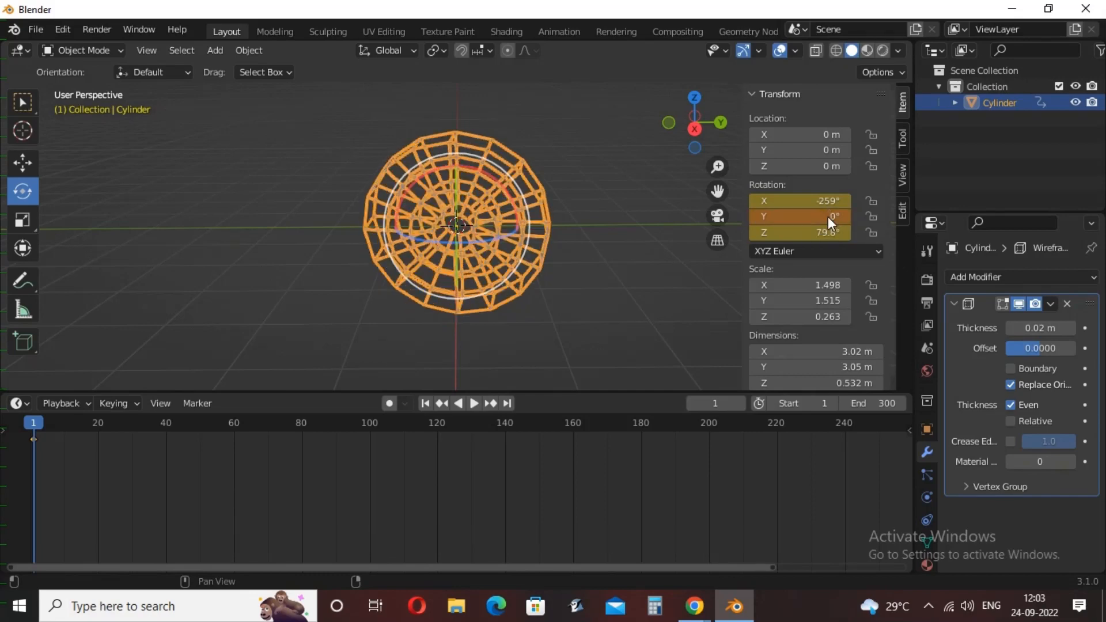
{"action": "mouse_move", "coordinate": [638, 265]}
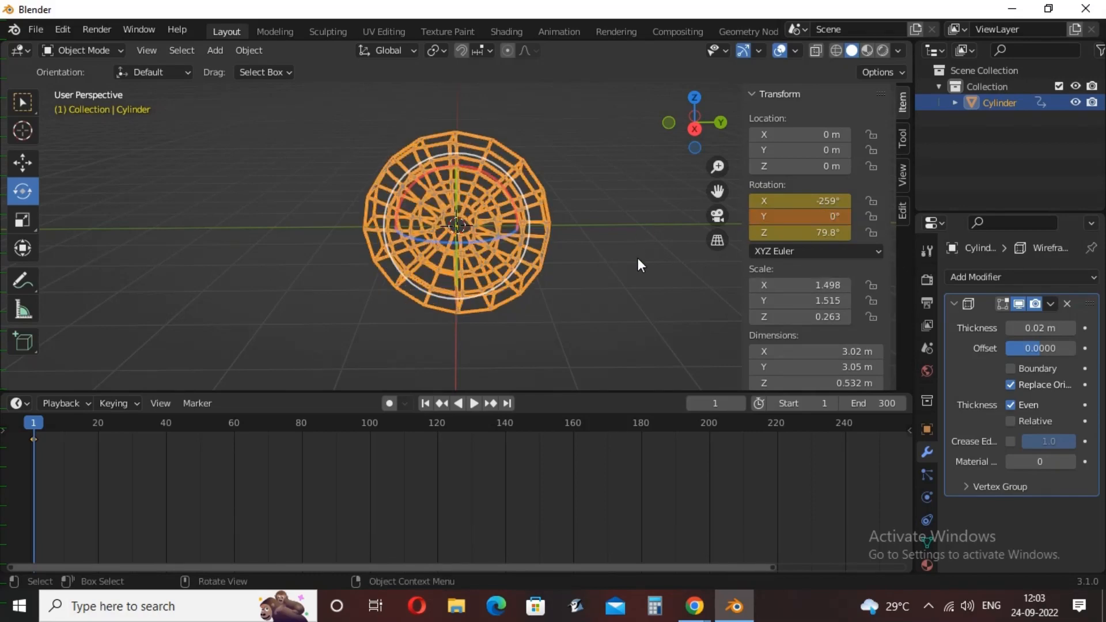
{"action": "mouse_move", "coordinate": [596, 242]}
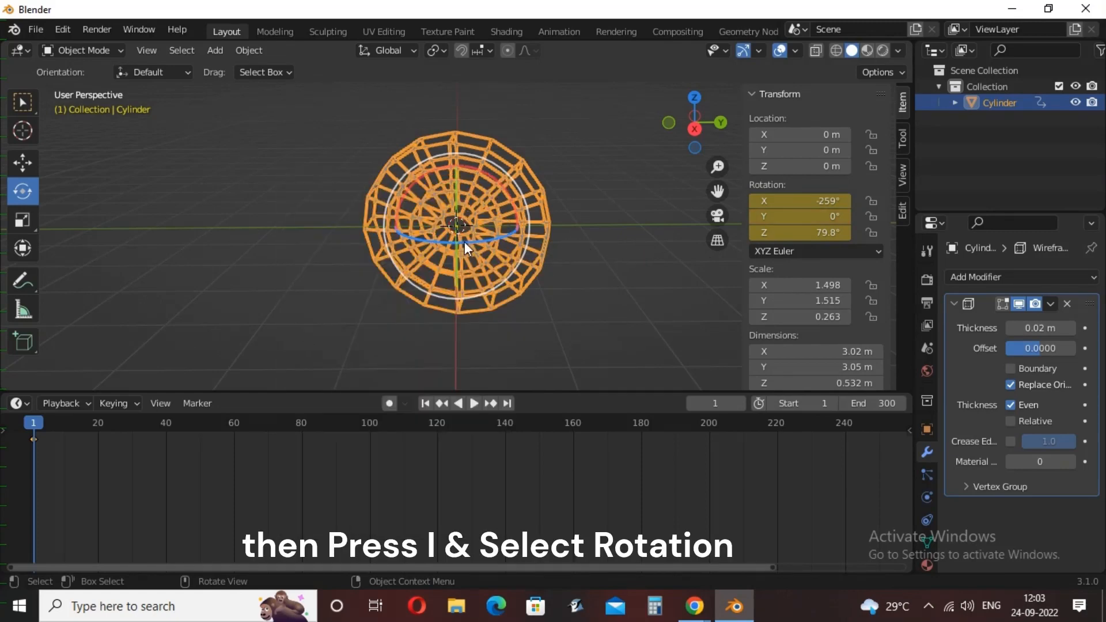
{"action": "mouse_move", "coordinate": [507, 403]}
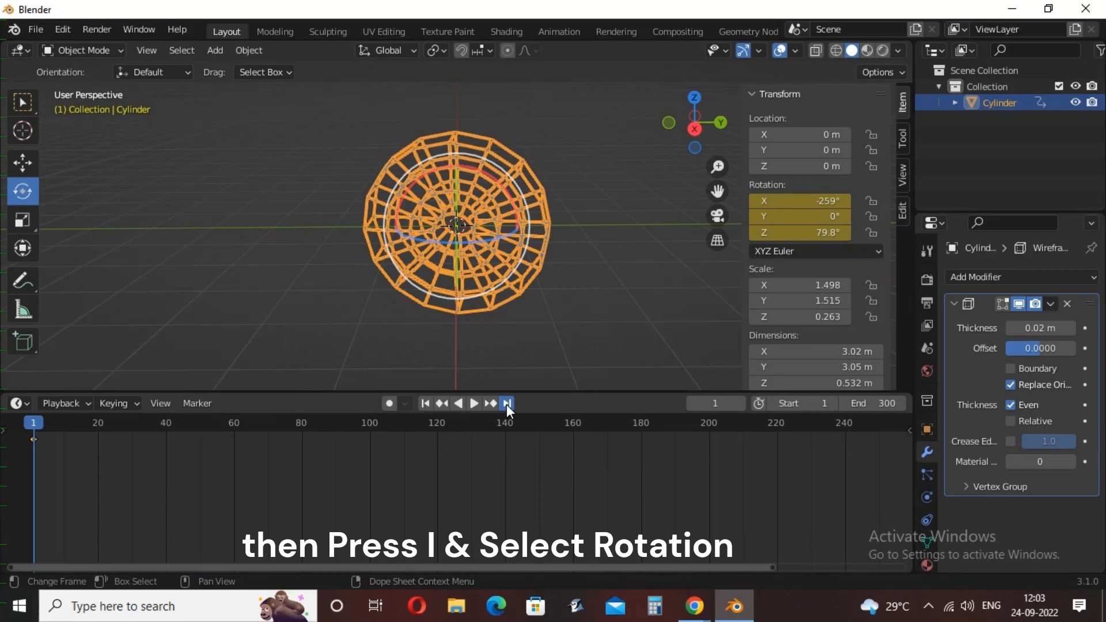
{"action": "left_click", "coordinate": [507, 403]}
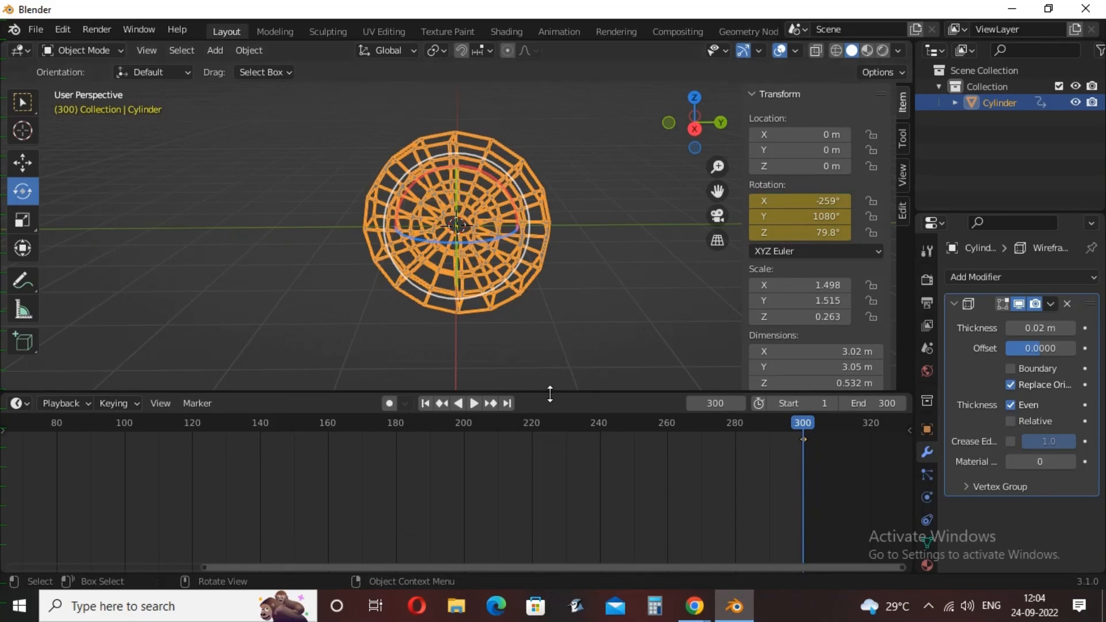
Play back the spinning-wheel animation a couple of times, pausing around frame 93
{"action": "left_click", "coordinate": [474, 403]}
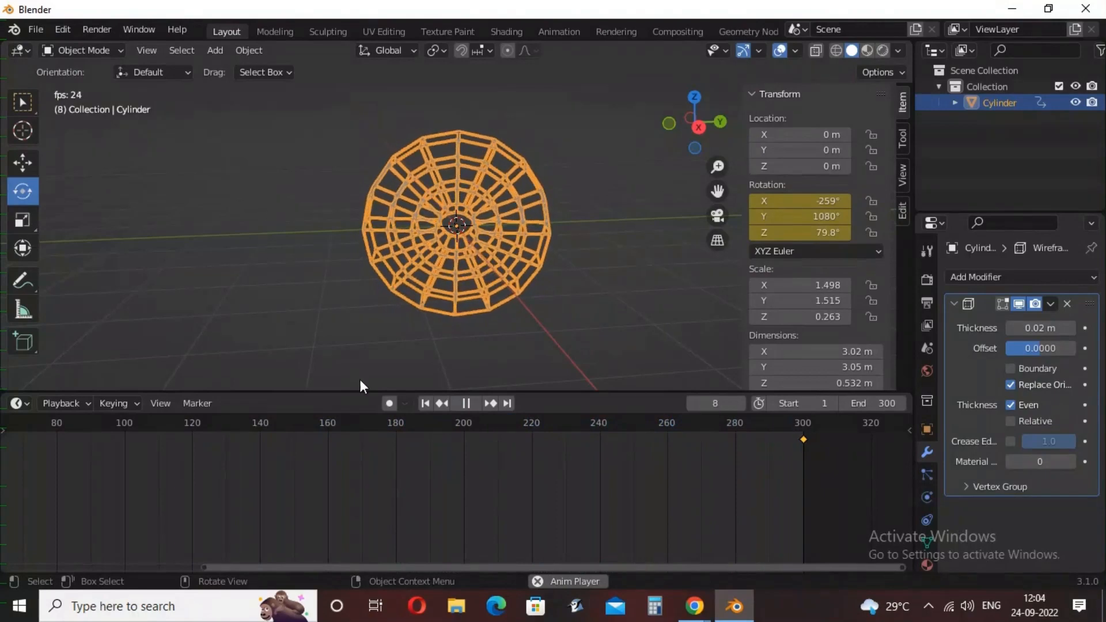
{"action": "left_click", "coordinate": [464, 403]}
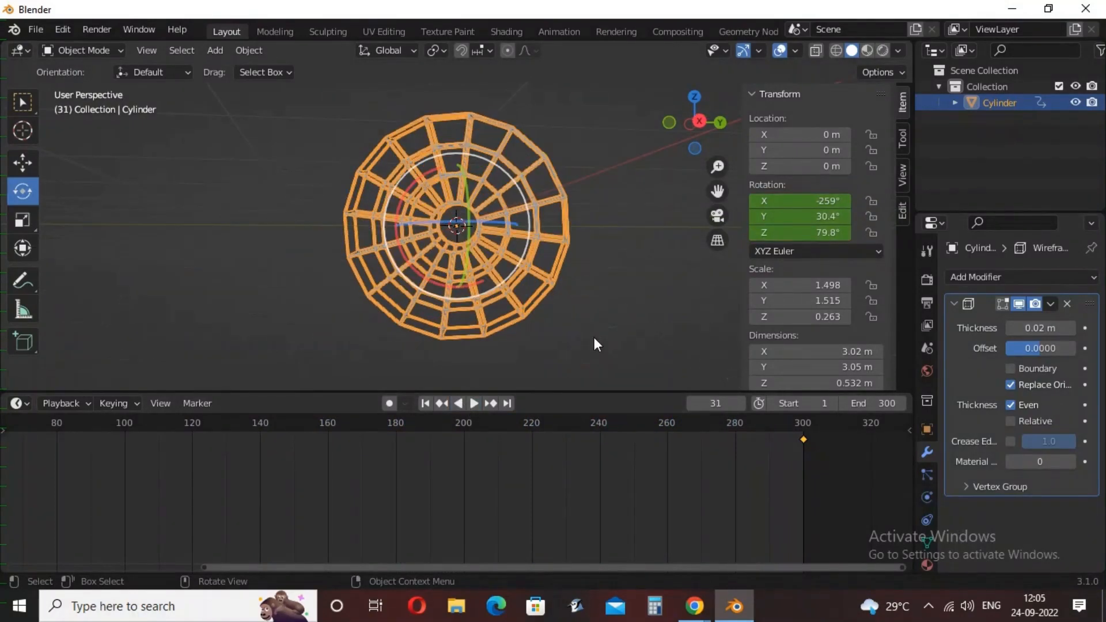
{"action": "mouse_move", "coordinate": [800, 216]}
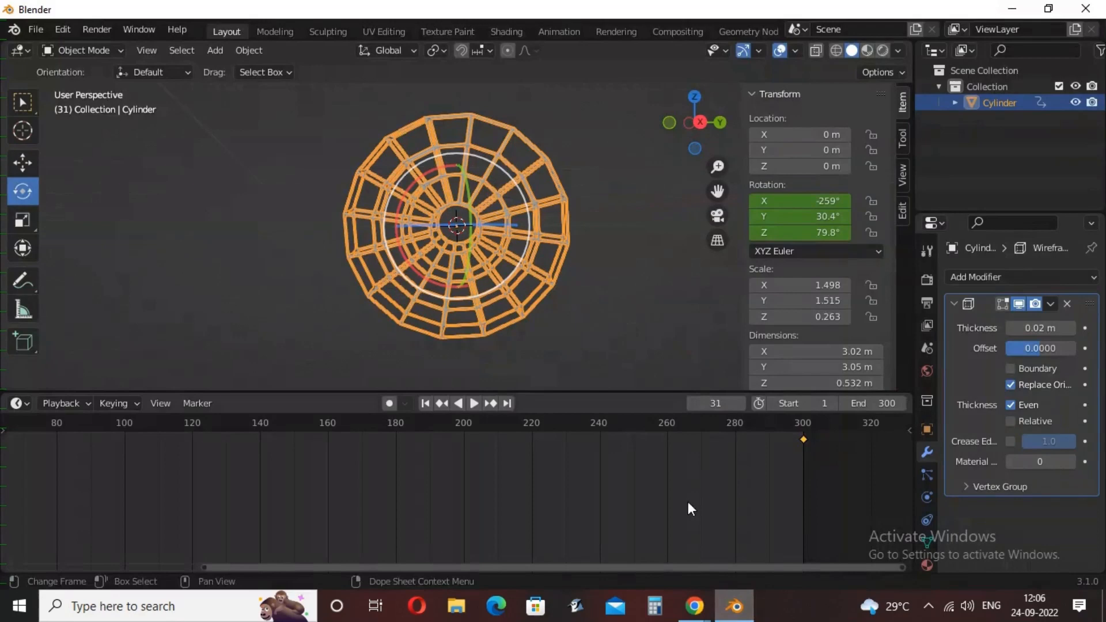
{"action": "mouse_move", "coordinate": [610, 379]}
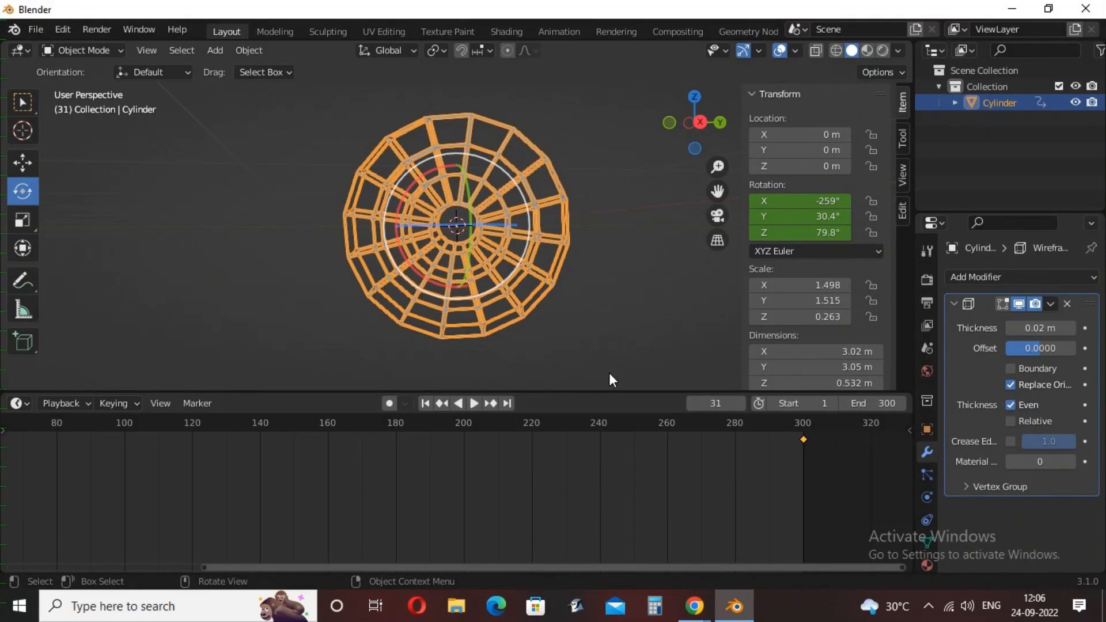
{"action": "mouse_move", "coordinate": [597, 383]}
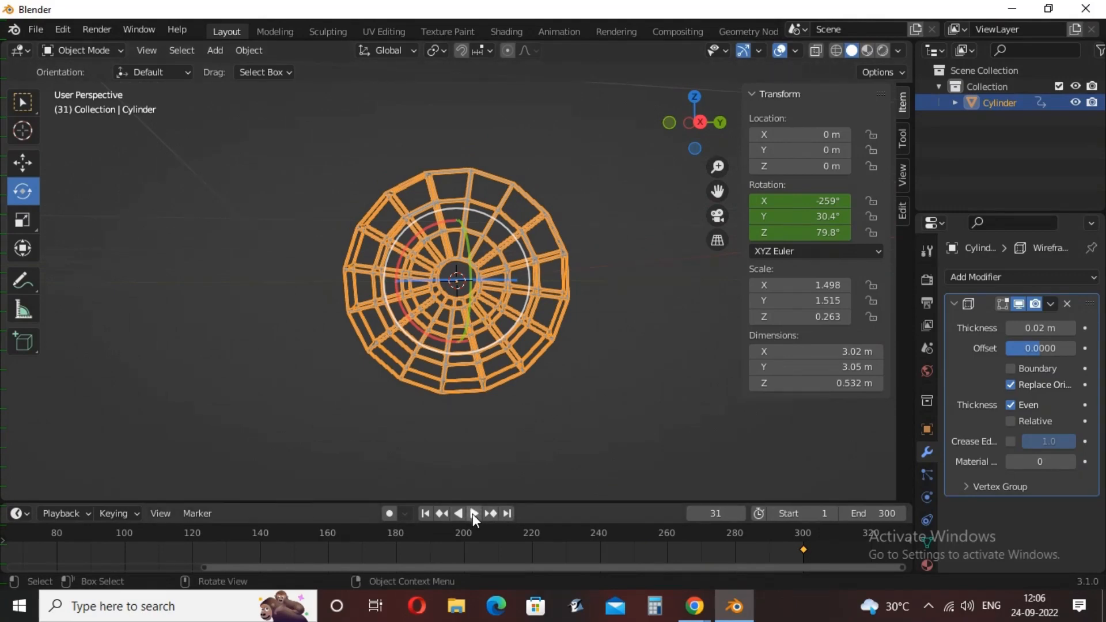
{"action": "left_click", "coordinate": [474, 513]}
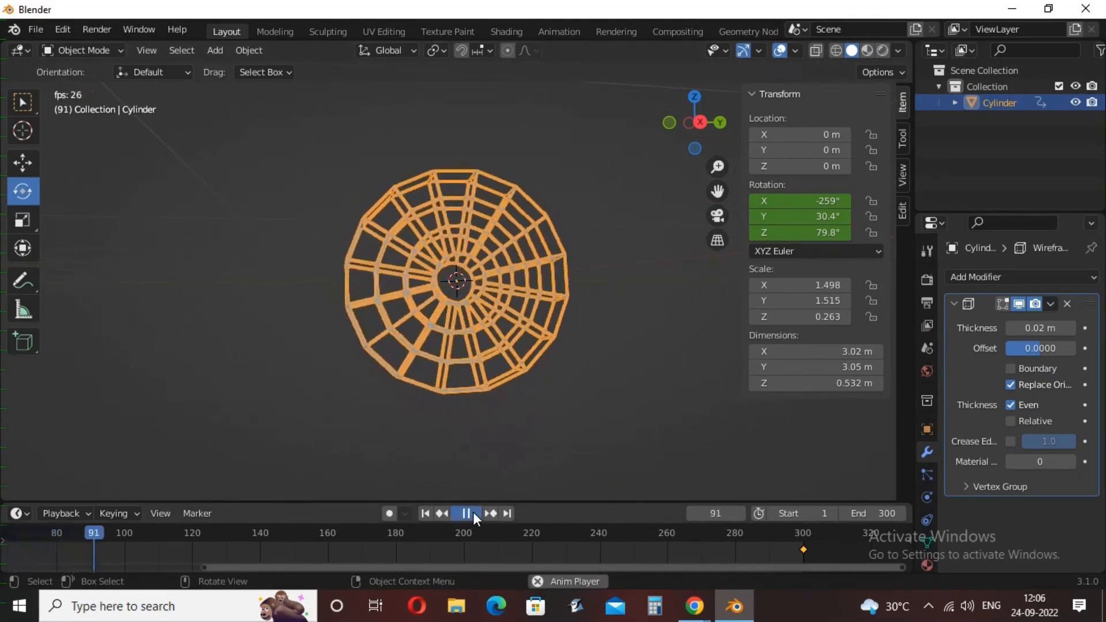
{"action": "left_click", "coordinate": [466, 512]}
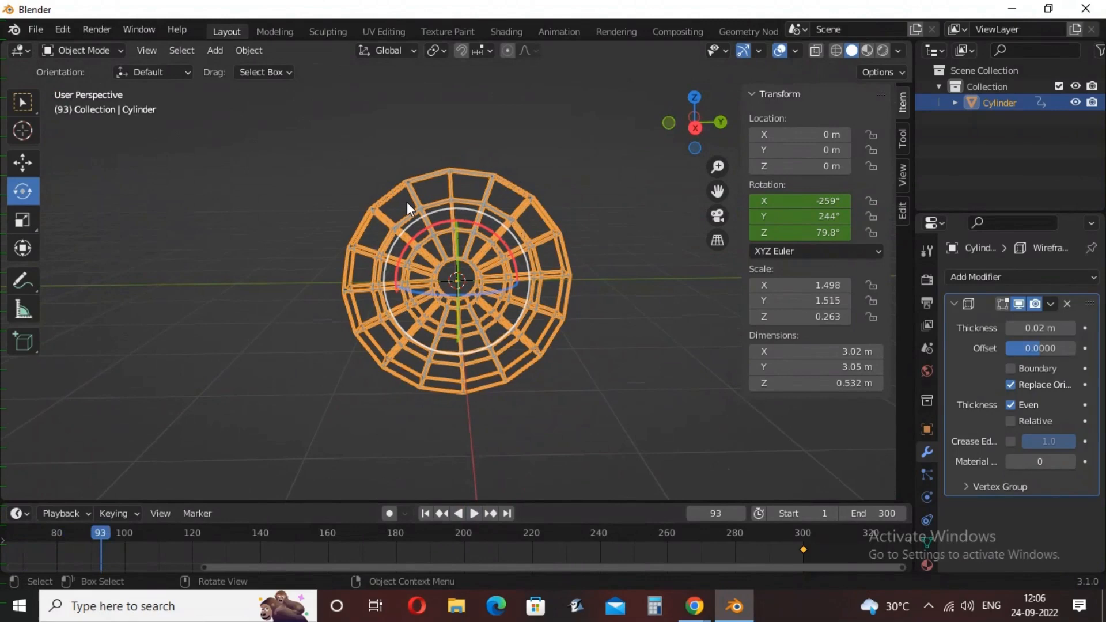
{"action": "left_click", "coordinate": [249, 50]}
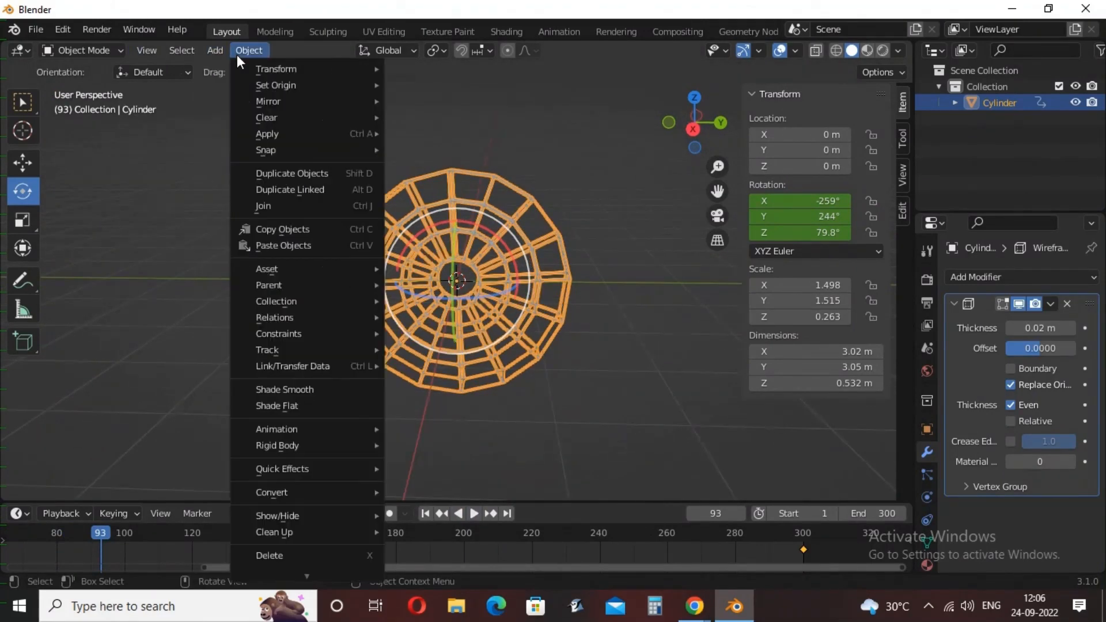
Add a cylinder at the wheel's centre, shrunk into a thin hub turned 90° on Y
{"action": "left_click", "coordinate": [216, 50]}
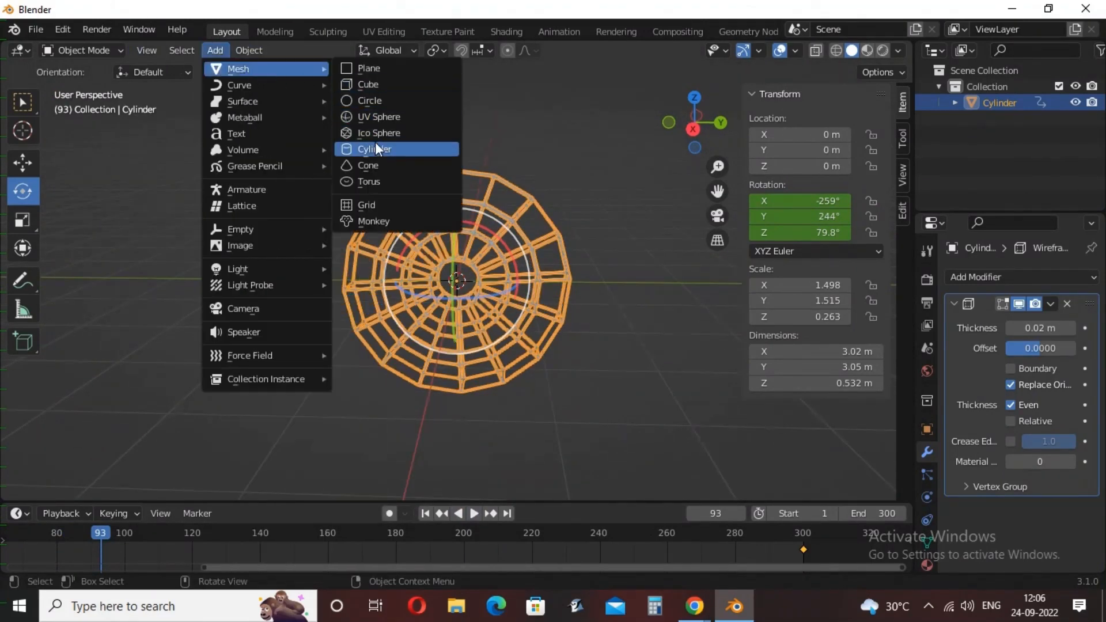
{"action": "left_click", "coordinate": [373, 149]}
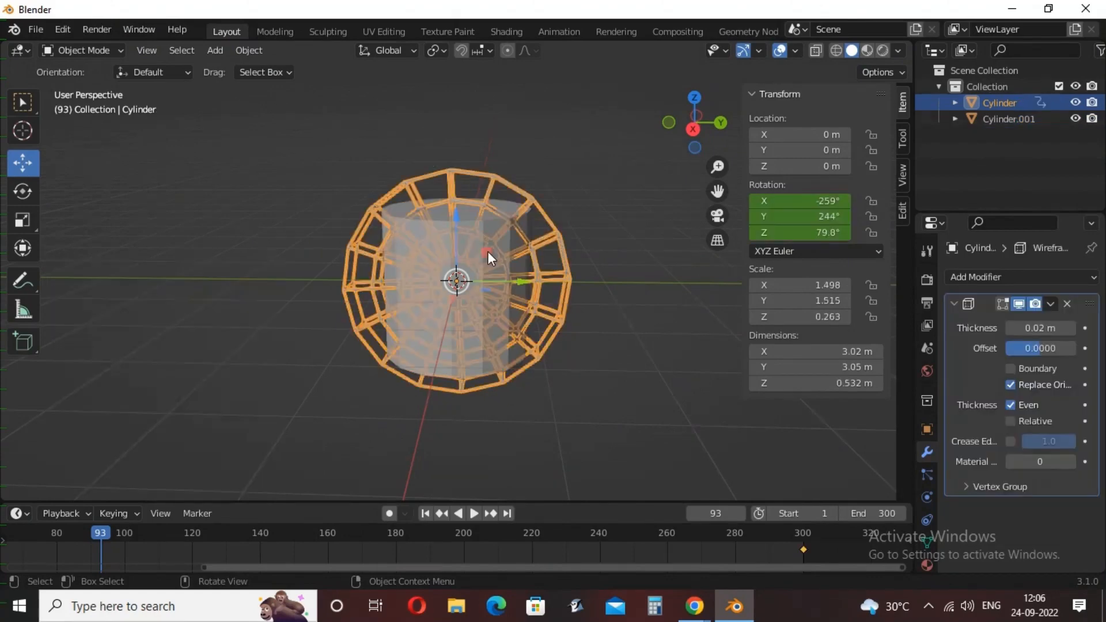
{"action": "left_click", "coordinate": [1009, 119]}
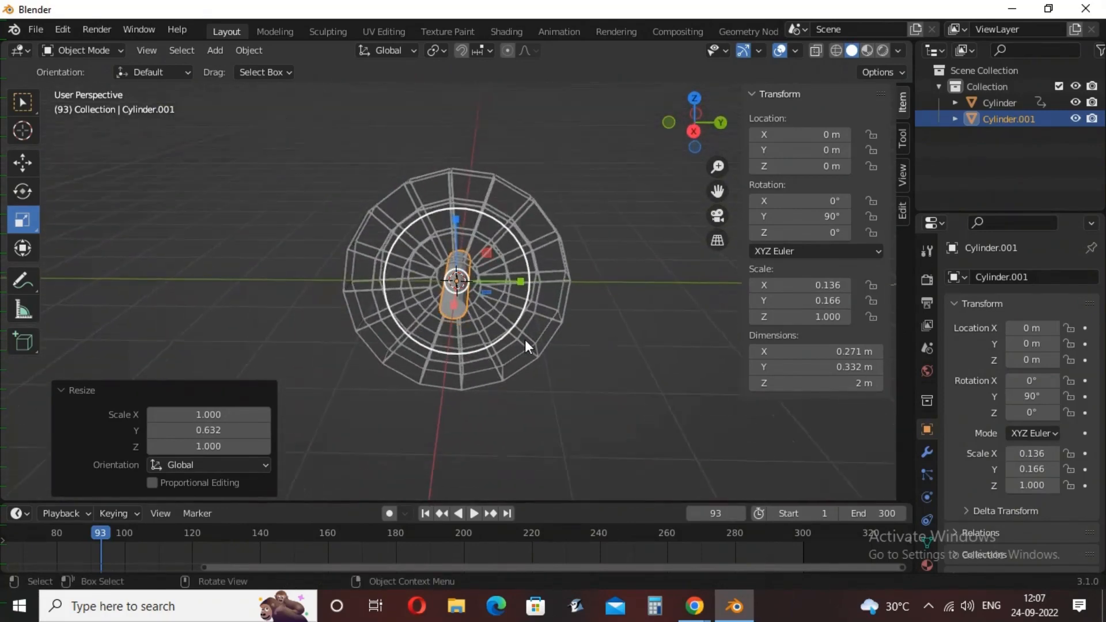
{"action": "left_click", "coordinate": [998, 102]}
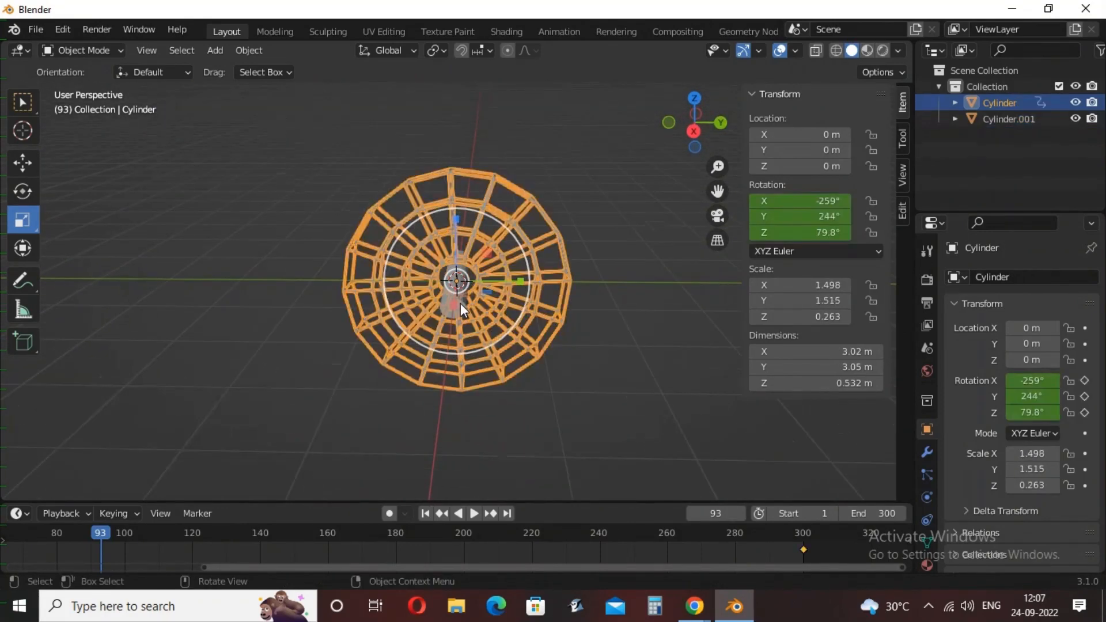
Add a cylinder and scale it into a long thin support rod, slid sideways along X
{"action": "left_click", "coordinate": [214, 50]}
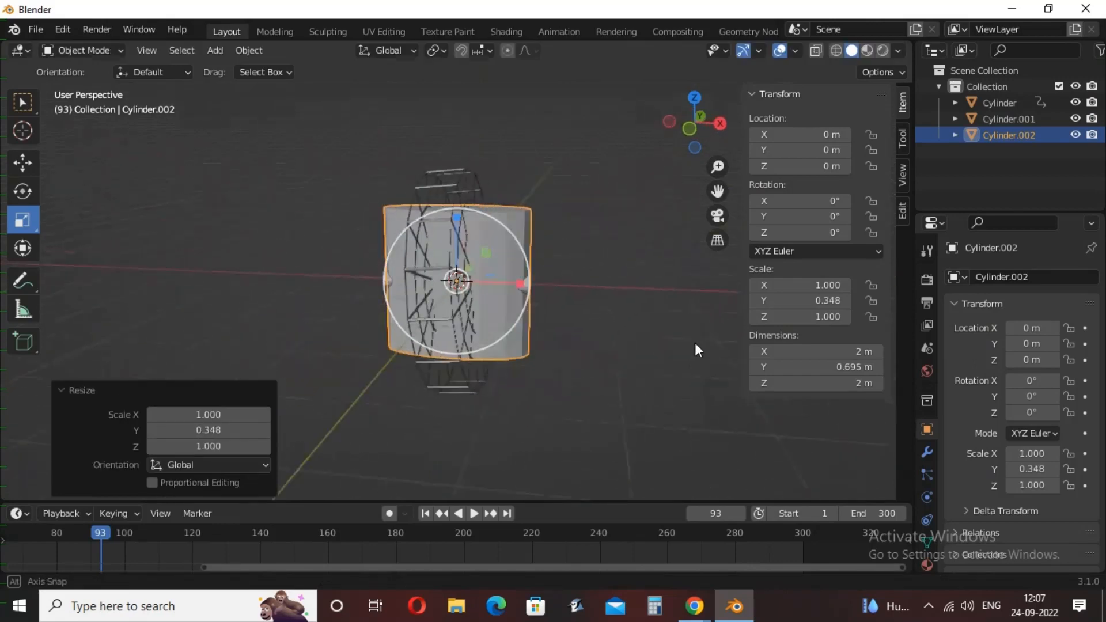
{"action": "key", "text": "s"}
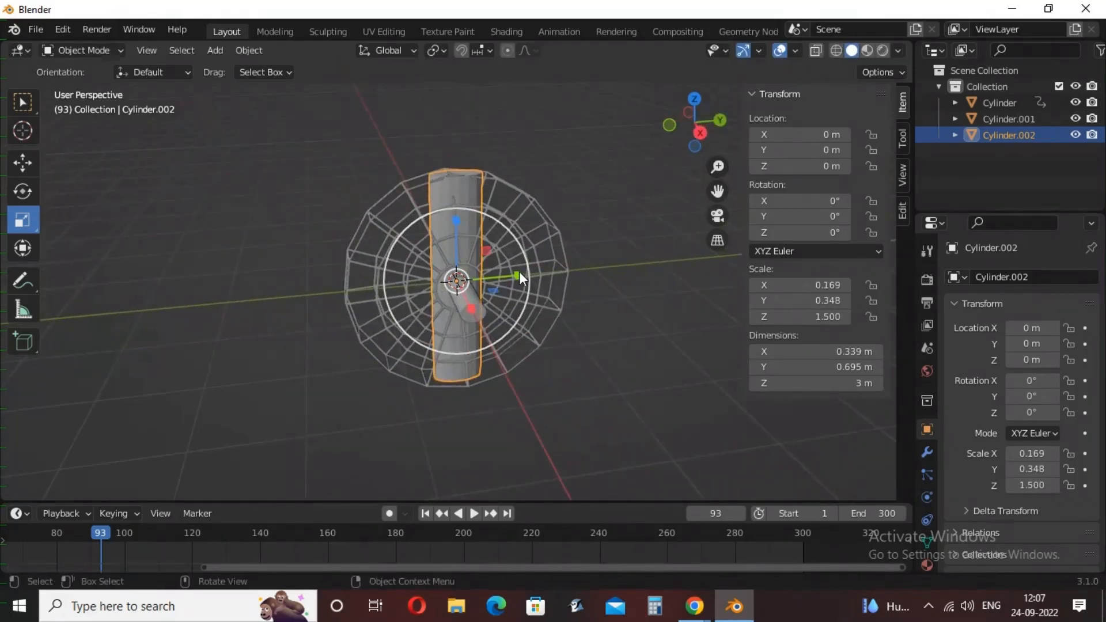
{"action": "key", "text": "s"}
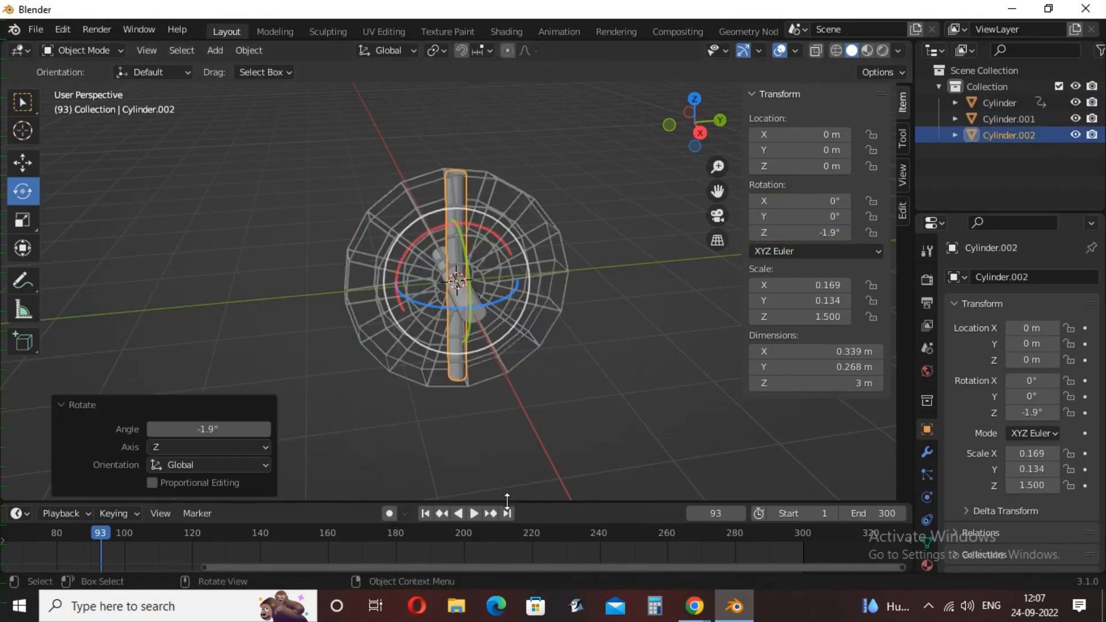
{"action": "left_click", "coordinate": [23, 218]}
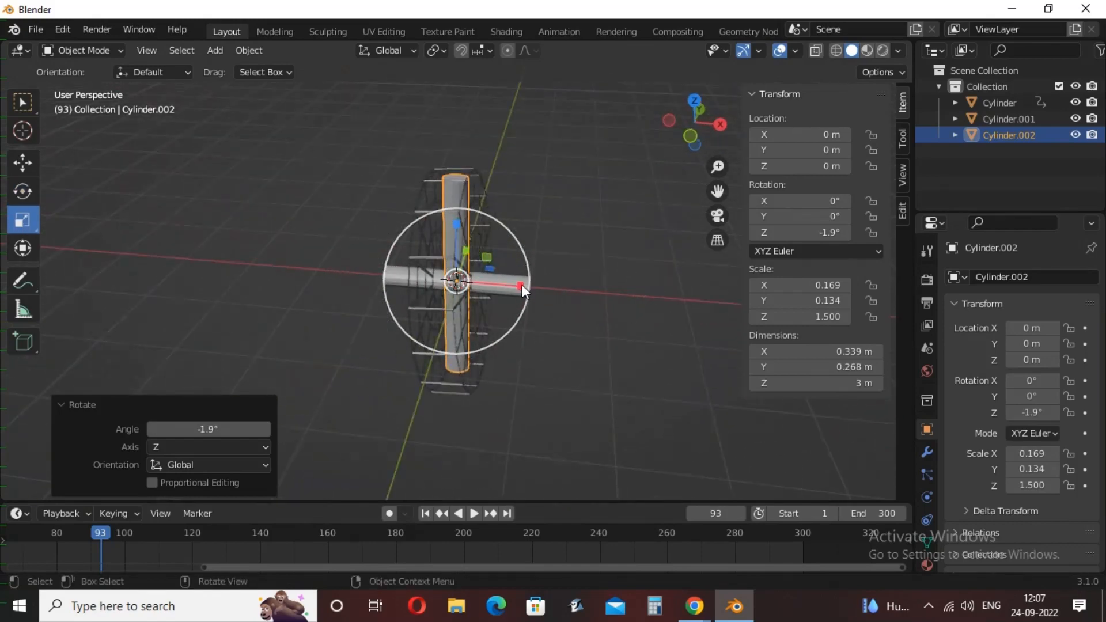
{"action": "key", "text": "s"}
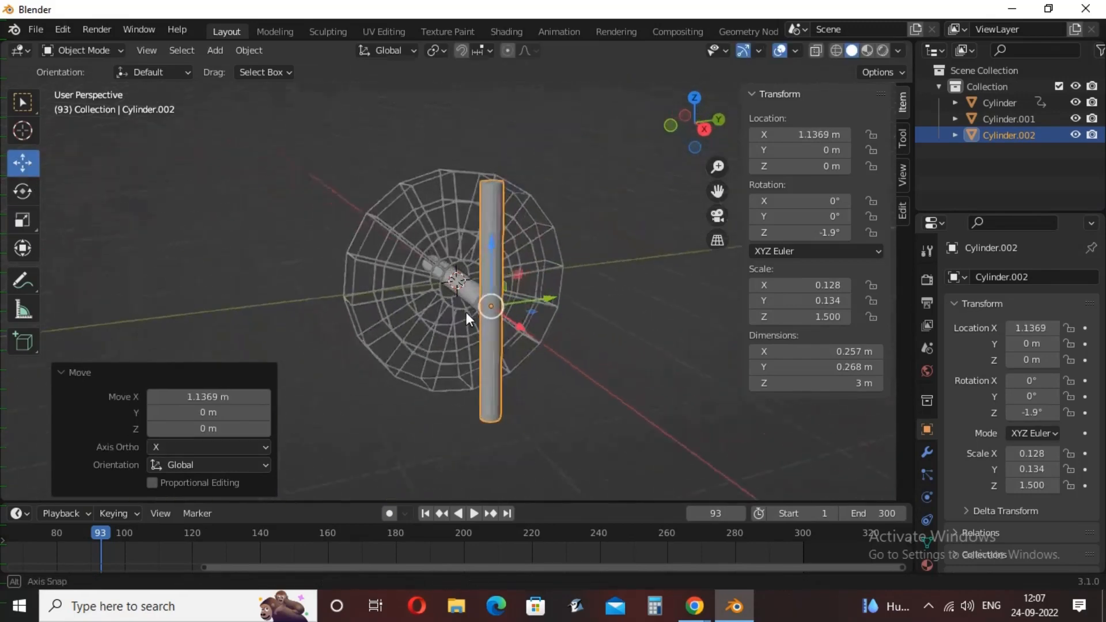
Tilt the rod about 45°, move it under the hub and duplicate it for a second leg
{"action": "left_click", "coordinate": [23, 191]}
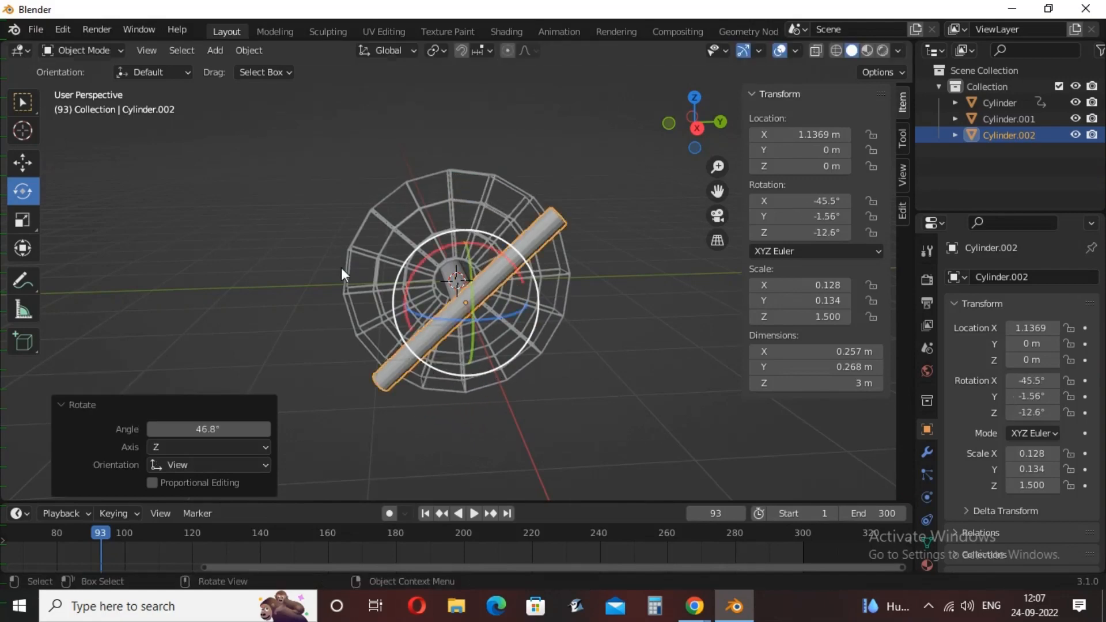
{"action": "left_click", "coordinate": [23, 162]}
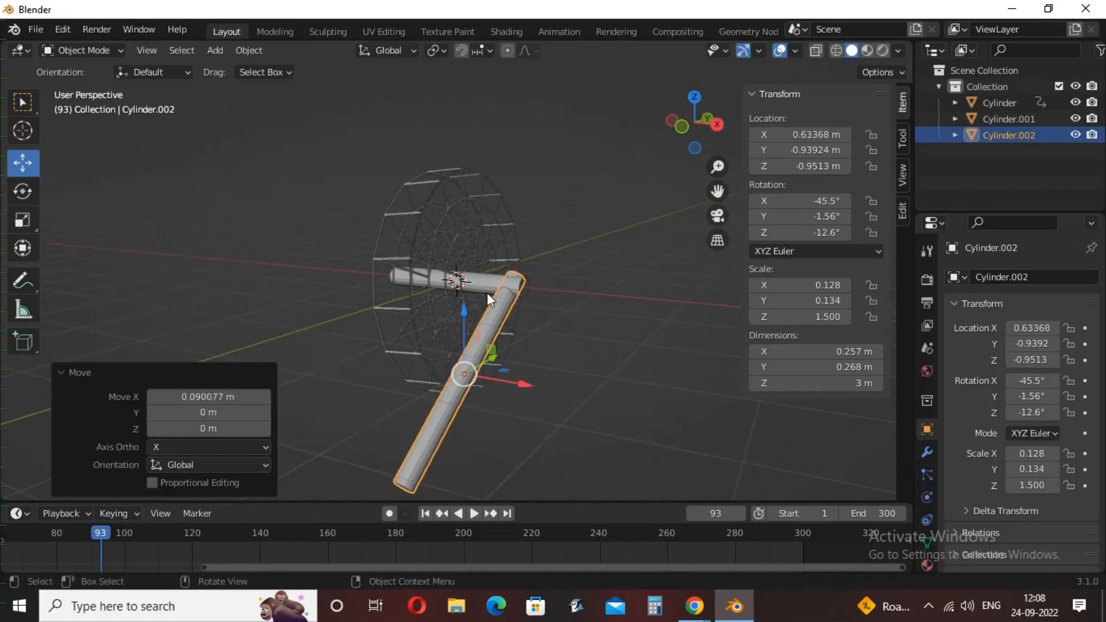
{"action": "key", "text": "g"}
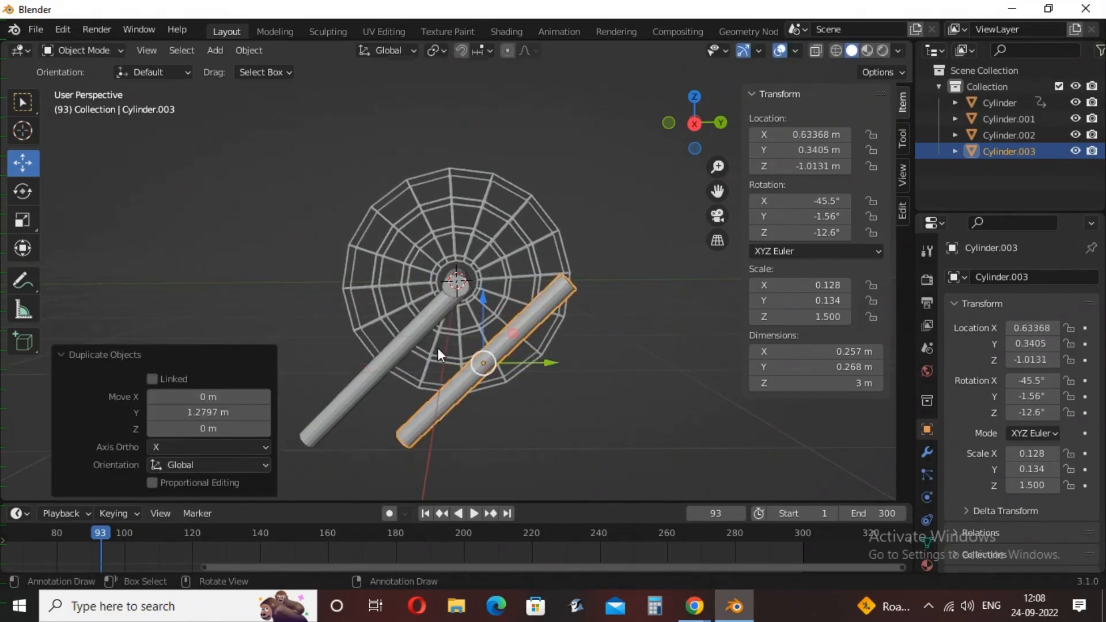
Flip the duplicate rod's Y rotation to positive in the N panel and slide it under the wheel as a mirrored leg
{"action": "left_click", "coordinate": [1007, 134]}
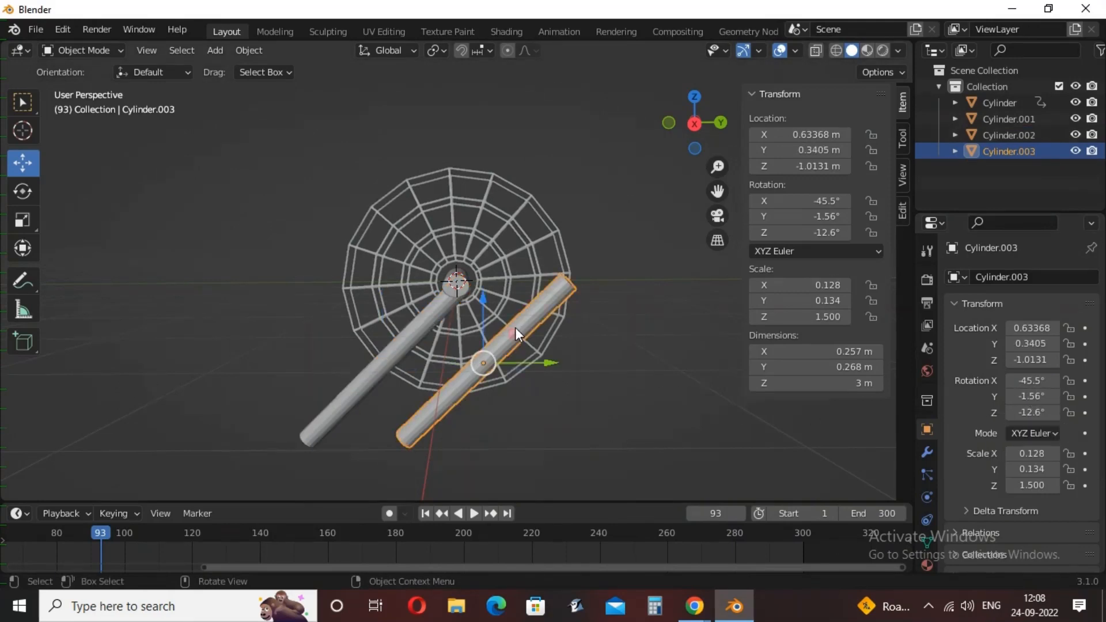
{"action": "double_click", "coordinate": [1031, 395]}
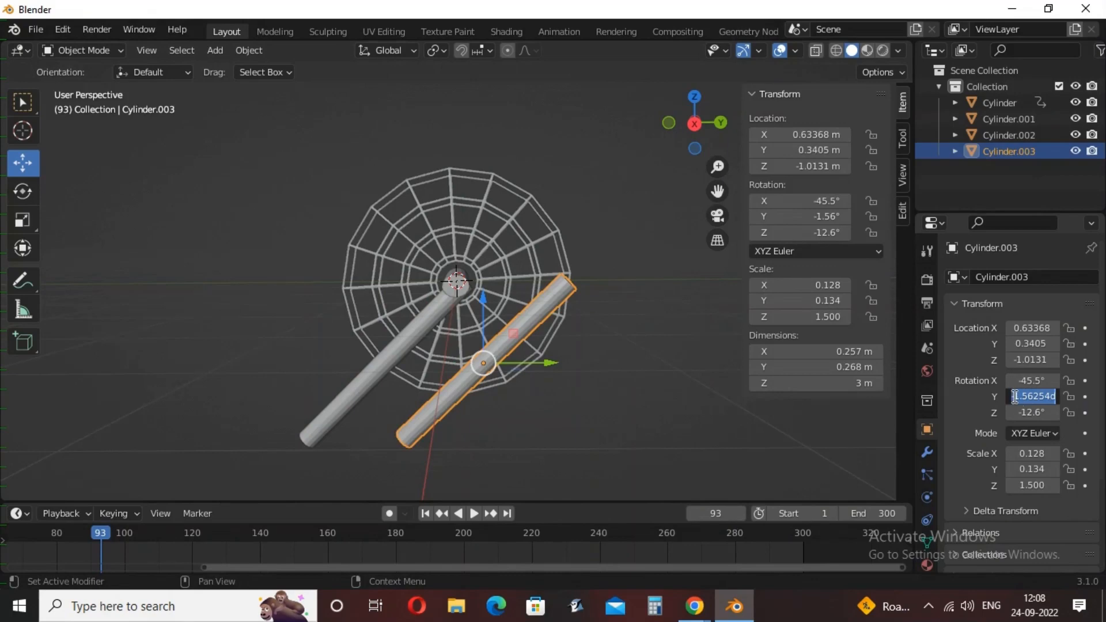
{"action": "key", "text": "Return"}
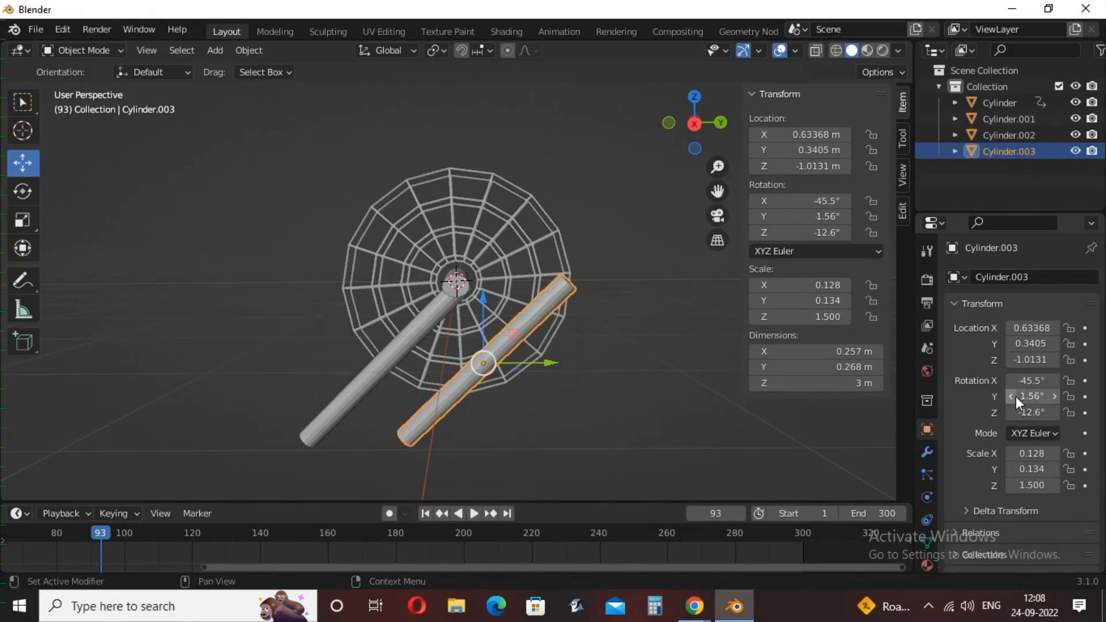
{"action": "double_click", "coordinate": [1033, 380]}
{"action": "type", "text": "45.5"}
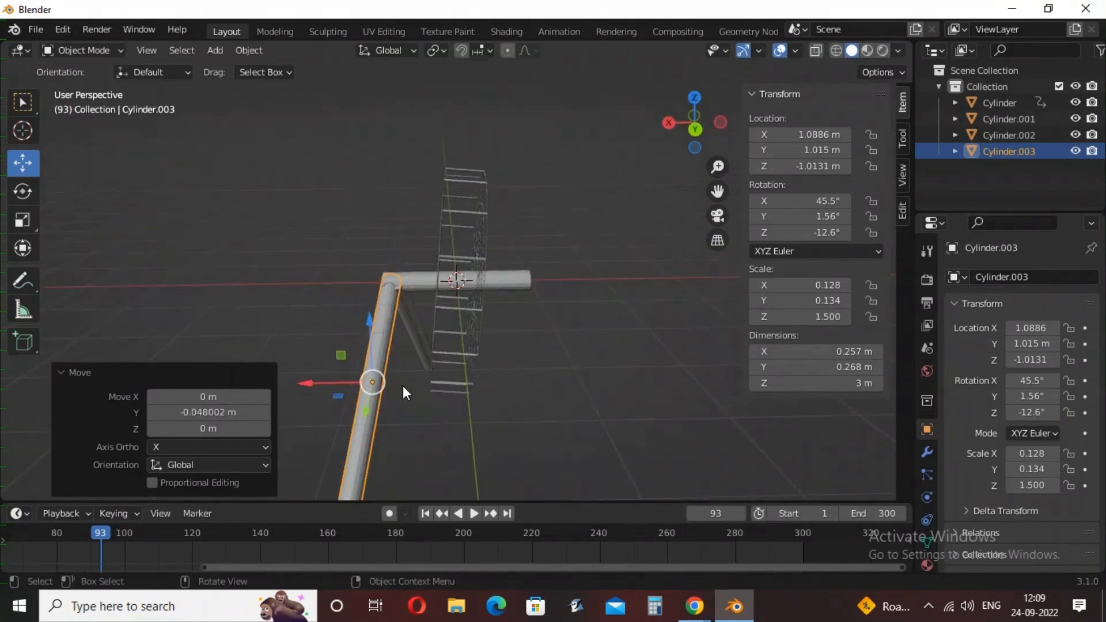
{"action": "key", "text": "g"}
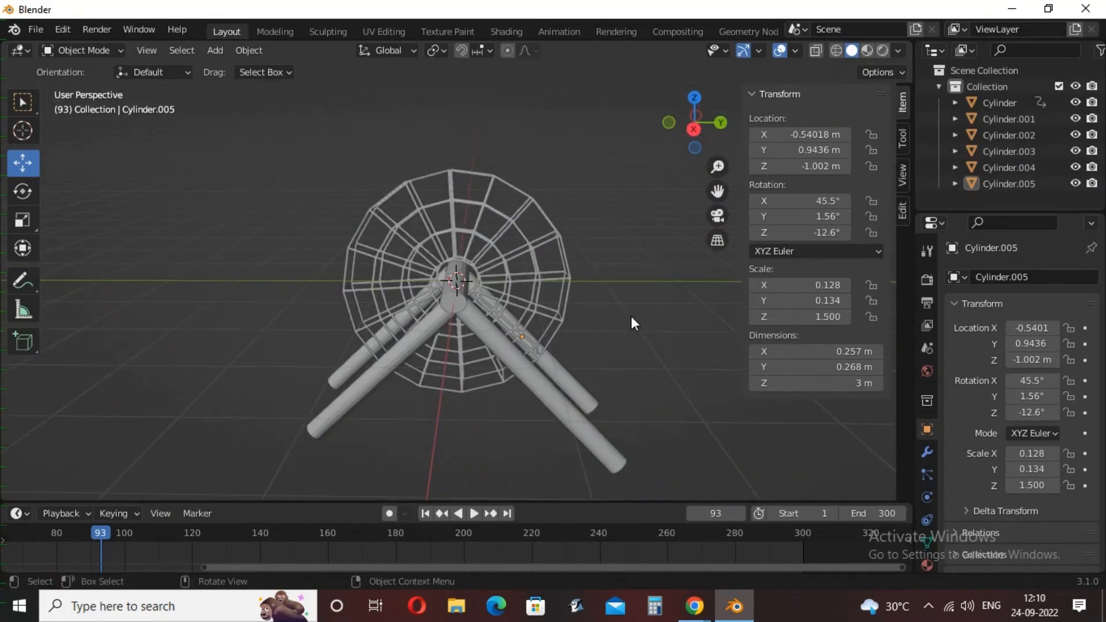
Add a cylinder beside the wheel for the passenger car and enter Edit Mode on it
{"action": "left_click", "coordinate": [214, 49]}
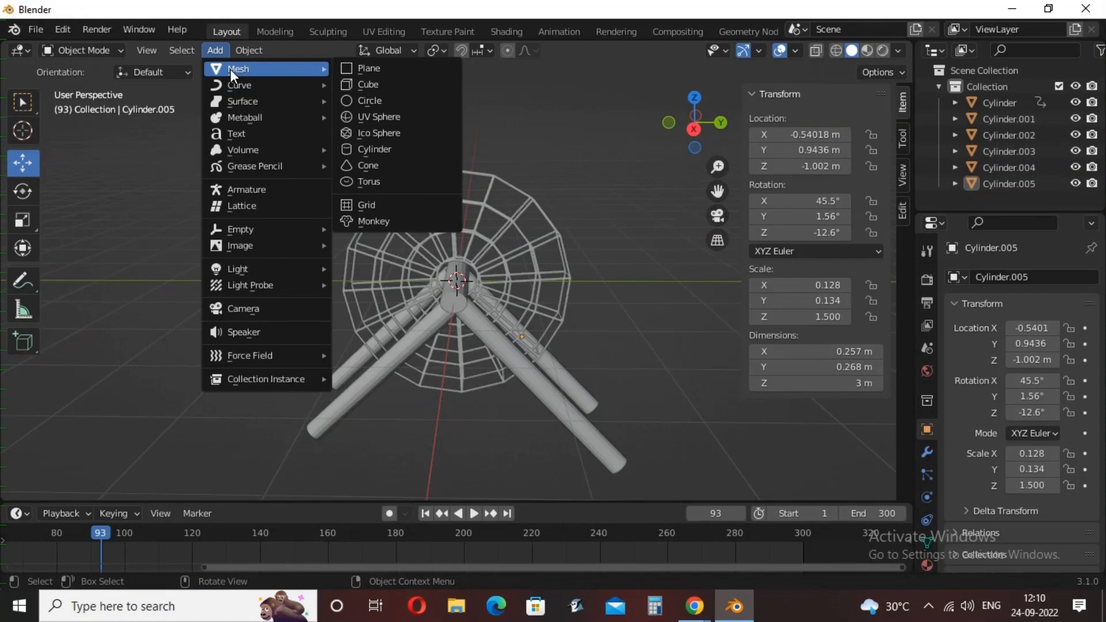
{"action": "mouse_move", "coordinate": [378, 149]}
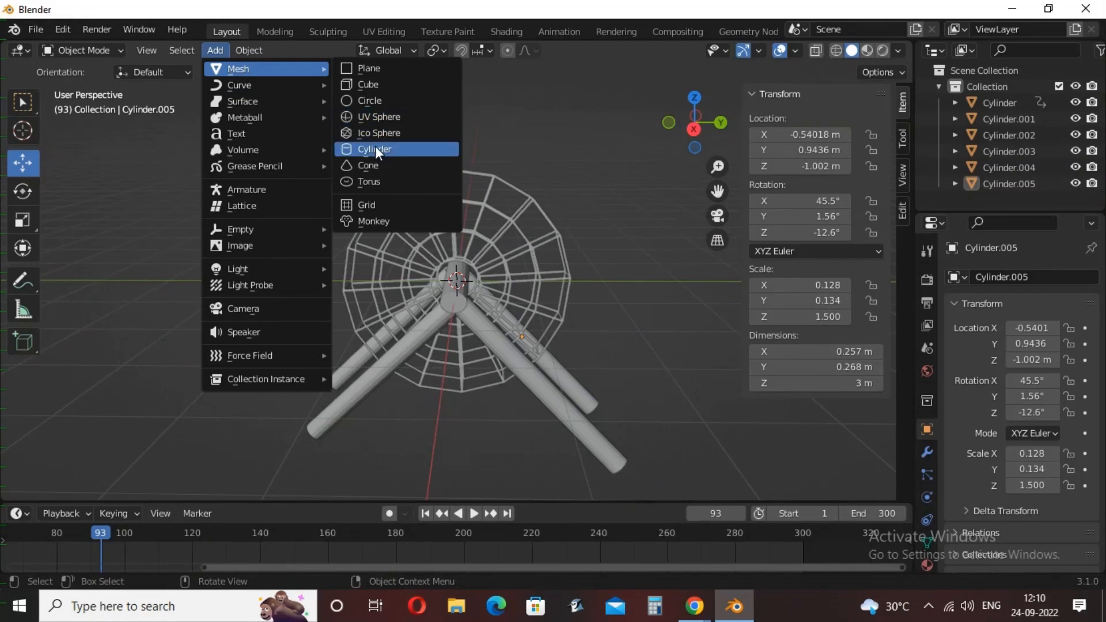
{"action": "left_click", "coordinate": [376, 149]}
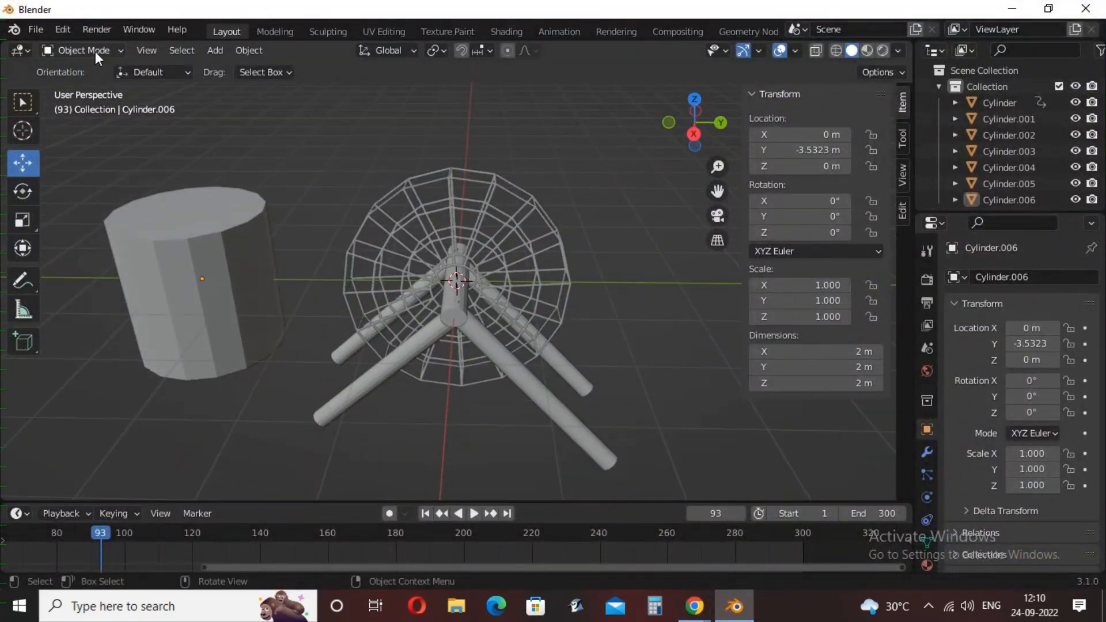
{"action": "key", "text": "Tab"}
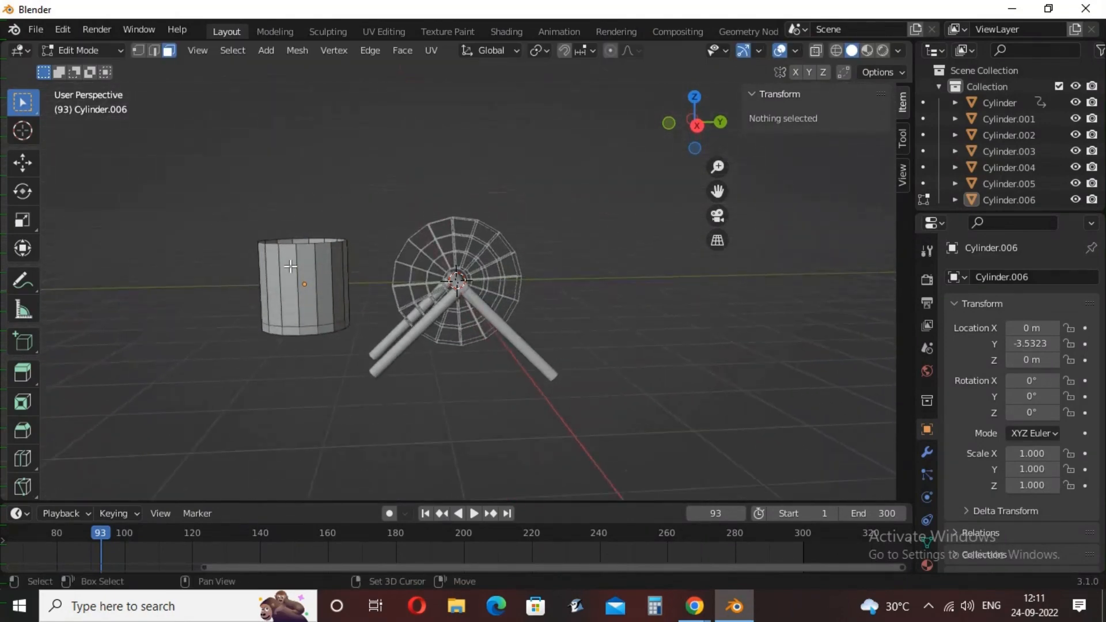
Extrude selected side faces individually and delete faces to open the car's side wall
{"action": "left_click", "coordinate": [289, 289]}
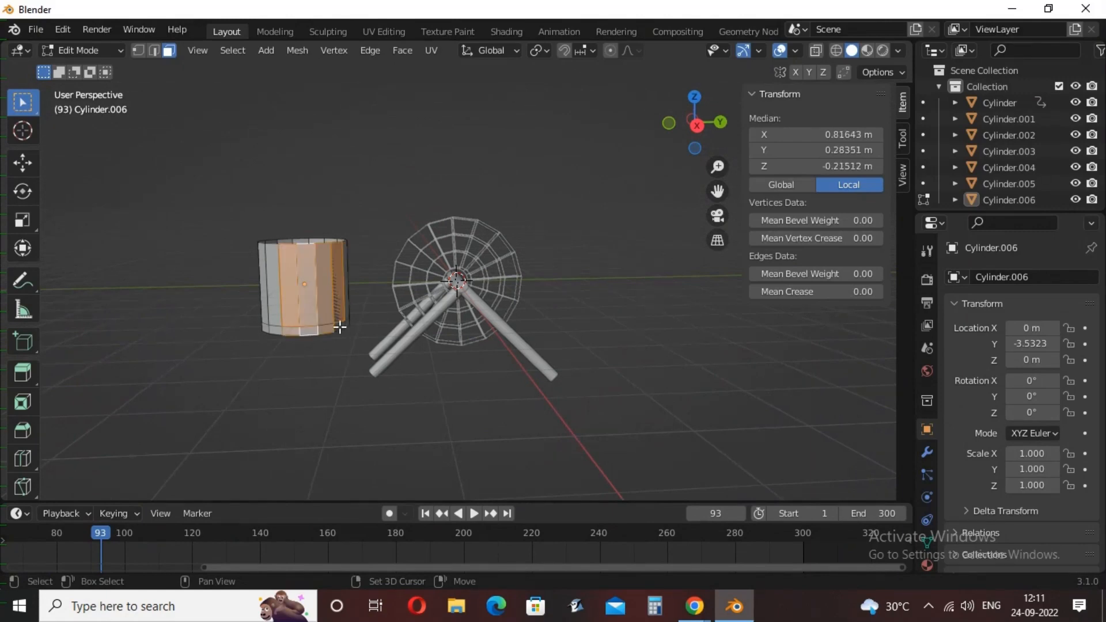
{"action": "right_click", "coordinate": [341, 327]}
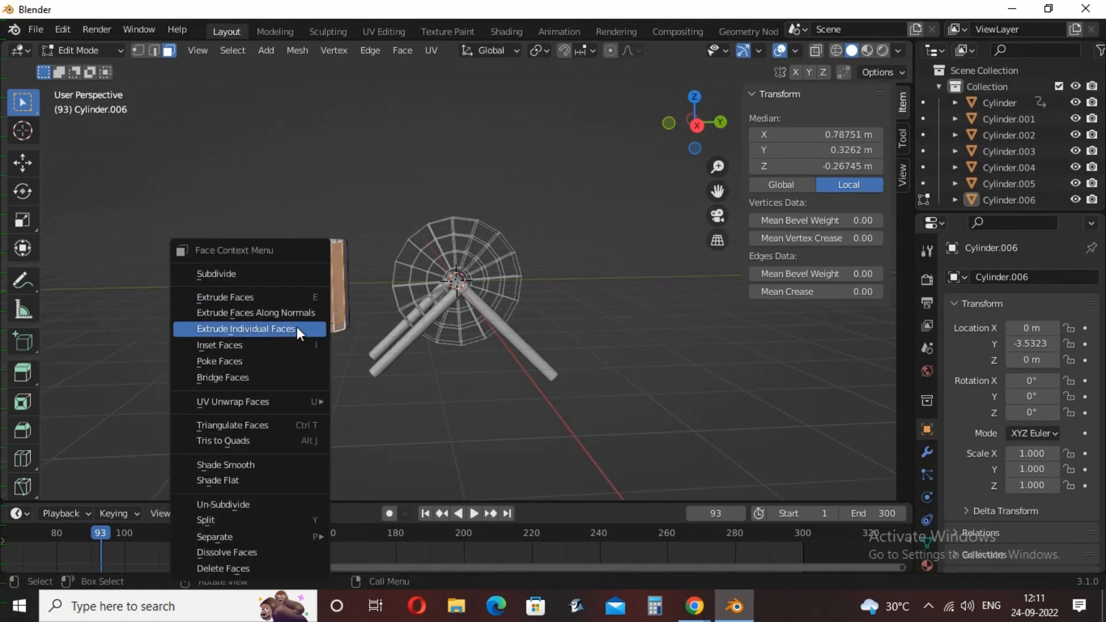
{"action": "left_click", "coordinate": [244, 328]}
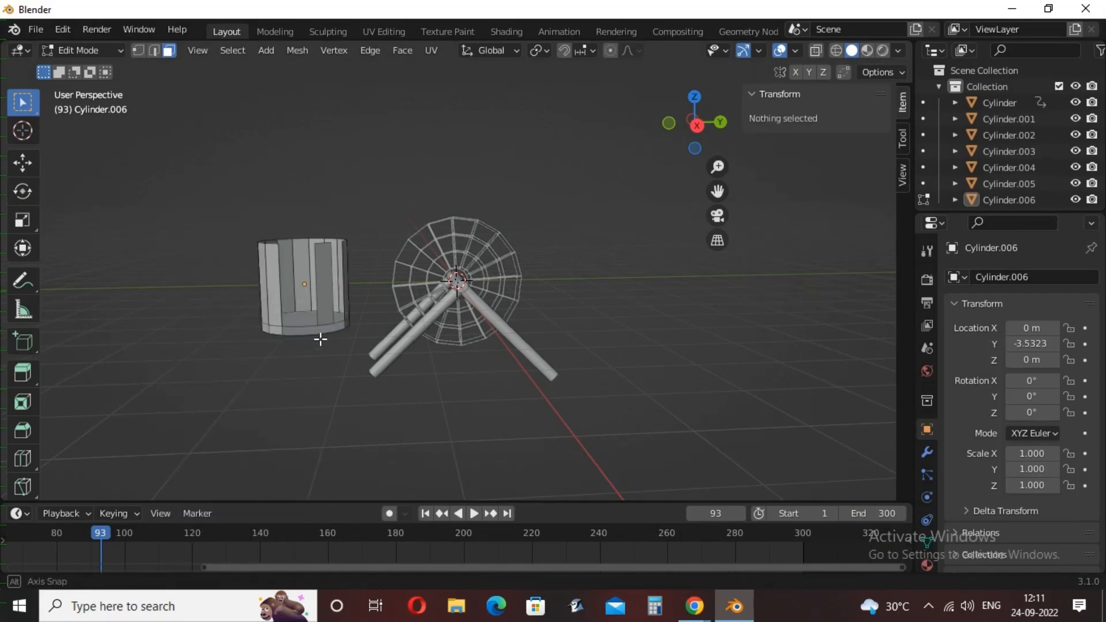
{"action": "right_click", "coordinate": [321, 339]}
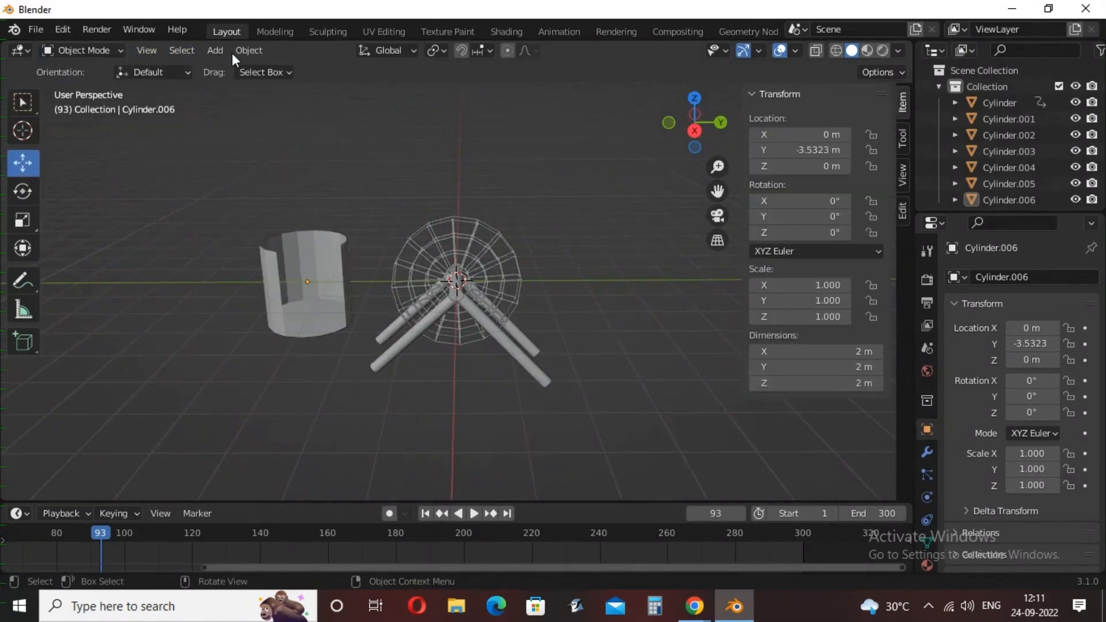
Add a cylinder, scale it into a thin pole and raise it 1.125 m inside the open car
{"action": "left_click", "coordinate": [214, 50]}
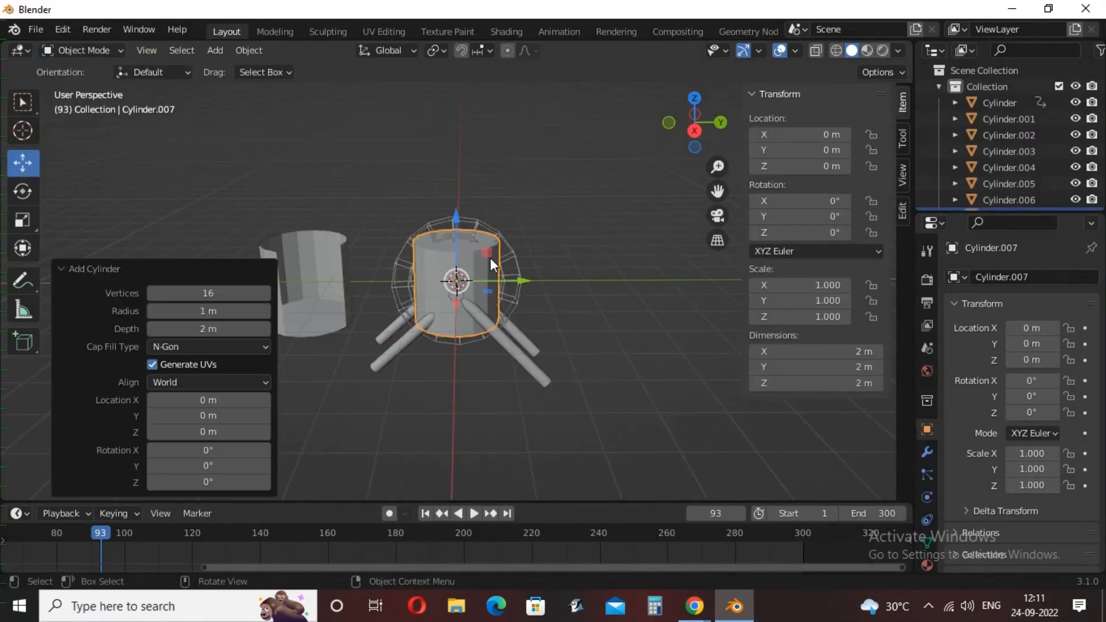
{"action": "left_click", "coordinate": [23, 220]}
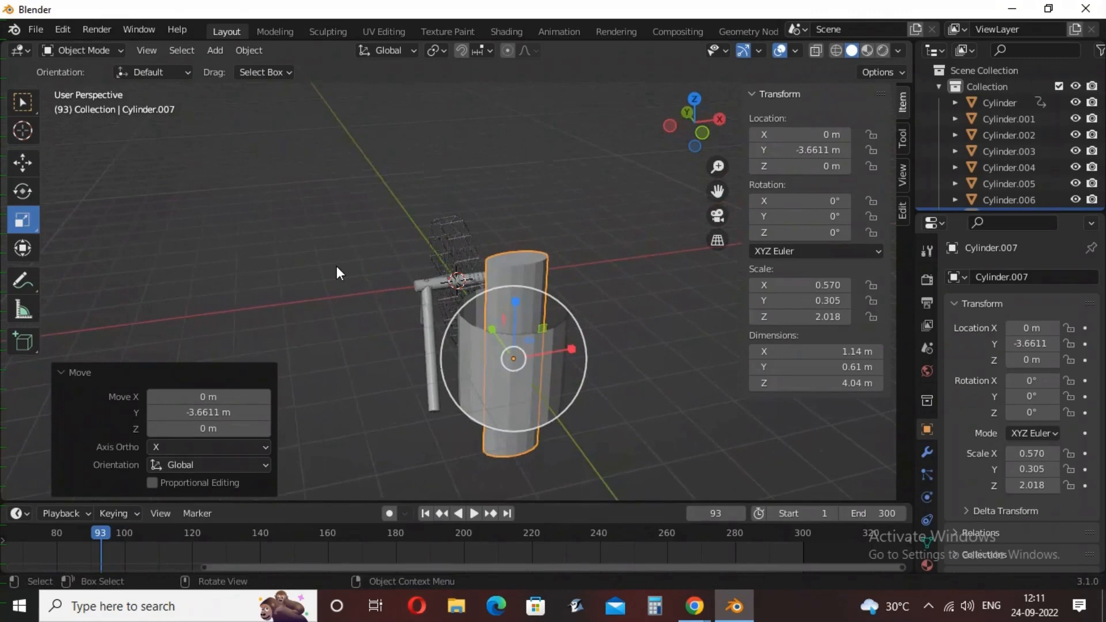
{"action": "key", "text": "s"}
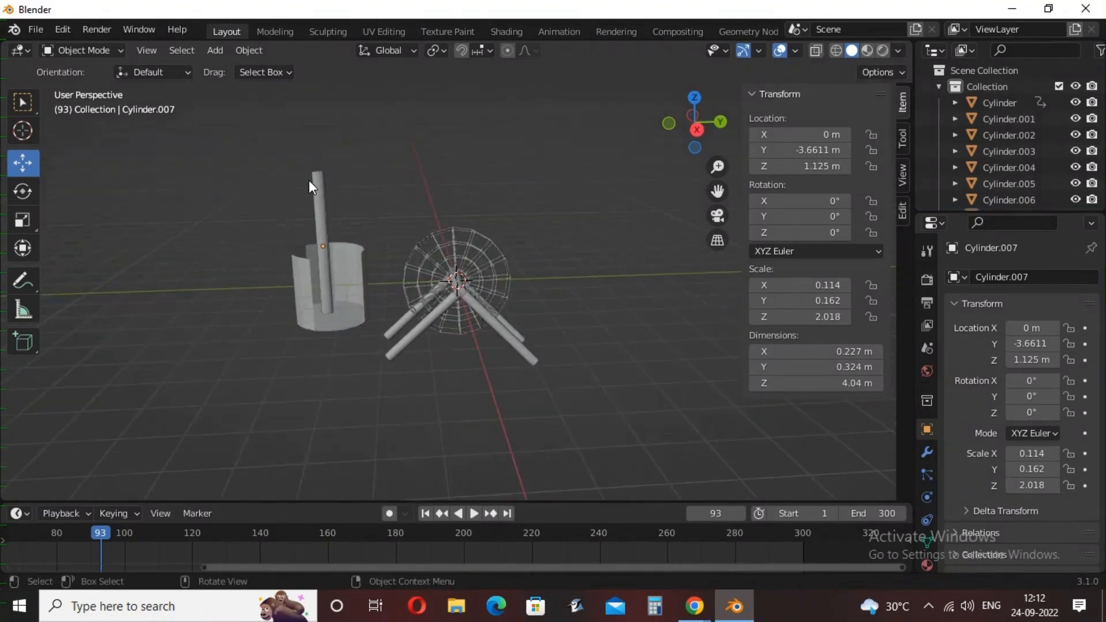
{"action": "left_click", "coordinate": [214, 49]}
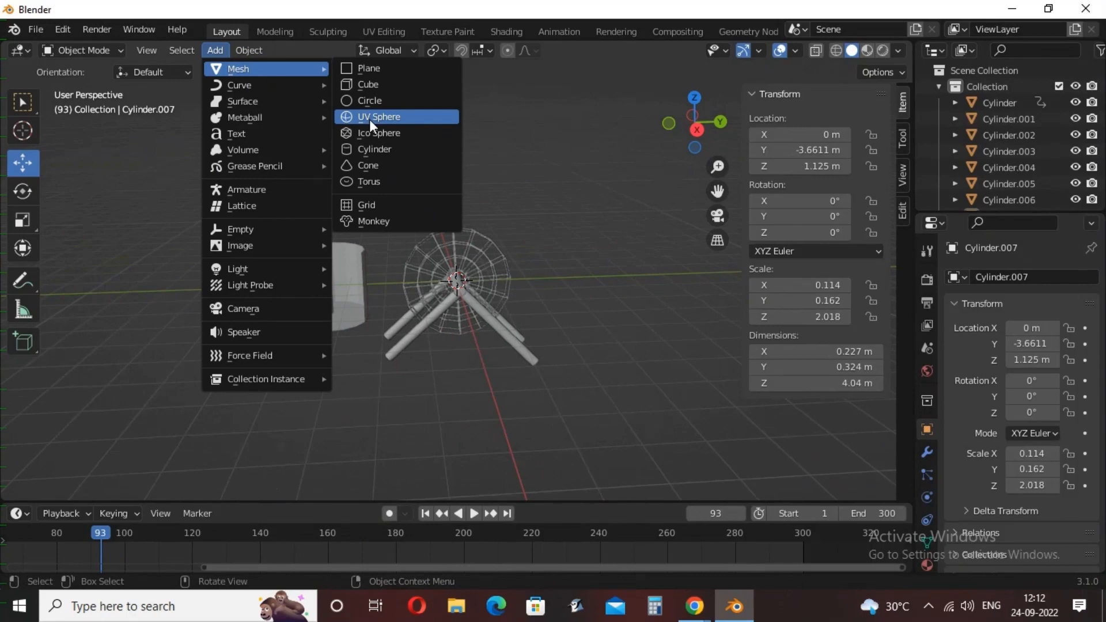
Add a UV sphere and delete its lower faces in Edit Mode, leaving a dome over the car
{"action": "left_click", "coordinate": [379, 116]}
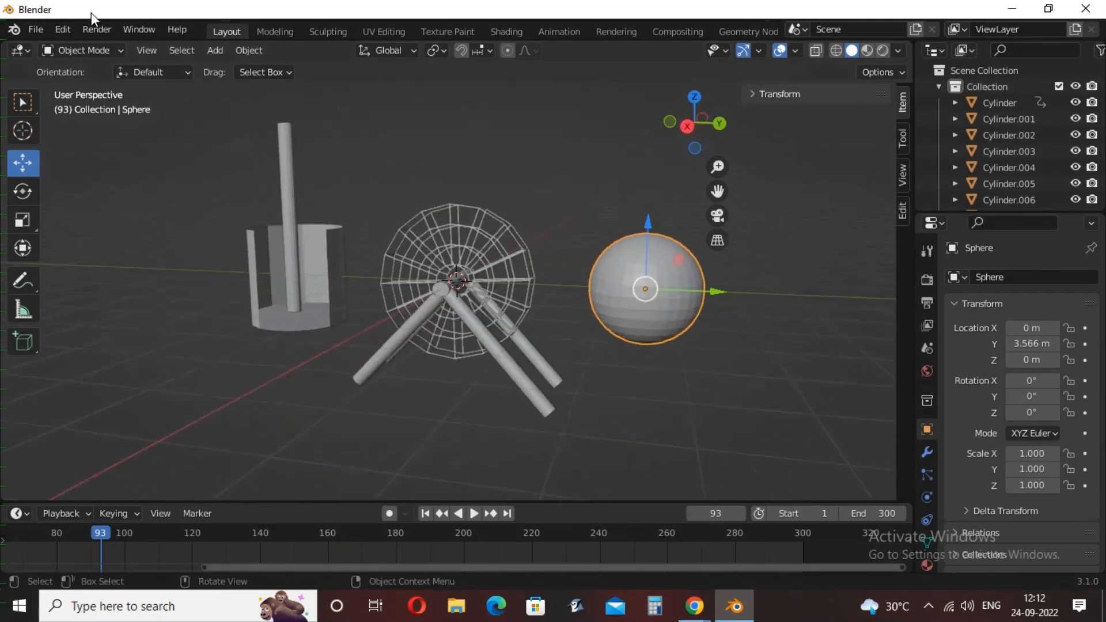
{"action": "key", "text": "Tab"}
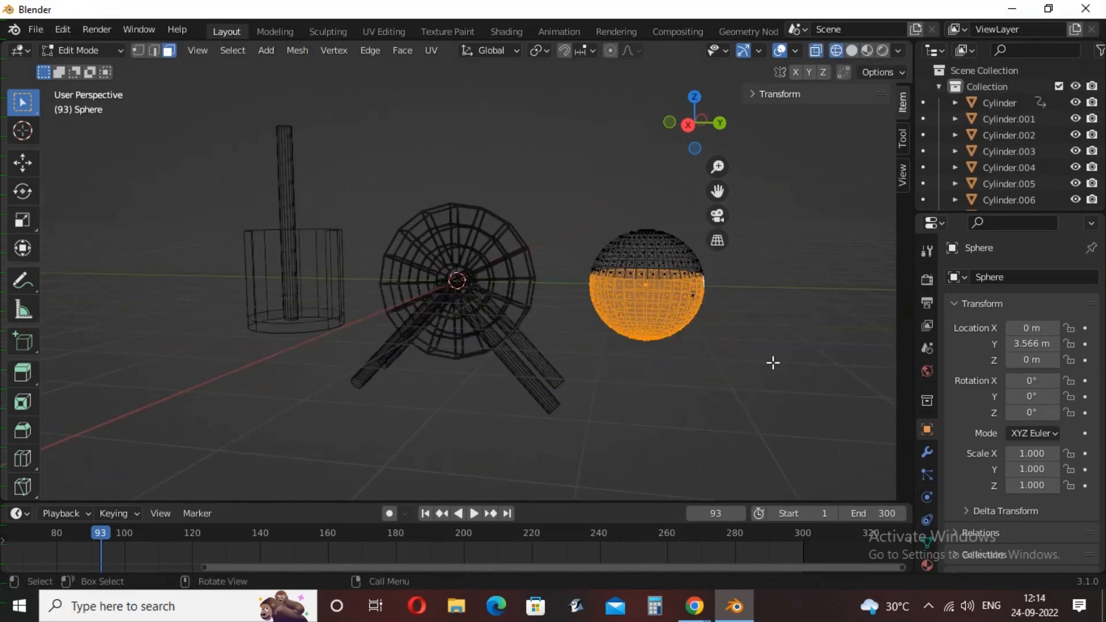
{"action": "right_click", "coordinate": [645, 282]}
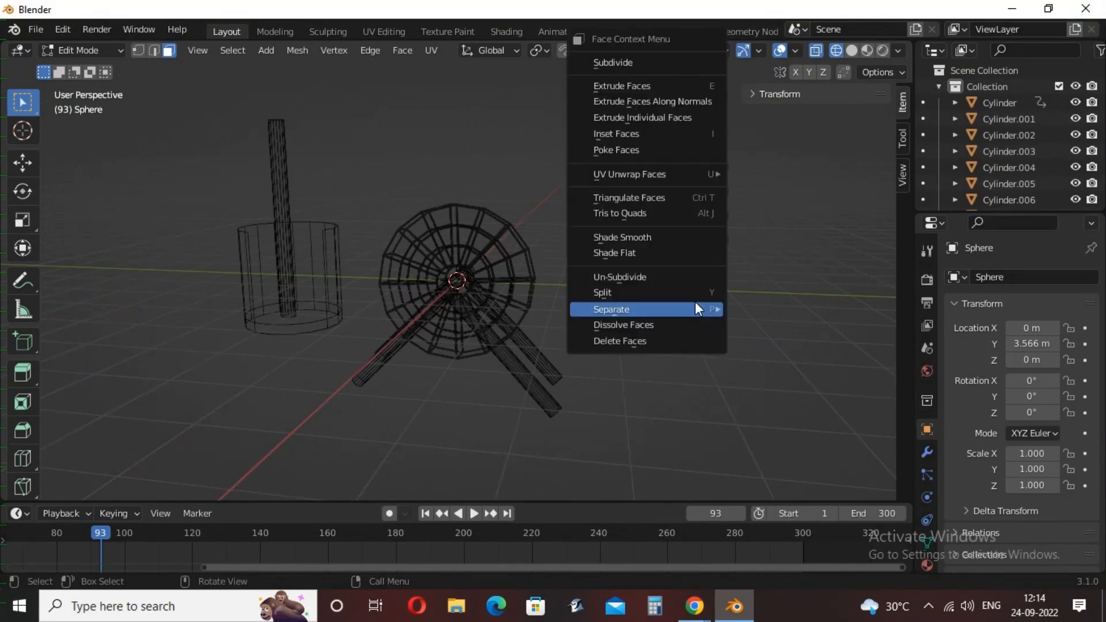
{"action": "left_click", "coordinate": [611, 309]}
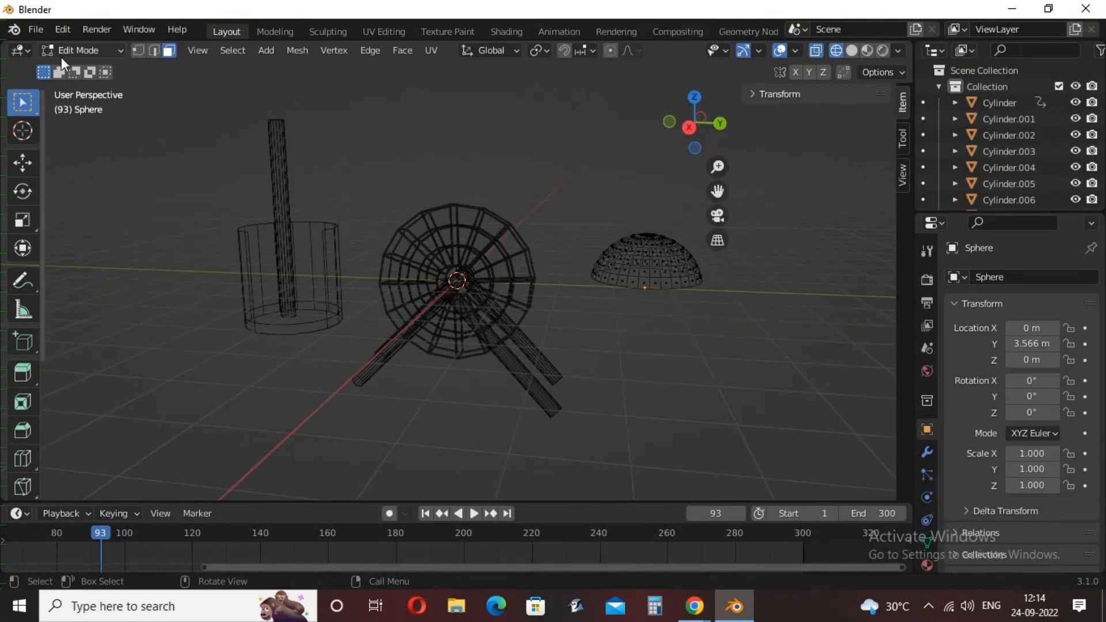
{"action": "key", "text": "Tab"}
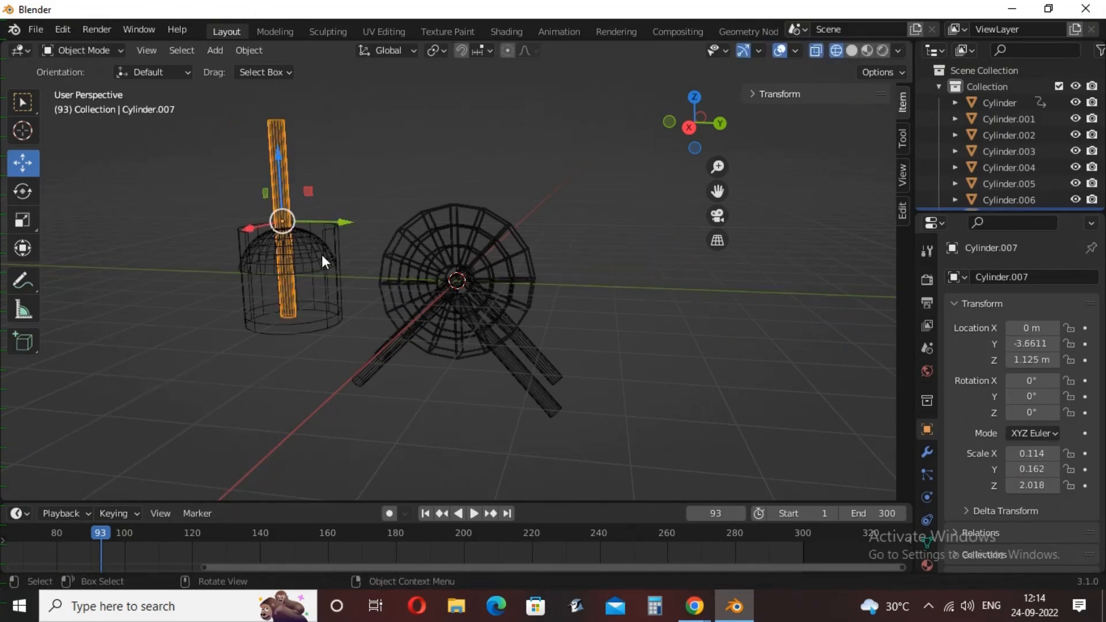
Lift the dome along Z above the pole and start rescaling the pole's height
{"action": "key", "text": "g"}
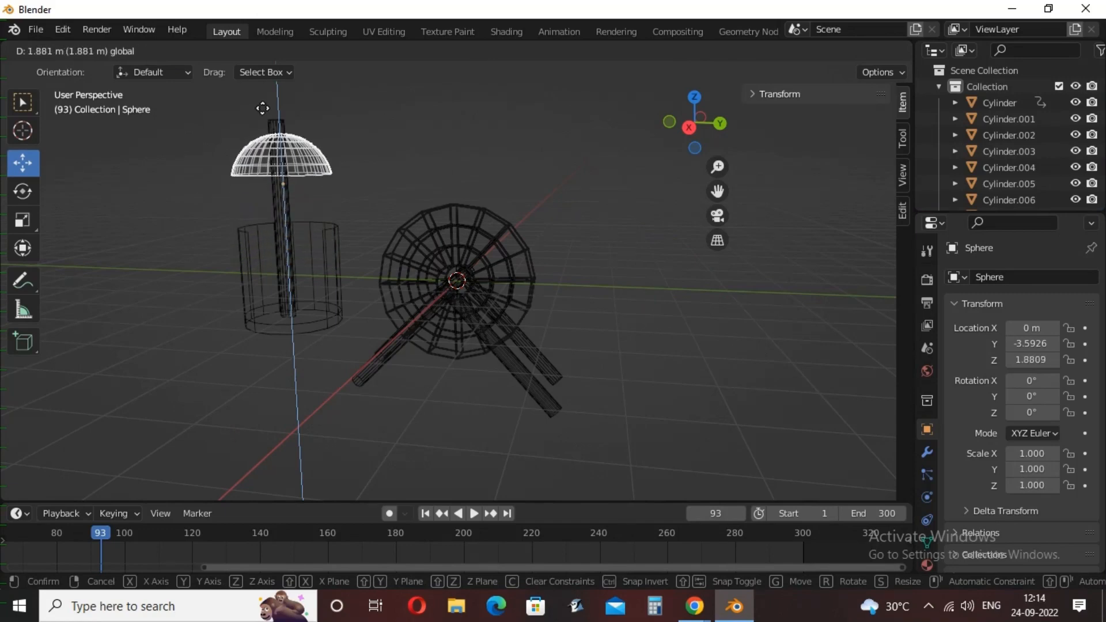
{"action": "mouse_move", "coordinate": [258, 86]}
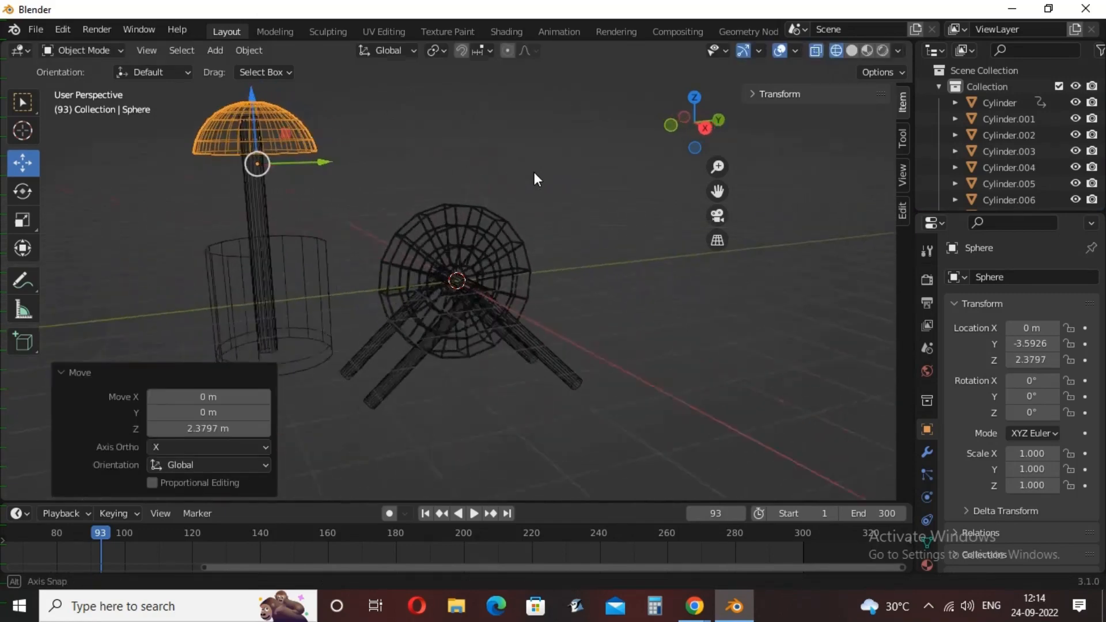
{"action": "left_click", "coordinate": [850, 49]}
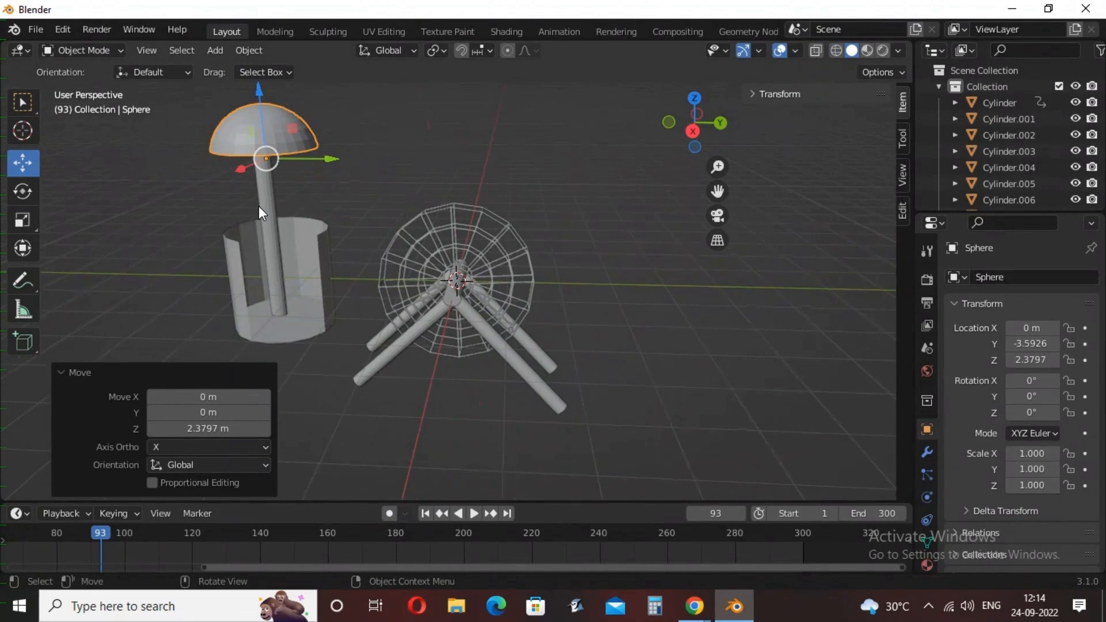
{"action": "mouse_move", "coordinate": [23, 163]}
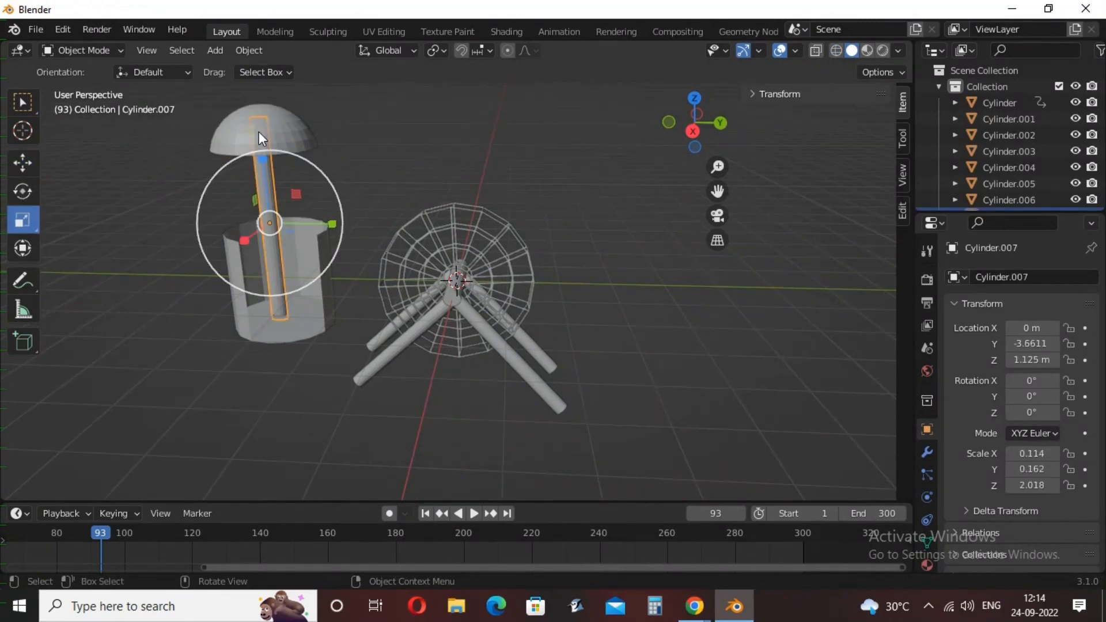
{"action": "key", "text": "s"}
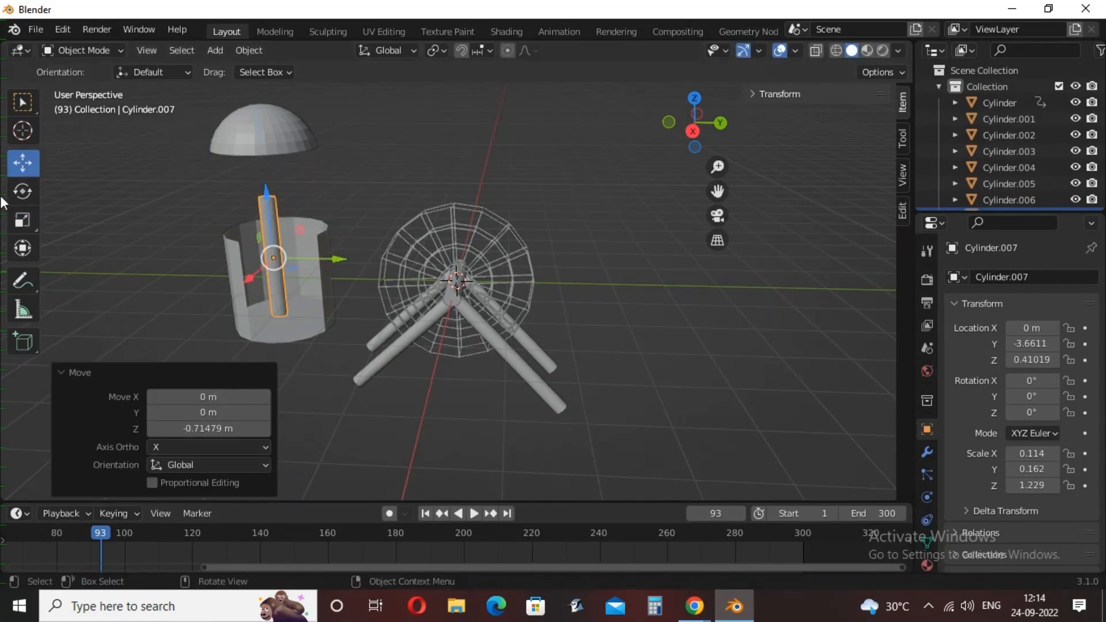
Shorten the pole and settle the dome onto its tip as a canopy over the car
{"action": "left_click", "coordinate": [23, 219]}
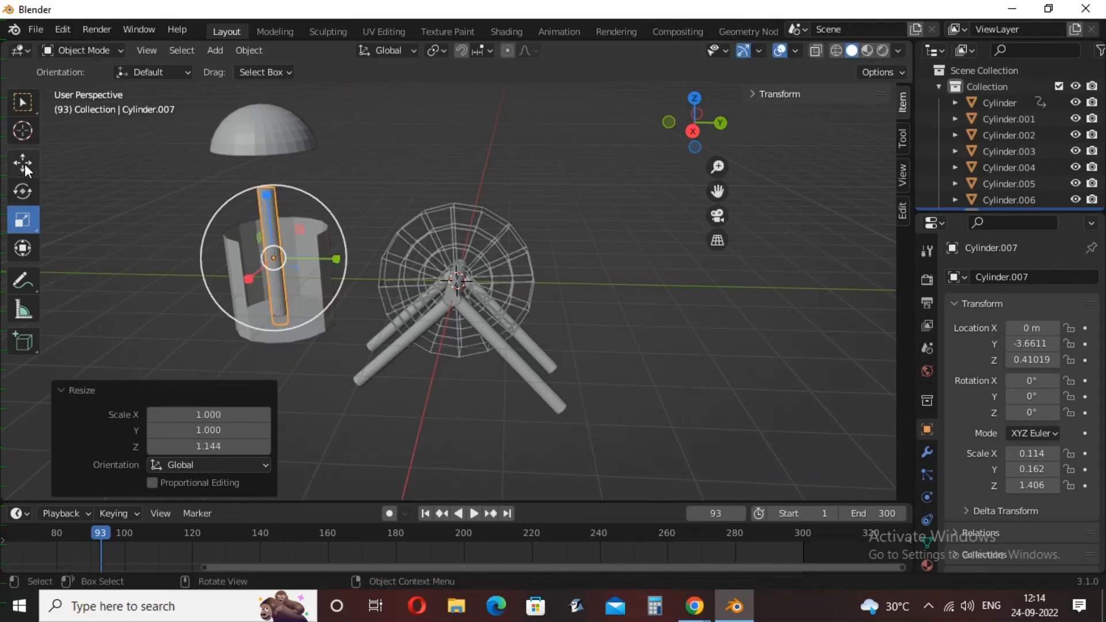
{"action": "key", "text": "g"}
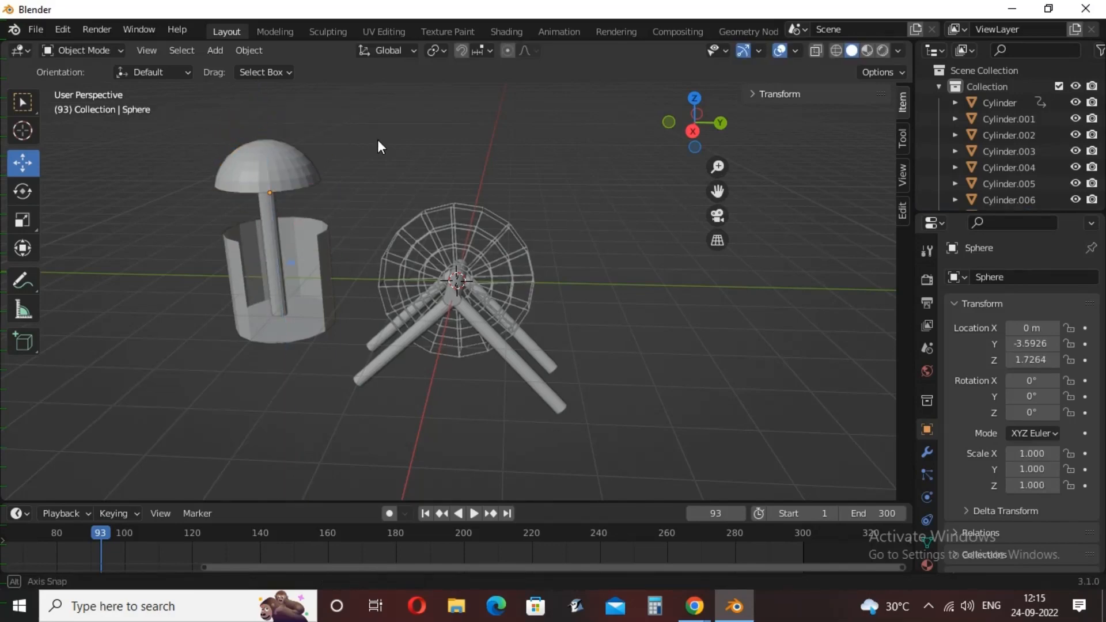
{"action": "left_click", "coordinate": [265, 162]}
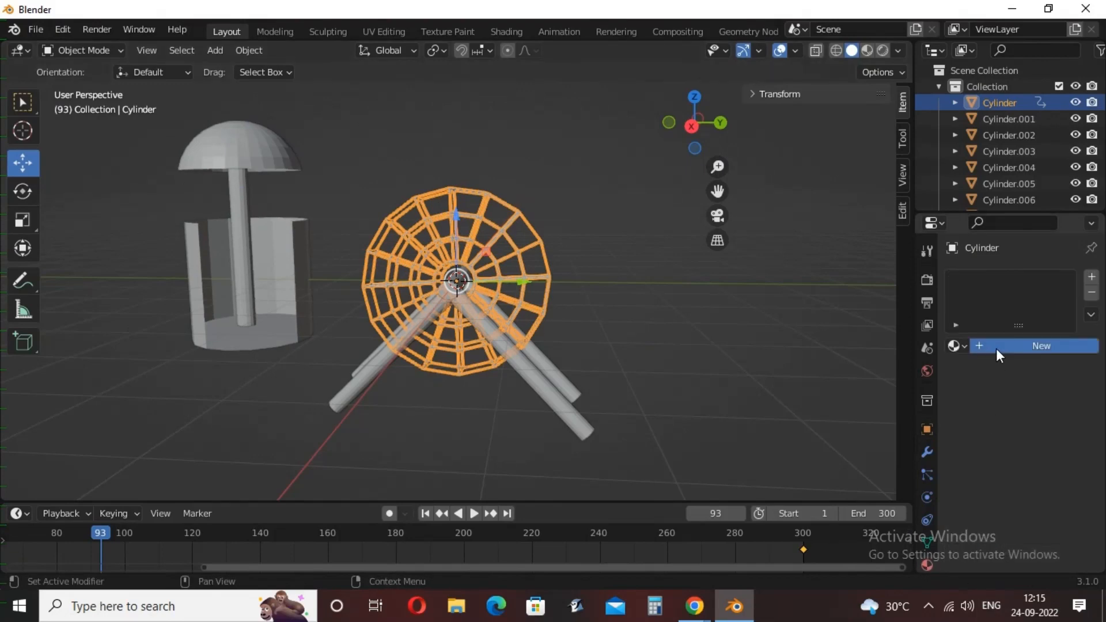
Give the wheel a blue material, the supports a dark gray one, and reuse Material.001 on the axle
{"action": "left_click", "coordinate": [1041, 345]}
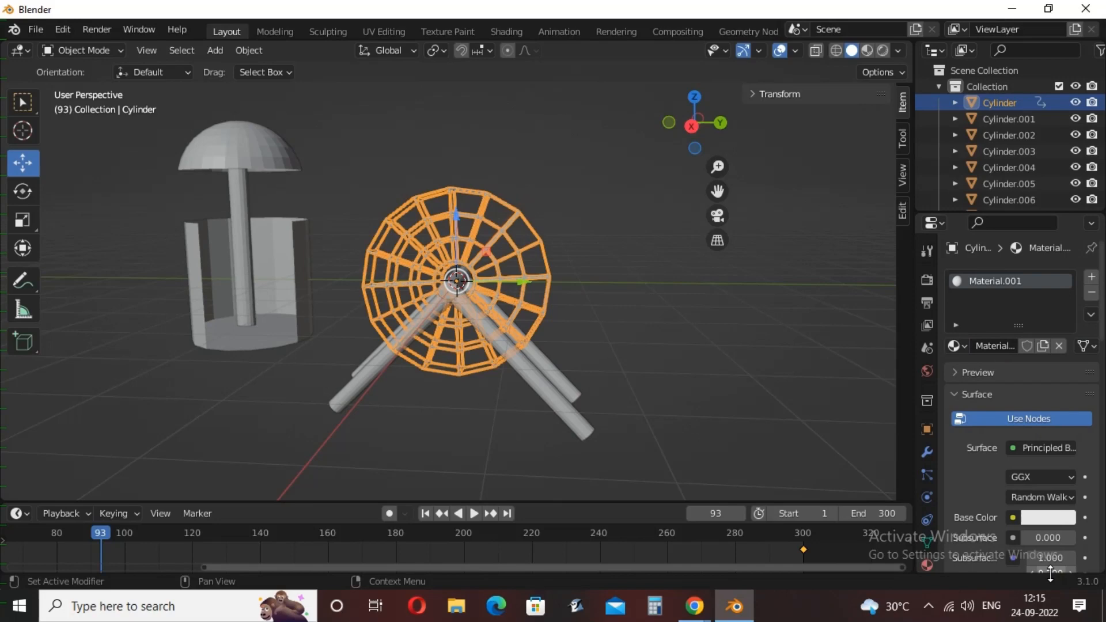
{"action": "left_click", "coordinate": [1047, 518]}
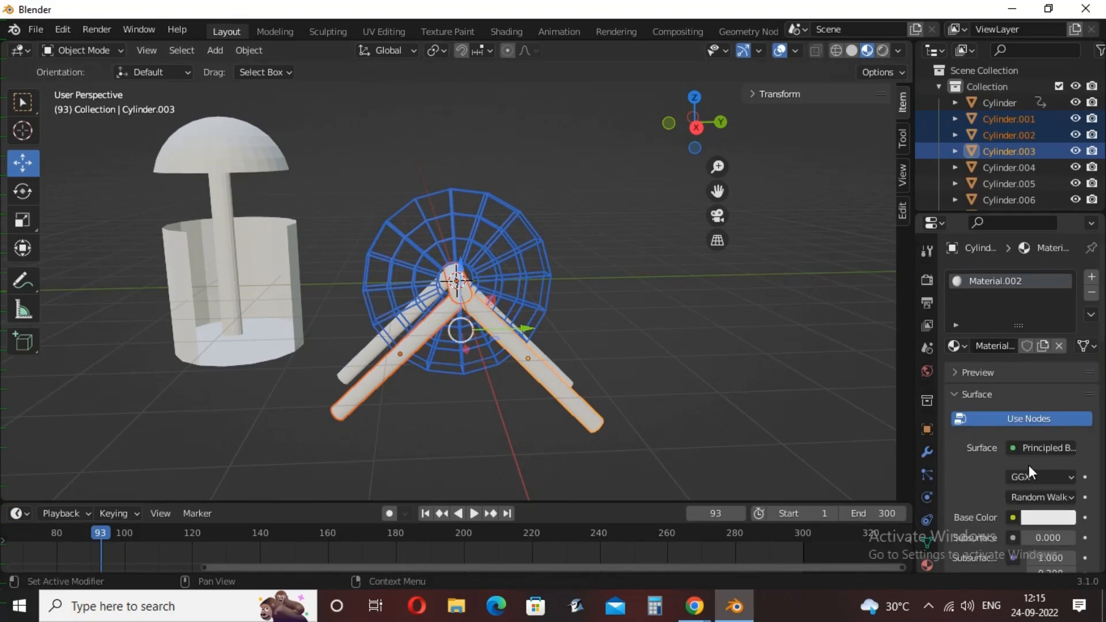
{"action": "left_click", "coordinate": [1047, 518]}
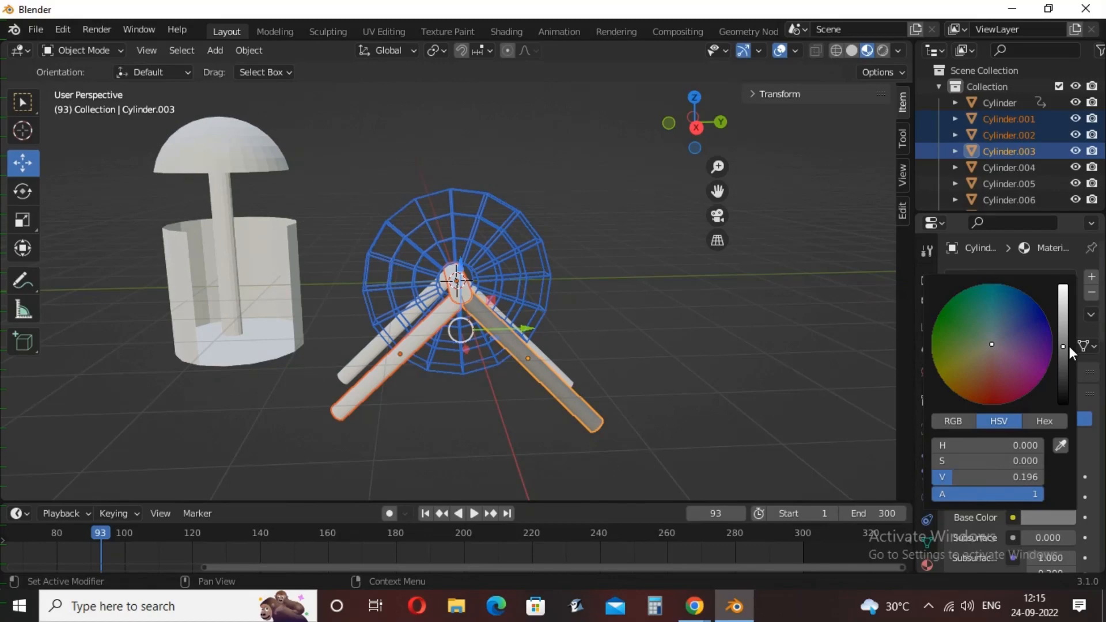
{"action": "left_click", "coordinate": [1009, 134]}
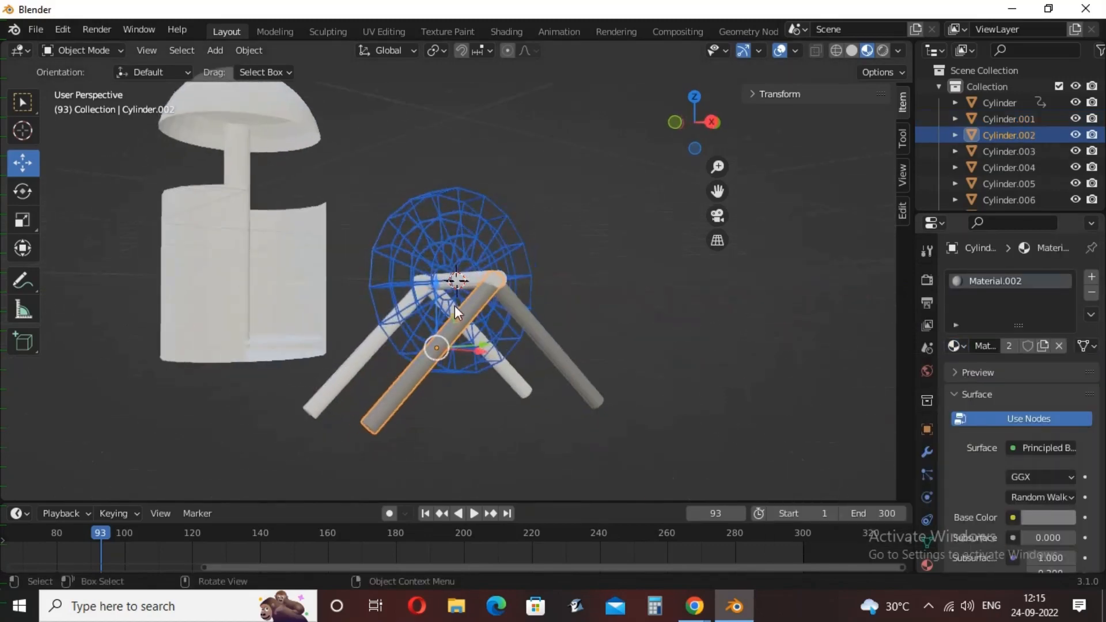
{"action": "left_click", "coordinate": [957, 346]}
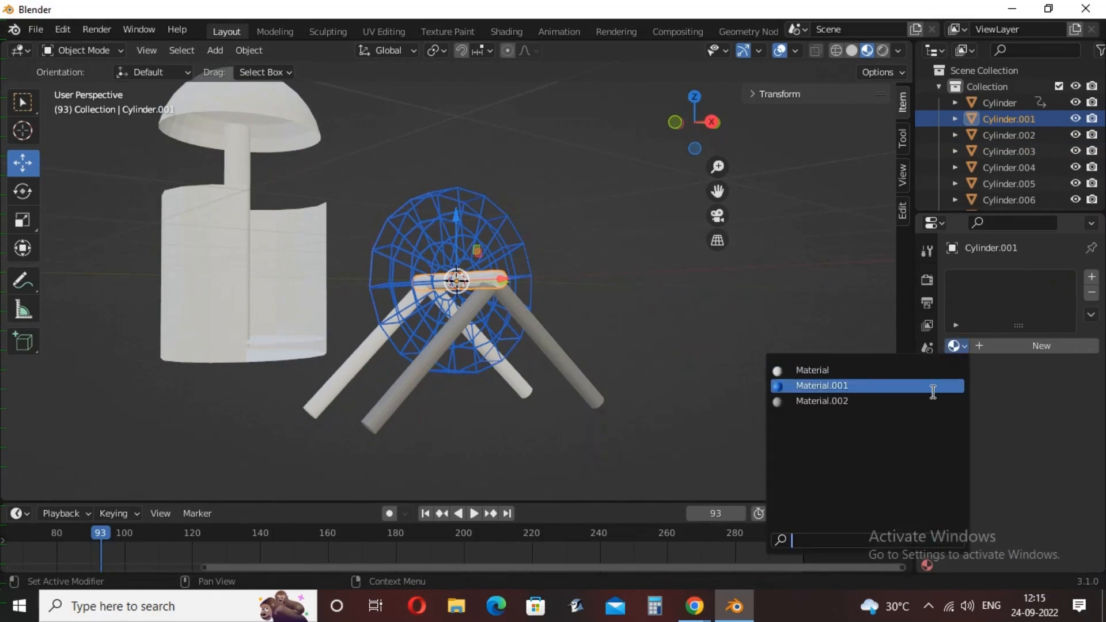
{"action": "left_click", "coordinate": [821, 401]}
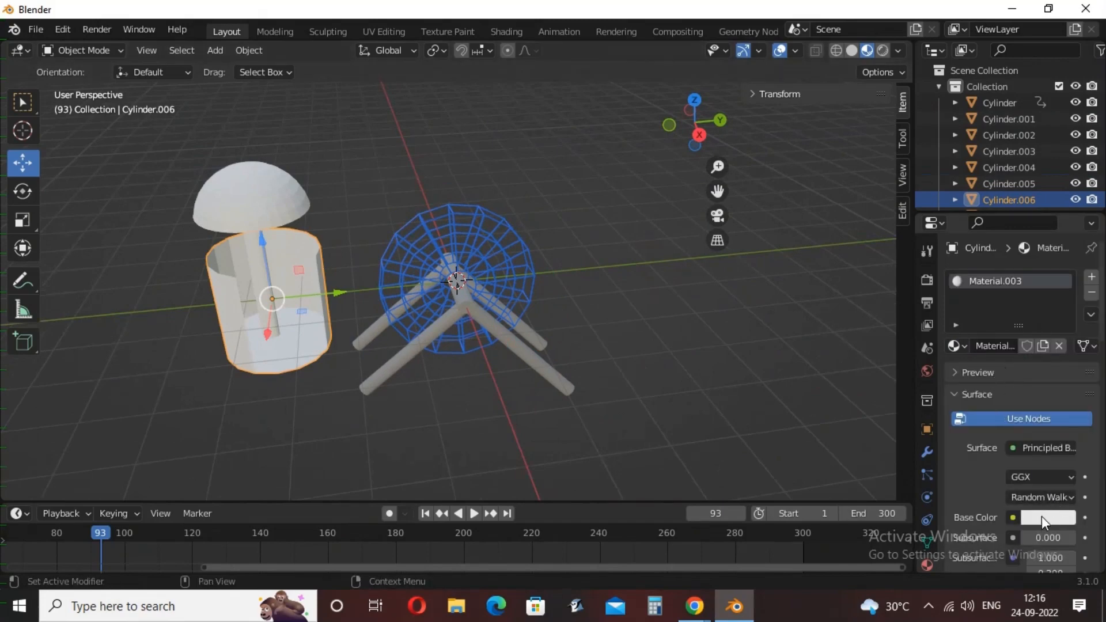
Colour the cabin red after trying green and purple, make its pole dark and give the dome the gray material
{"action": "left_click", "coordinate": [1048, 517]}
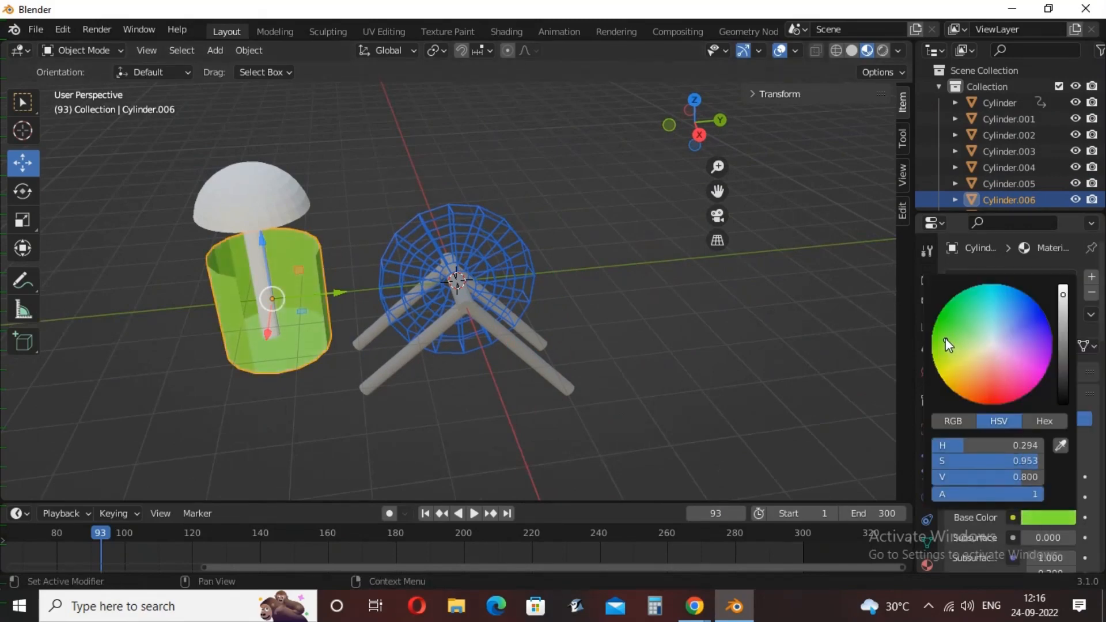
{"action": "left_click", "coordinate": [1028, 332]}
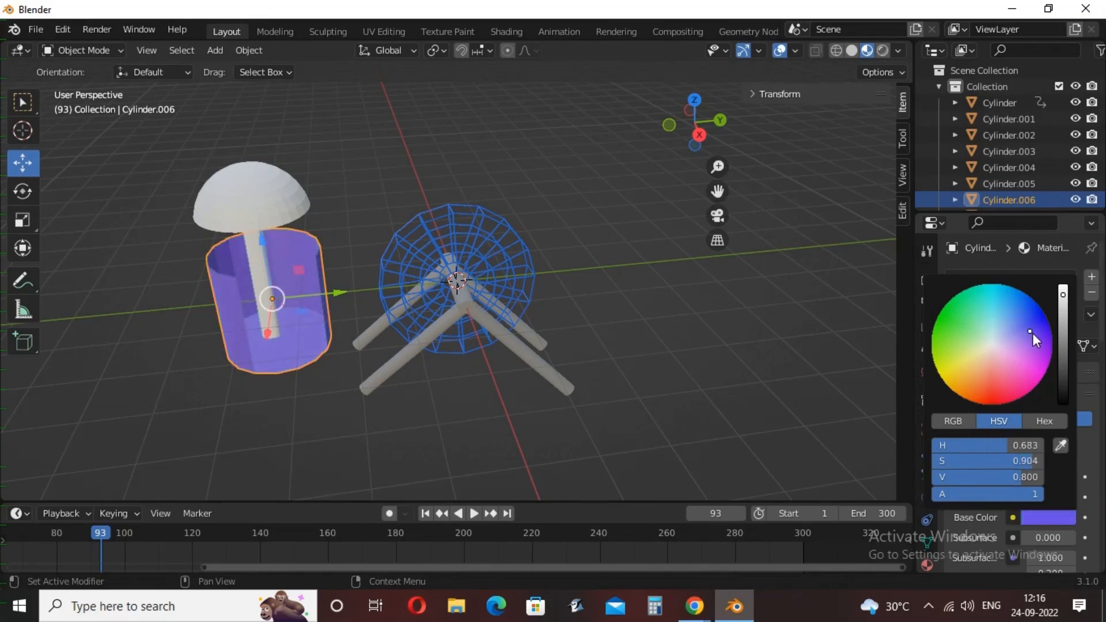
{"action": "left_click", "coordinate": [281, 212]}
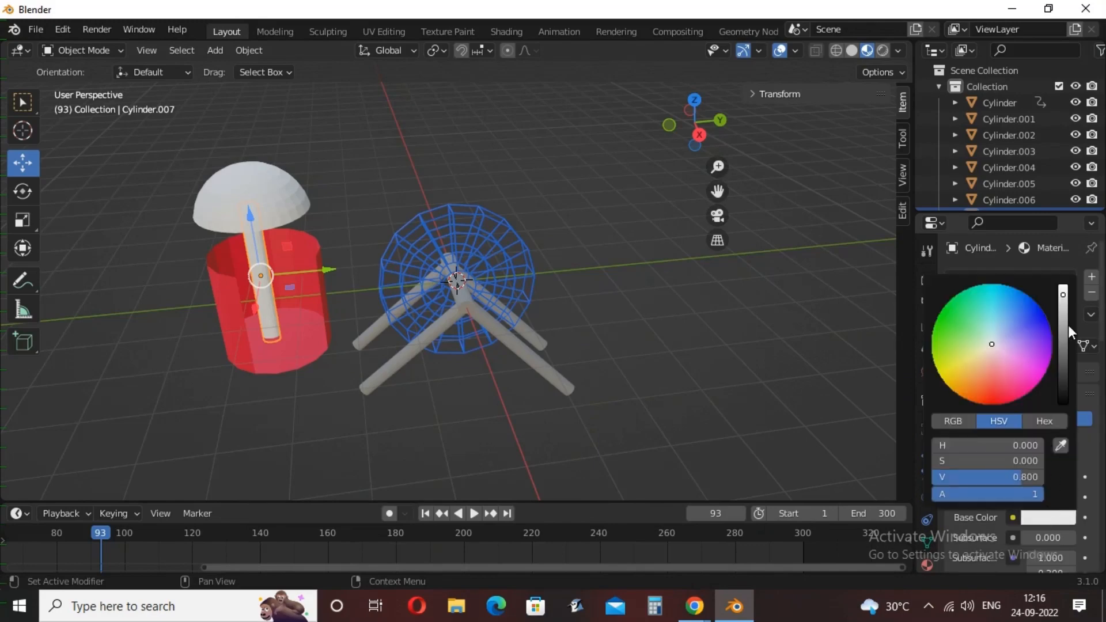
{"action": "left_click", "coordinate": [391, 209]}
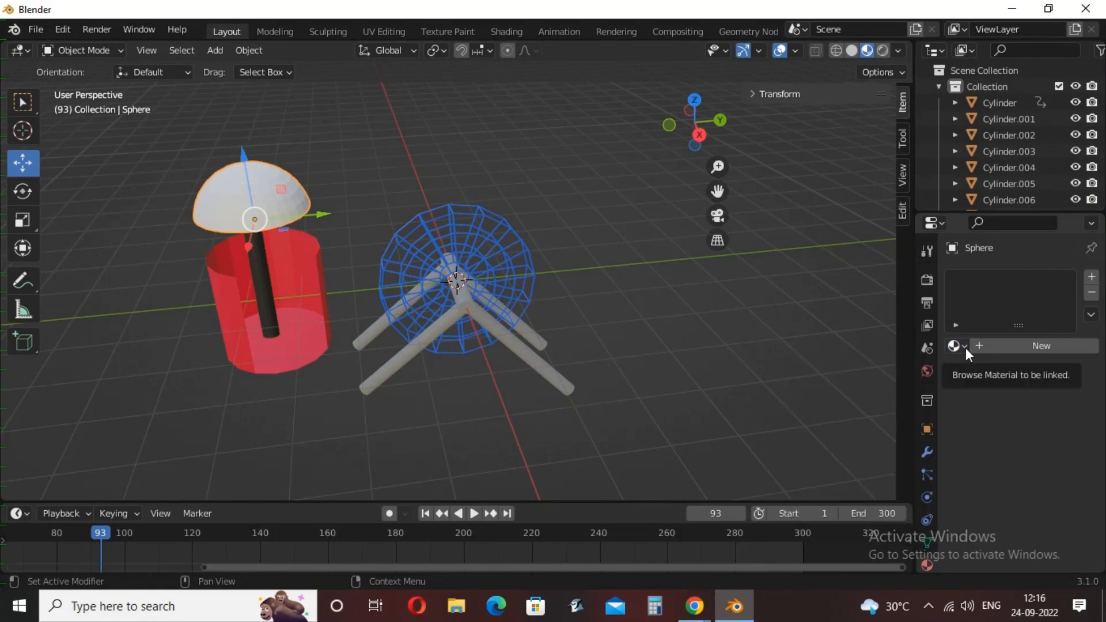
{"action": "left_click", "coordinate": [1040, 346]}
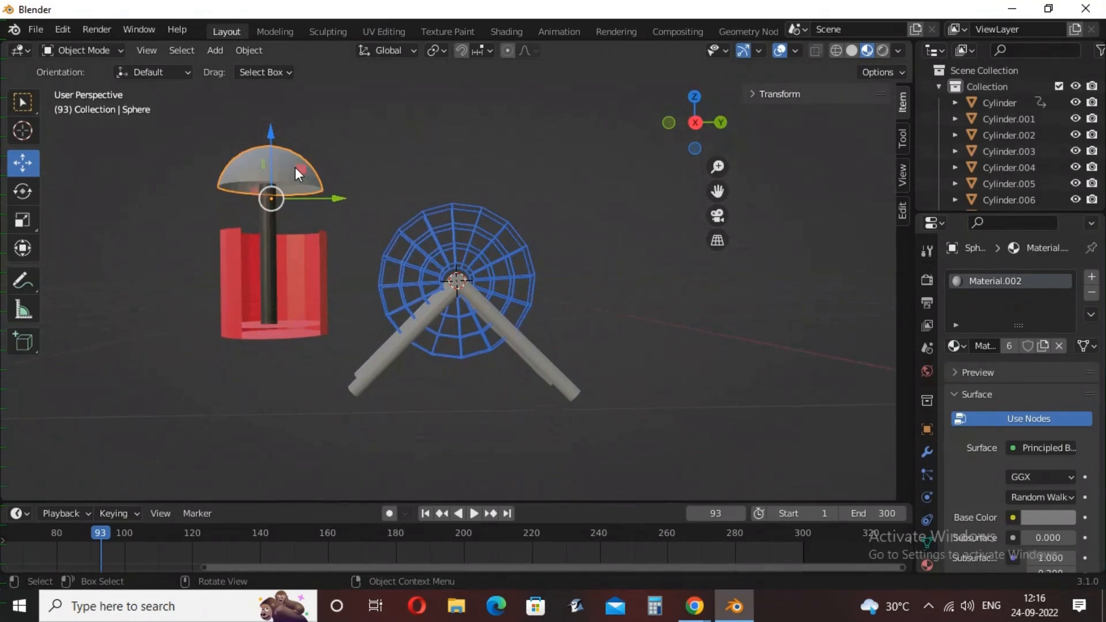
{"action": "mouse_move", "coordinate": [277, 244]}
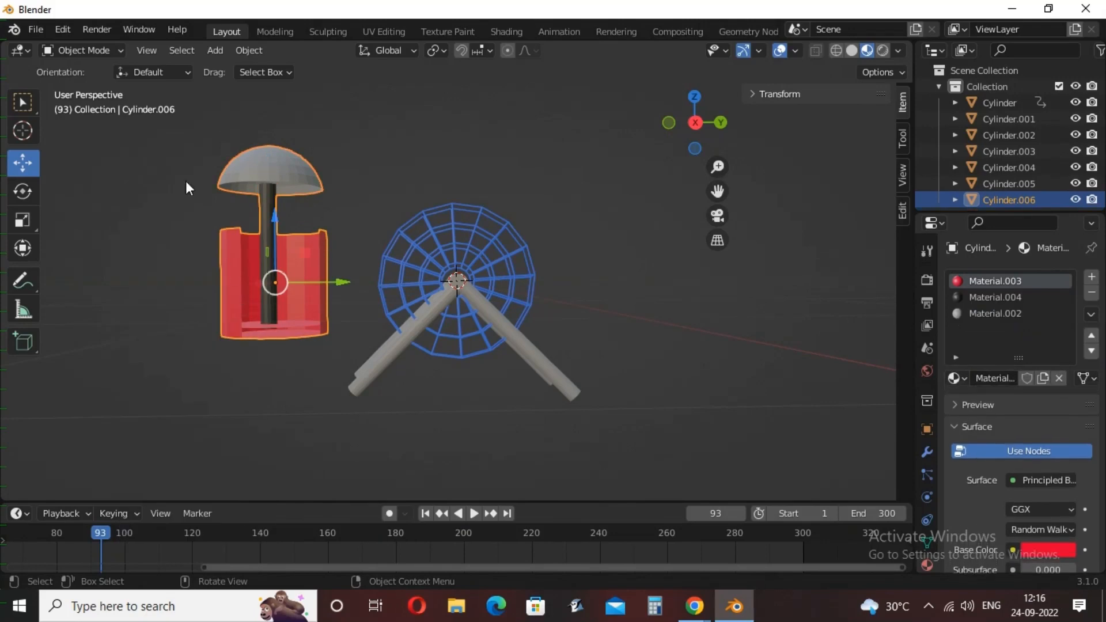
{"action": "left_click", "coordinate": [23, 219]}
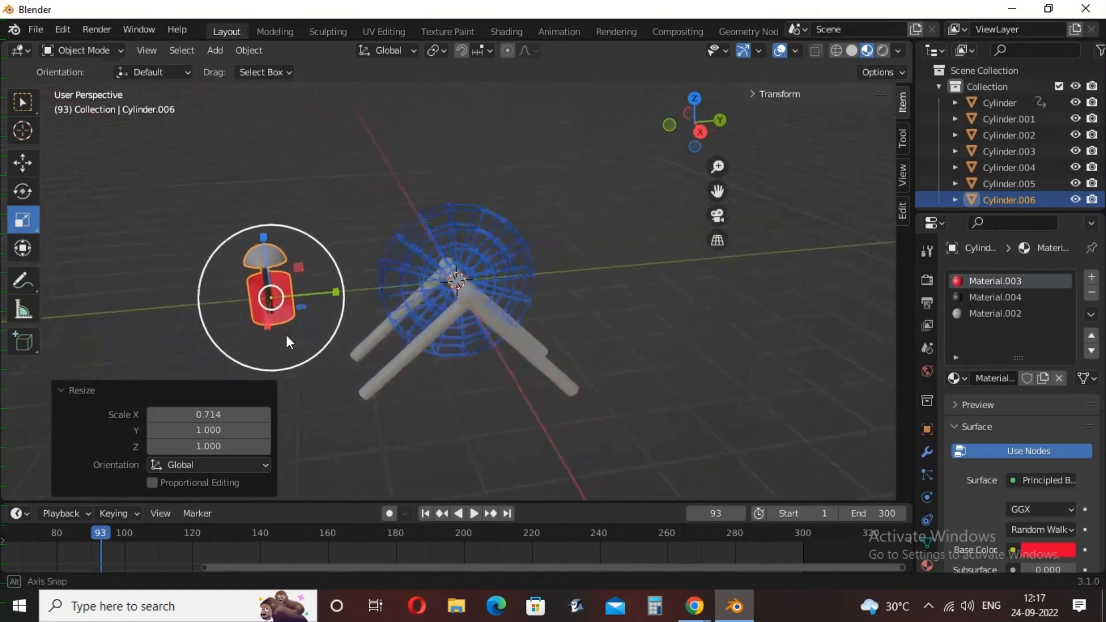
Shrink the red passenger car and move it up to sit at the top of the wheel's rim
{"action": "left_click", "coordinate": [318, 187]}
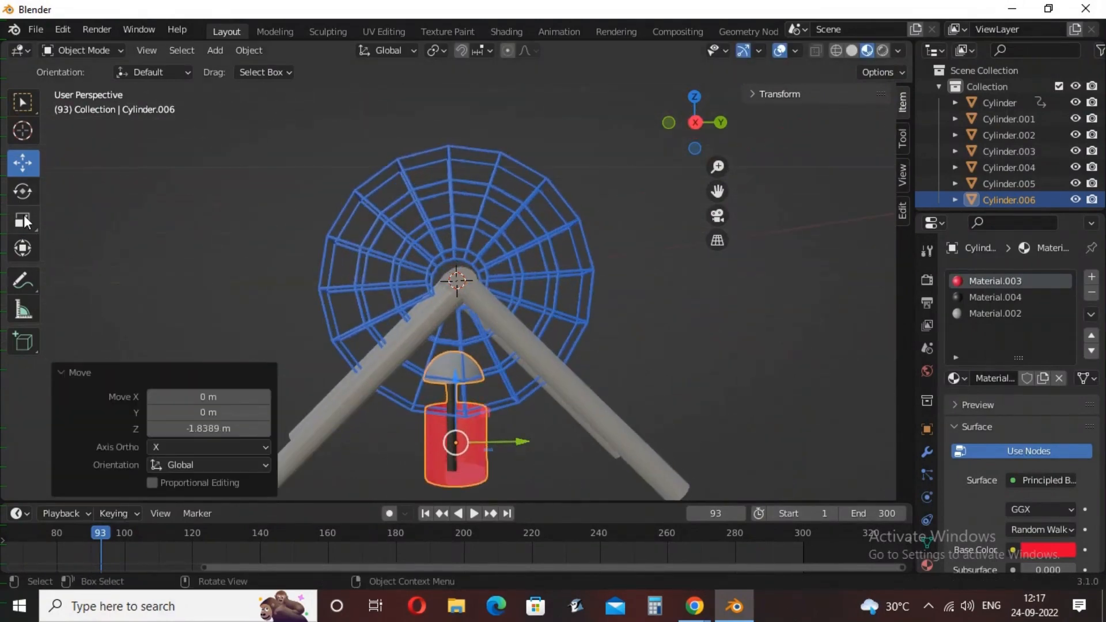
{"action": "left_click", "coordinate": [23, 218]}
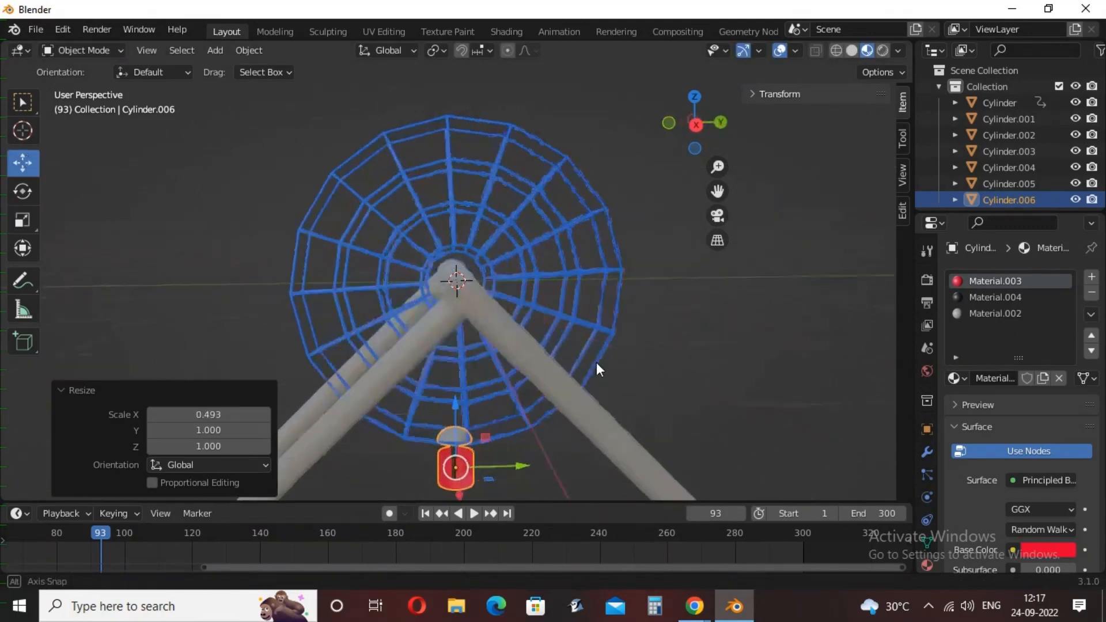
{"action": "key", "text": "g"}
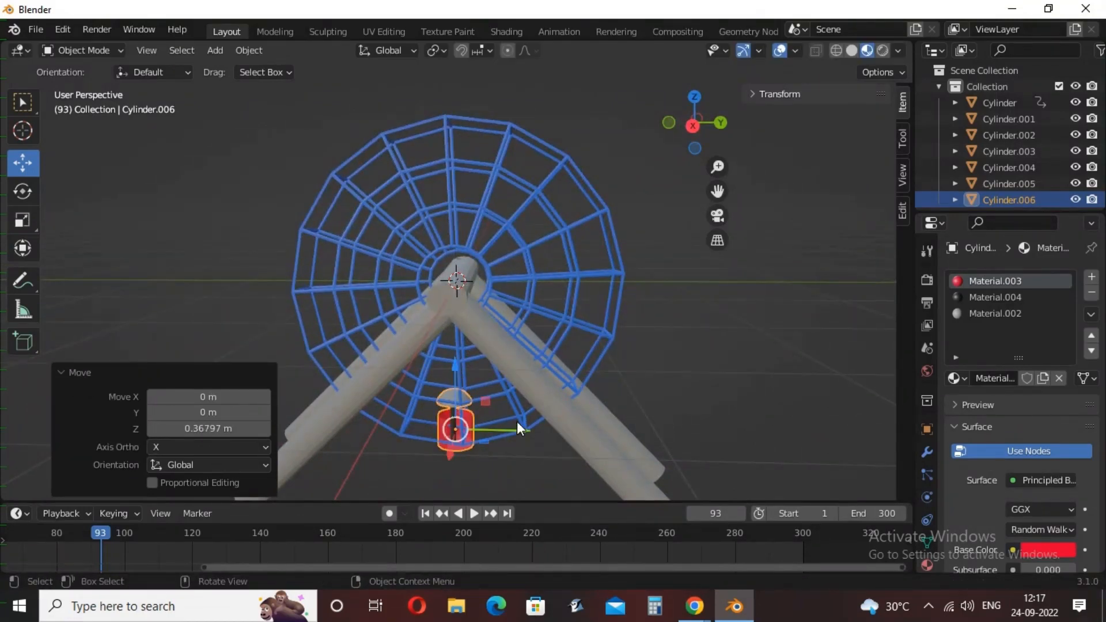
{"action": "key", "text": "g"}
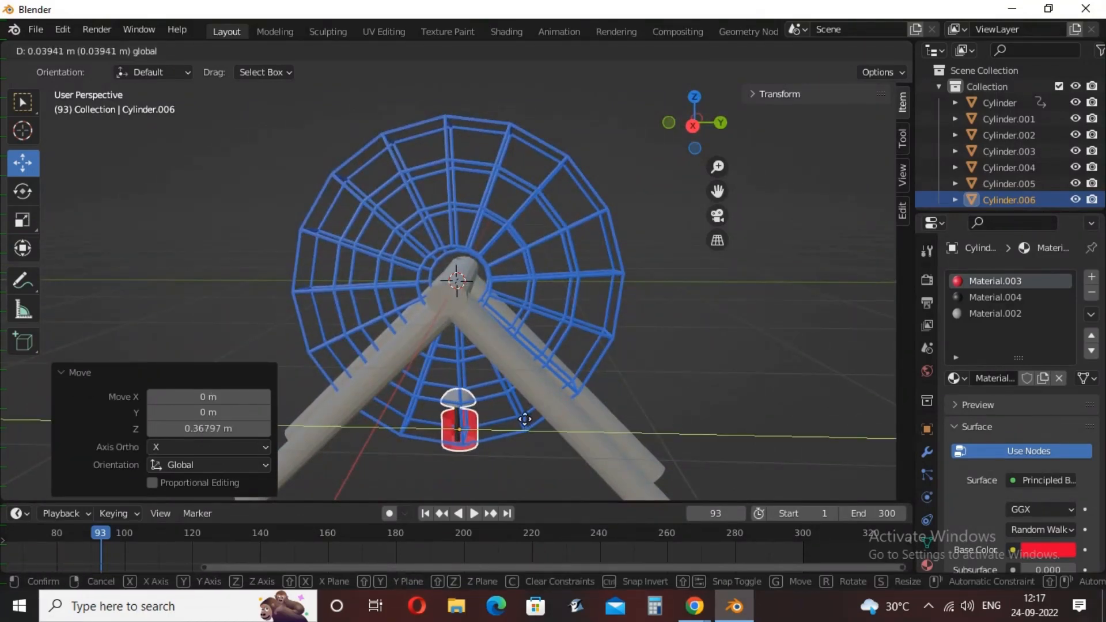
{"action": "mouse_move", "coordinate": [420, 481]}
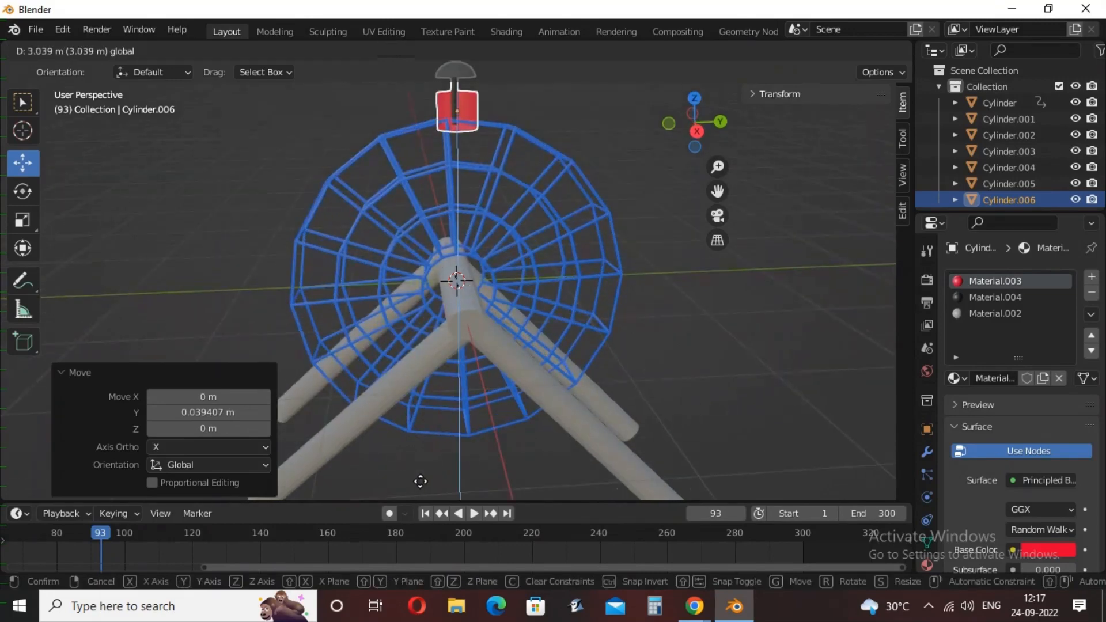
{"action": "mouse_move", "coordinate": [514, 144]}
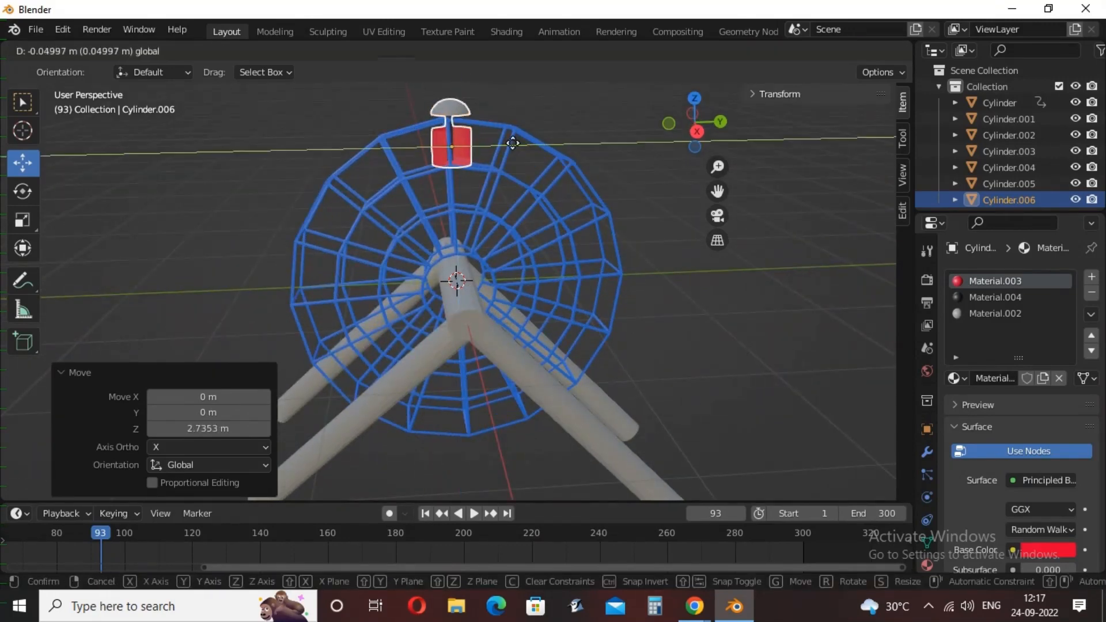
{"action": "mouse_move", "coordinate": [509, 140]}
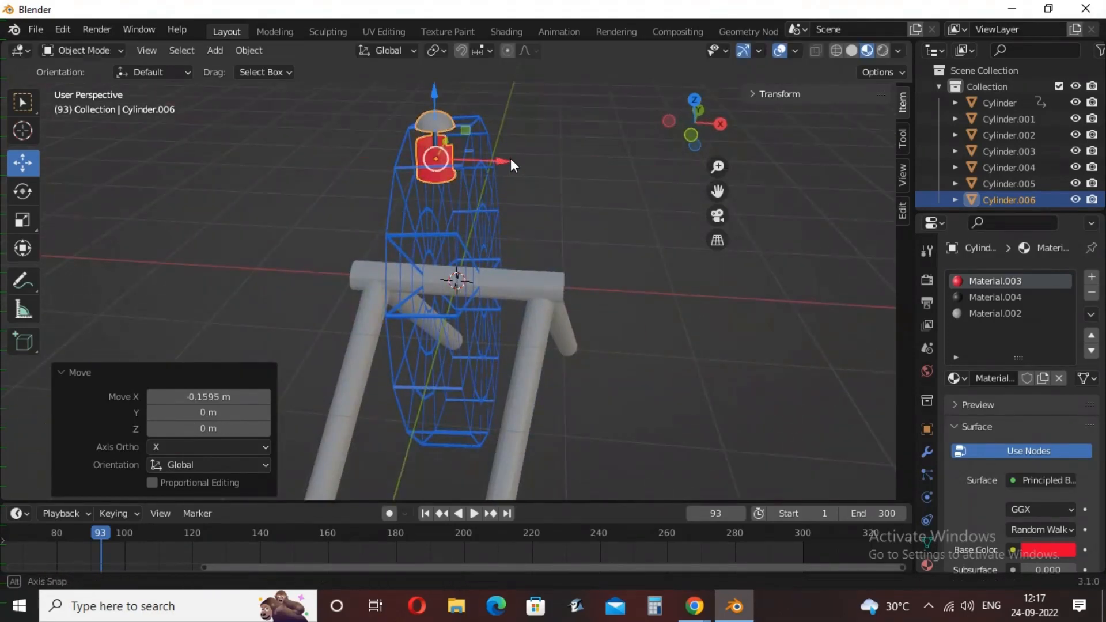
{"action": "left_click", "coordinate": [22, 219]}
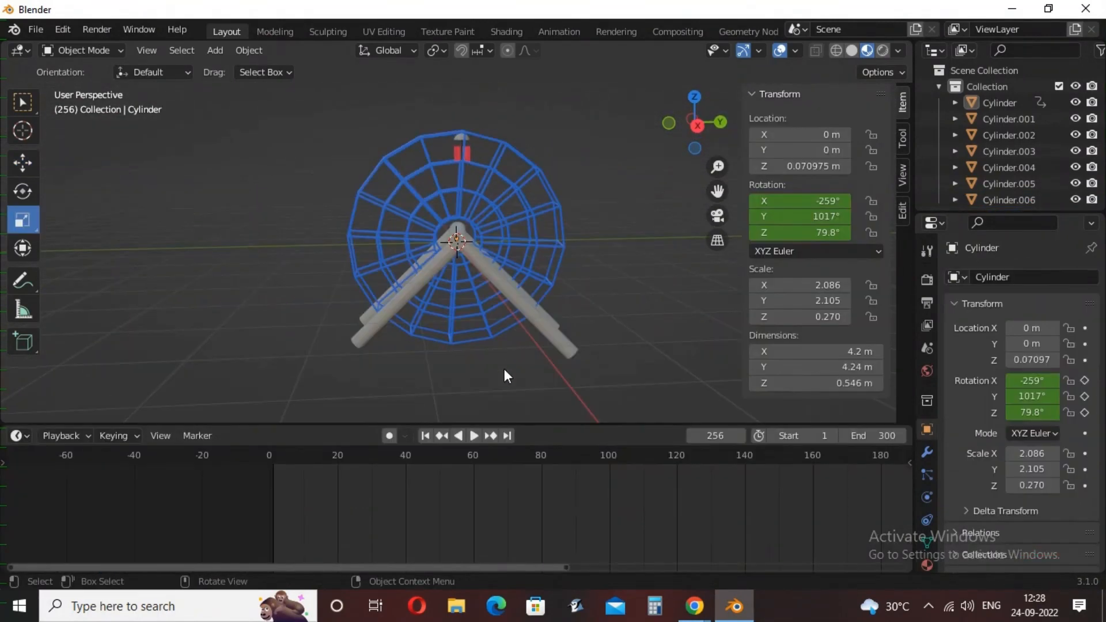
Play the wheel's spin, then parent the passenger car to the wheel with Ctrl+P > Object
{"action": "left_click", "coordinate": [474, 435]}
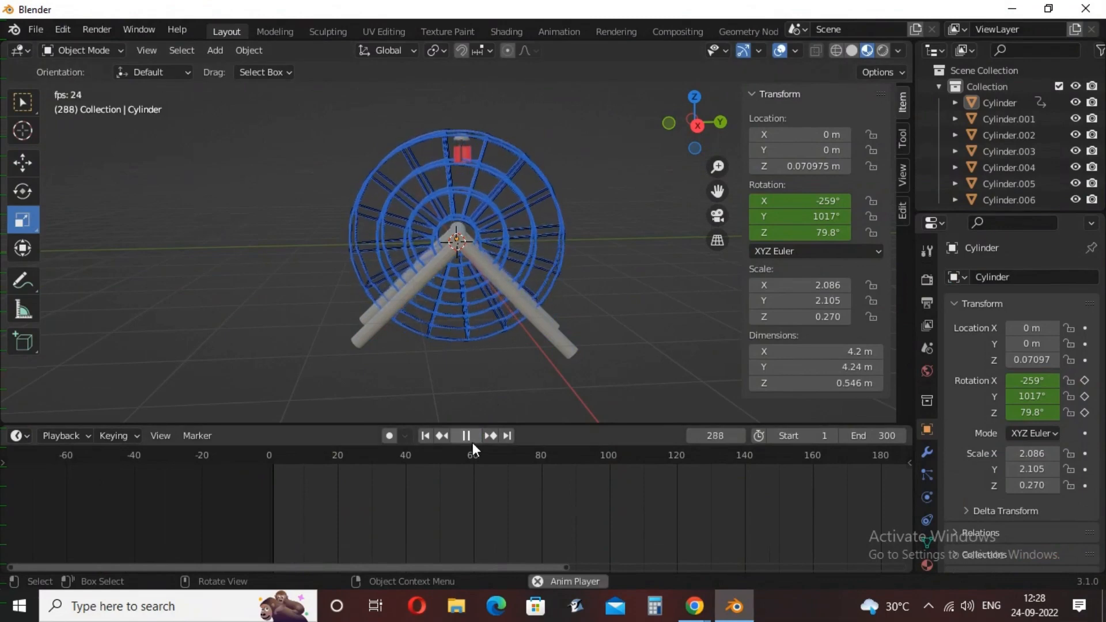
{"action": "left_click", "coordinate": [449, 455]}
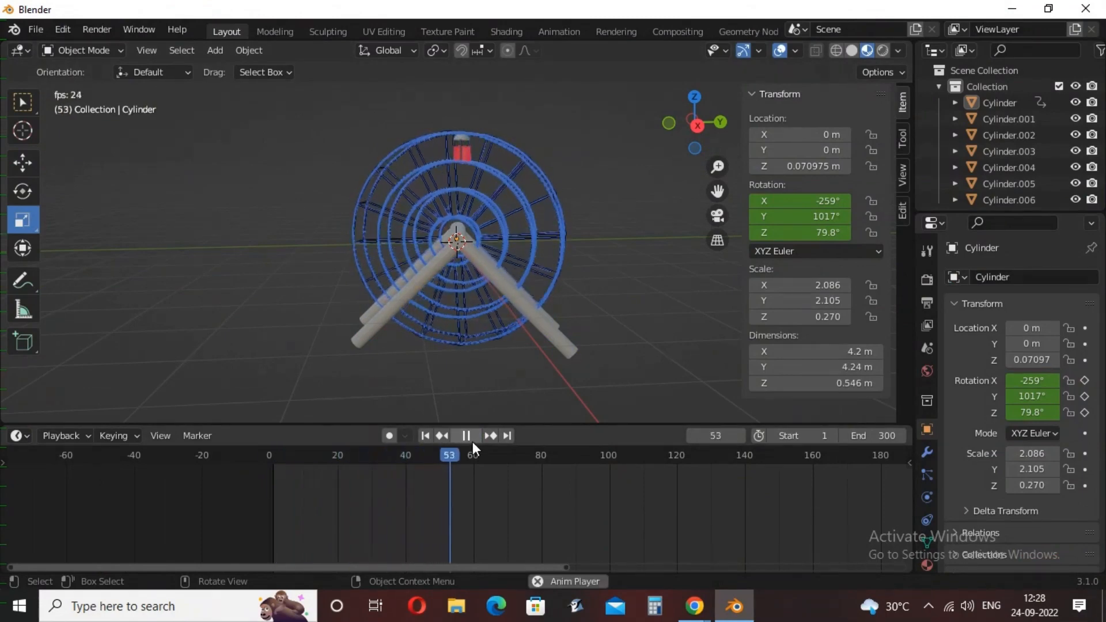
{"action": "left_click", "coordinate": [464, 435]}
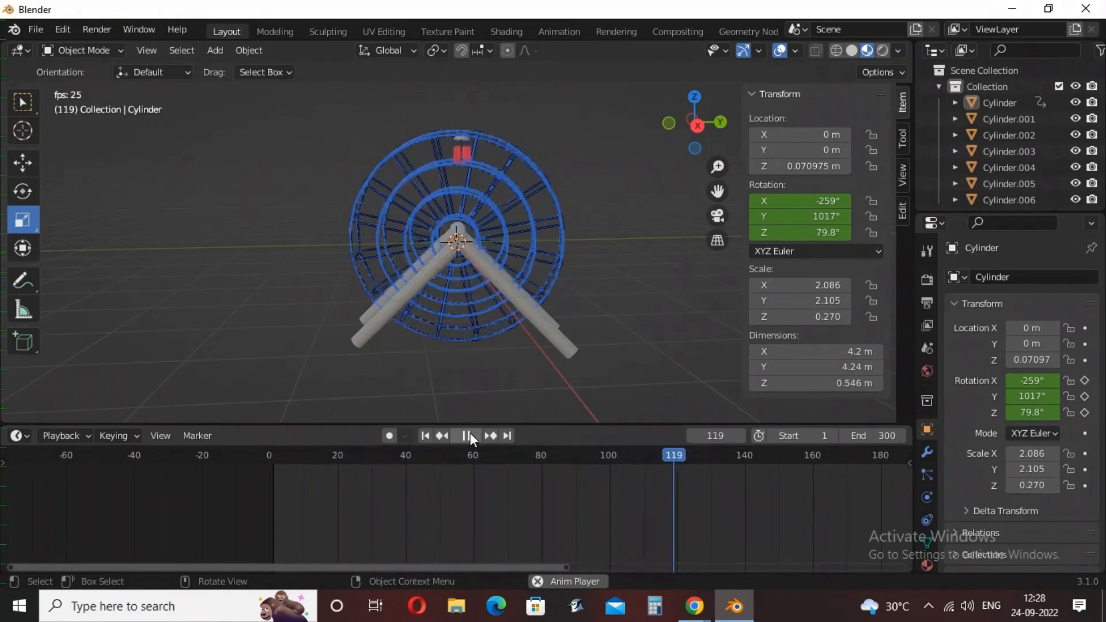
{"action": "left_click", "coordinate": [472, 435]}
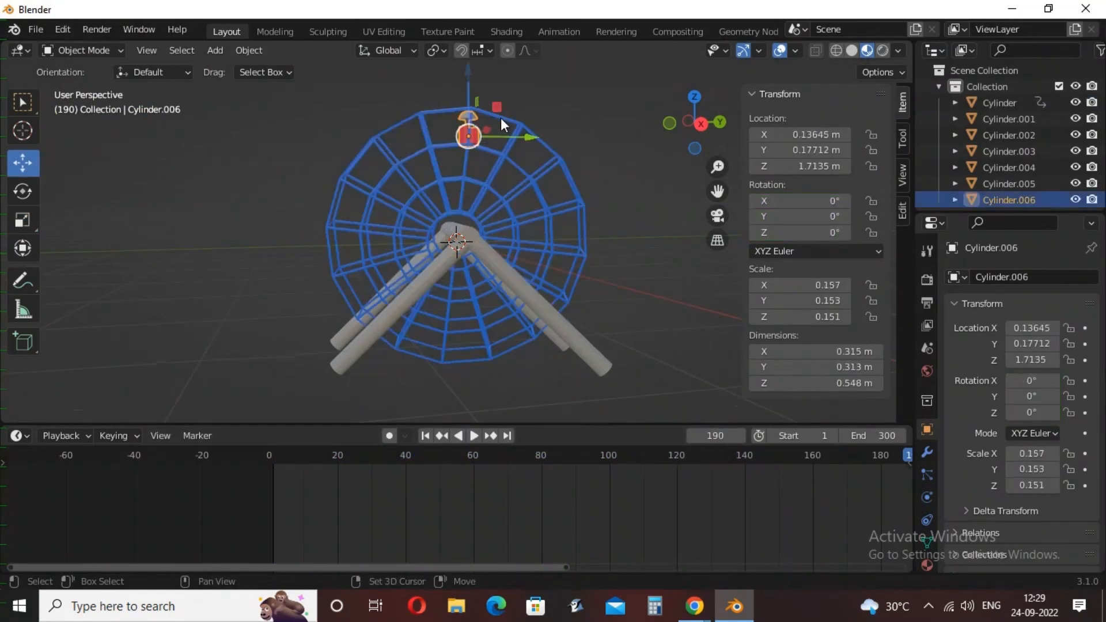
{"action": "key", "text": "ctrl+p"}
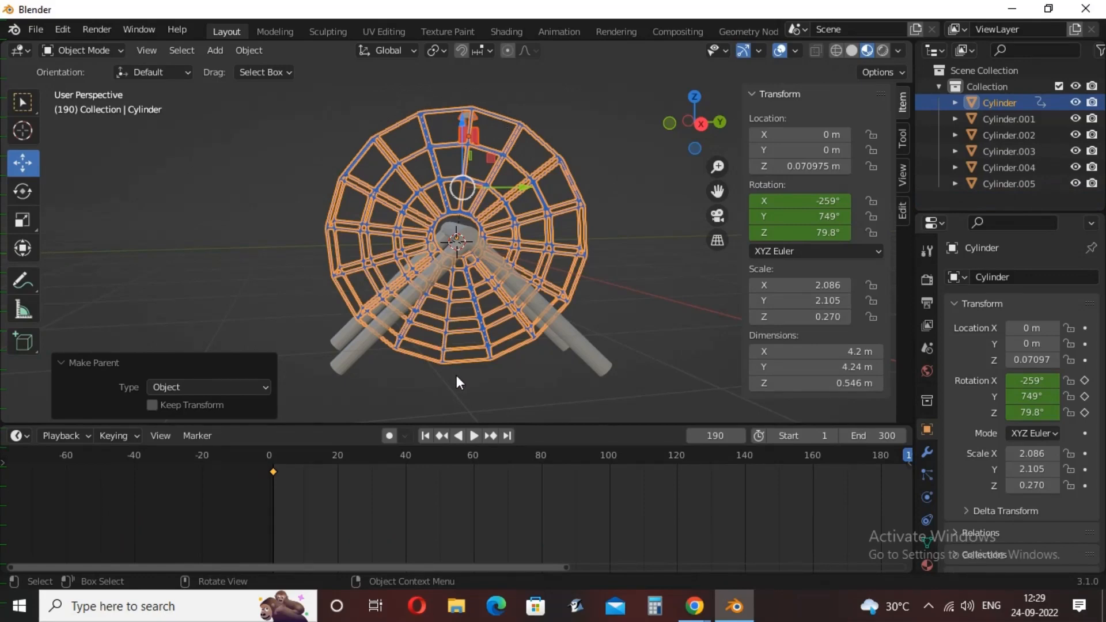
Replay the animation to check the car now follows the wheel around
{"action": "left_click", "coordinate": [474, 436]}
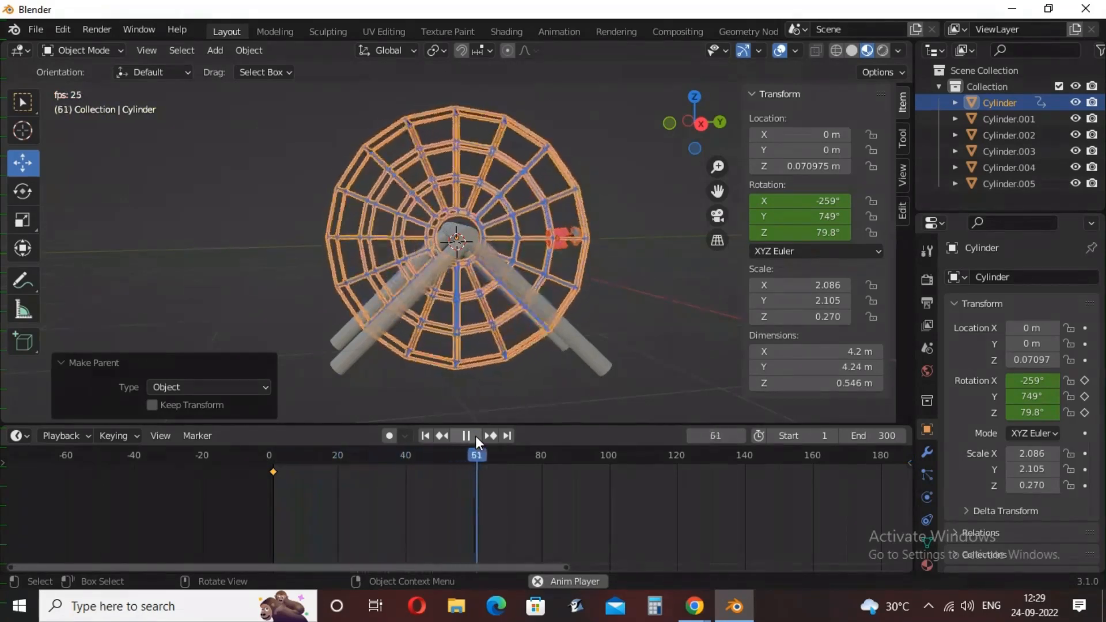
{"action": "left_click", "coordinate": [467, 436]}
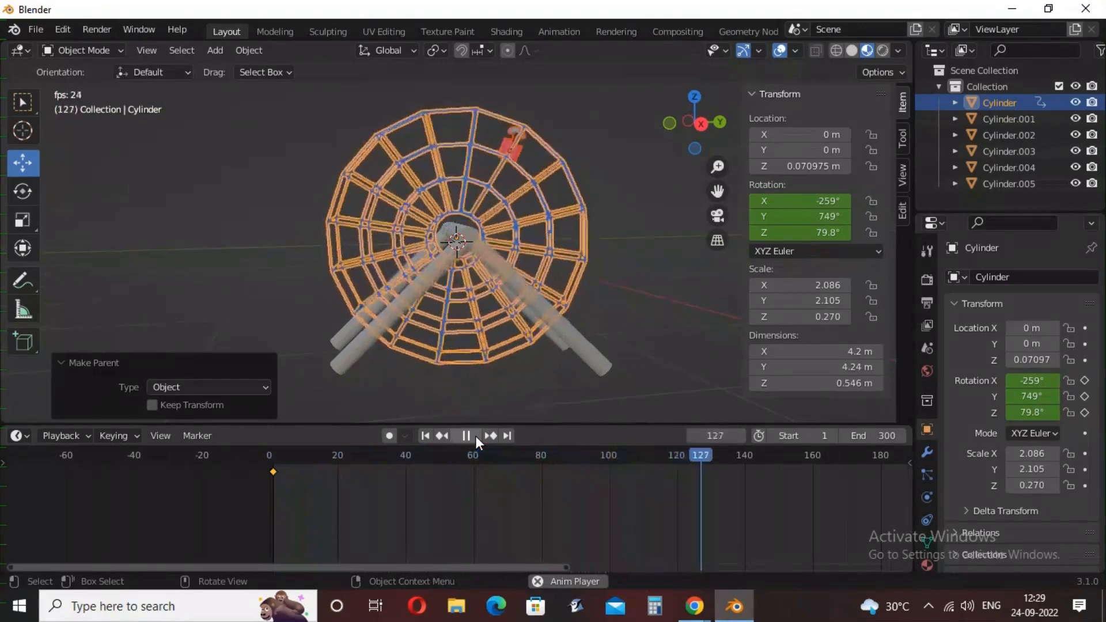
{"action": "left_click", "coordinate": [466, 435]}
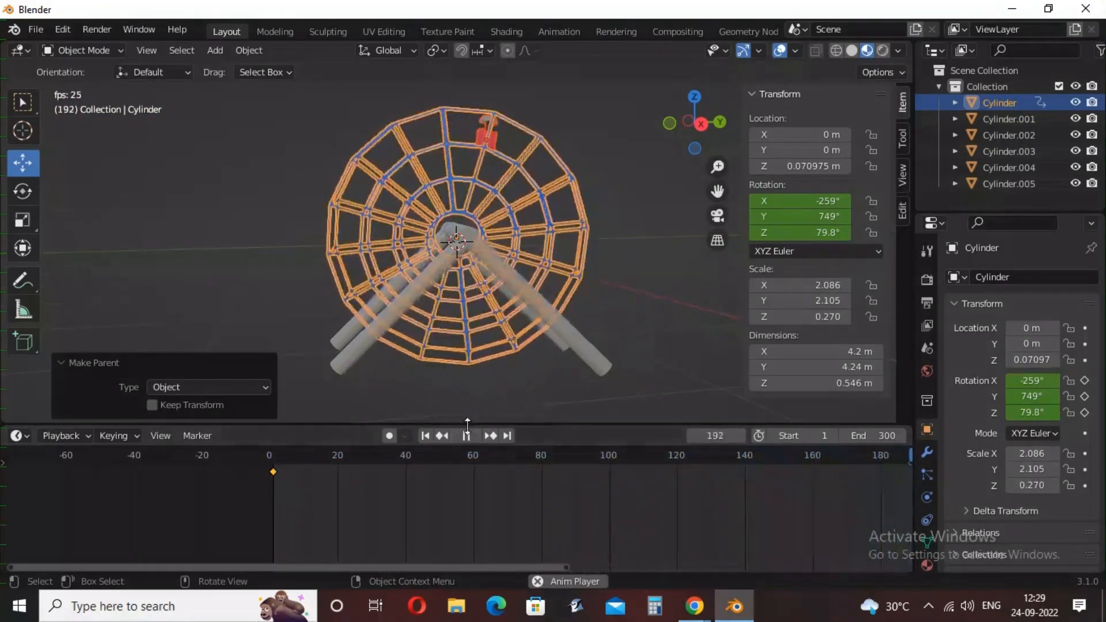
{"action": "left_click", "coordinate": [492, 435]}
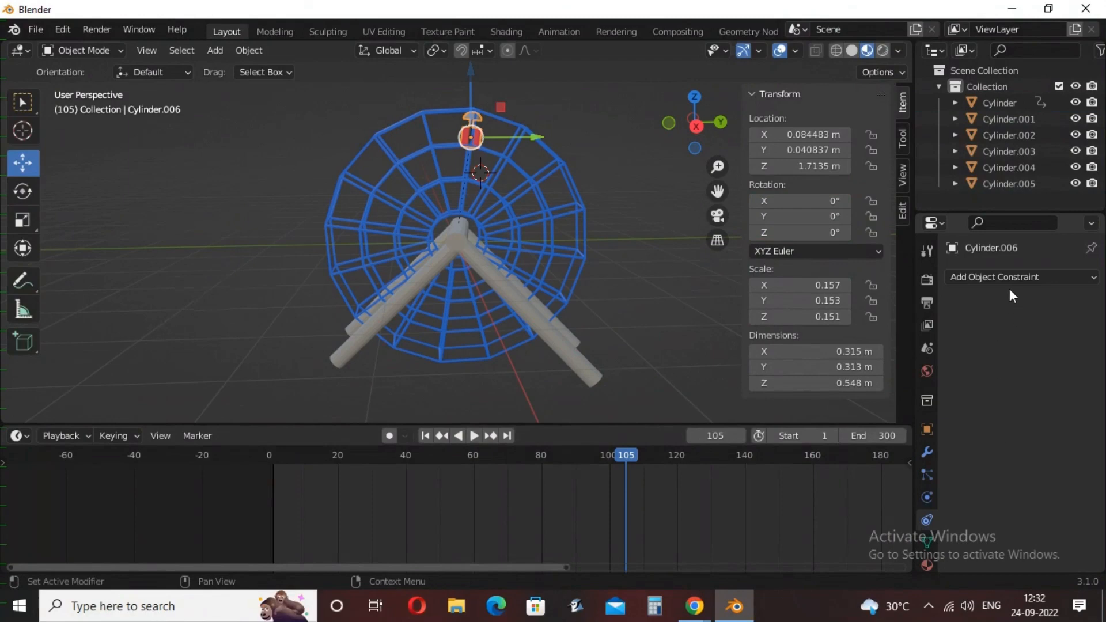
Add a Limit Rotation constraint to the car with Limit X ticked and play to test it
{"action": "left_click", "coordinate": [1017, 277]}
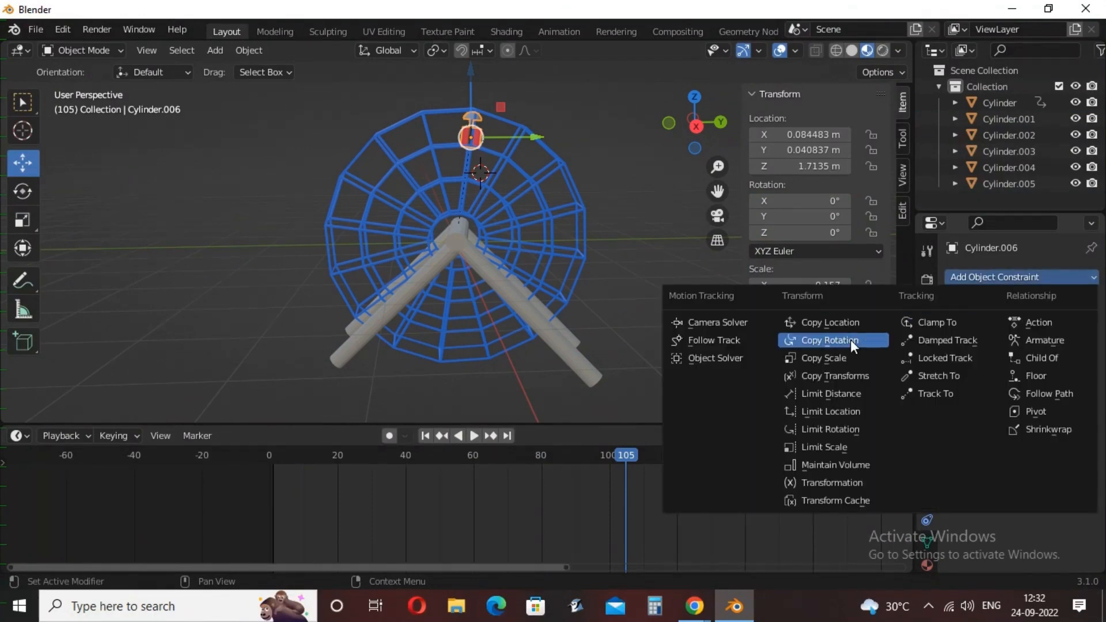
{"action": "mouse_move", "coordinate": [832, 429]}
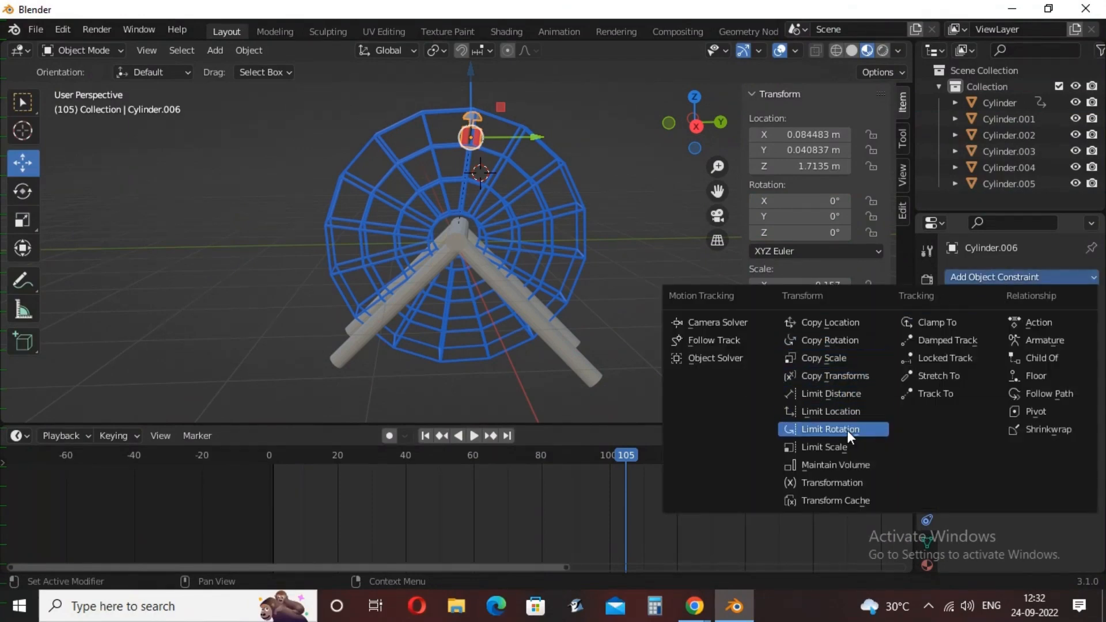
{"action": "left_click", "coordinate": [831, 428]}
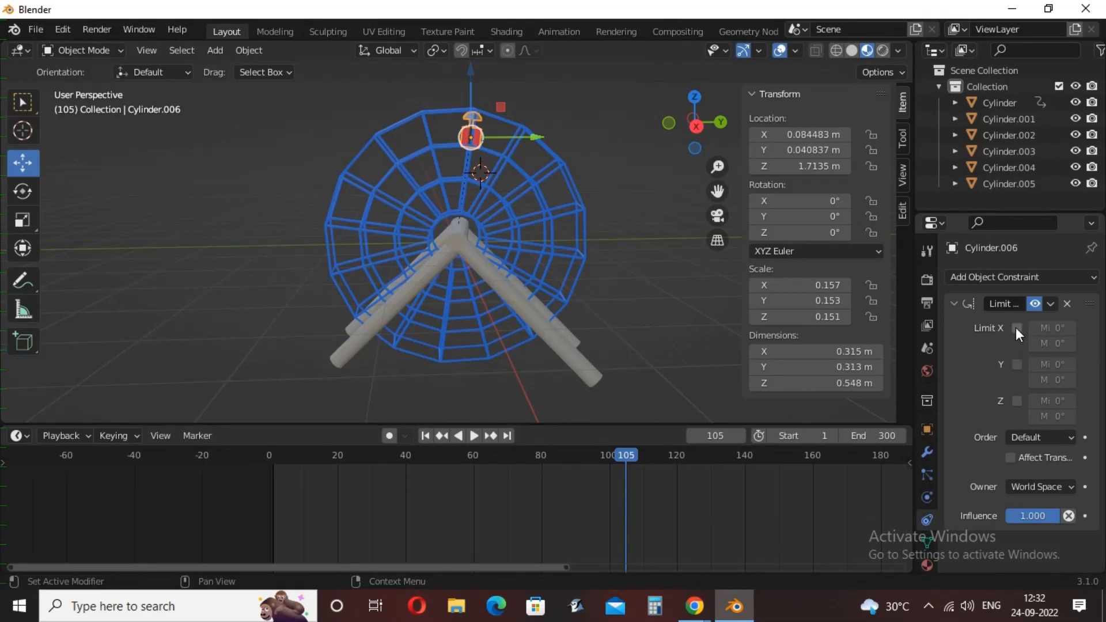
{"action": "left_click", "coordinate": [1017, 329]}
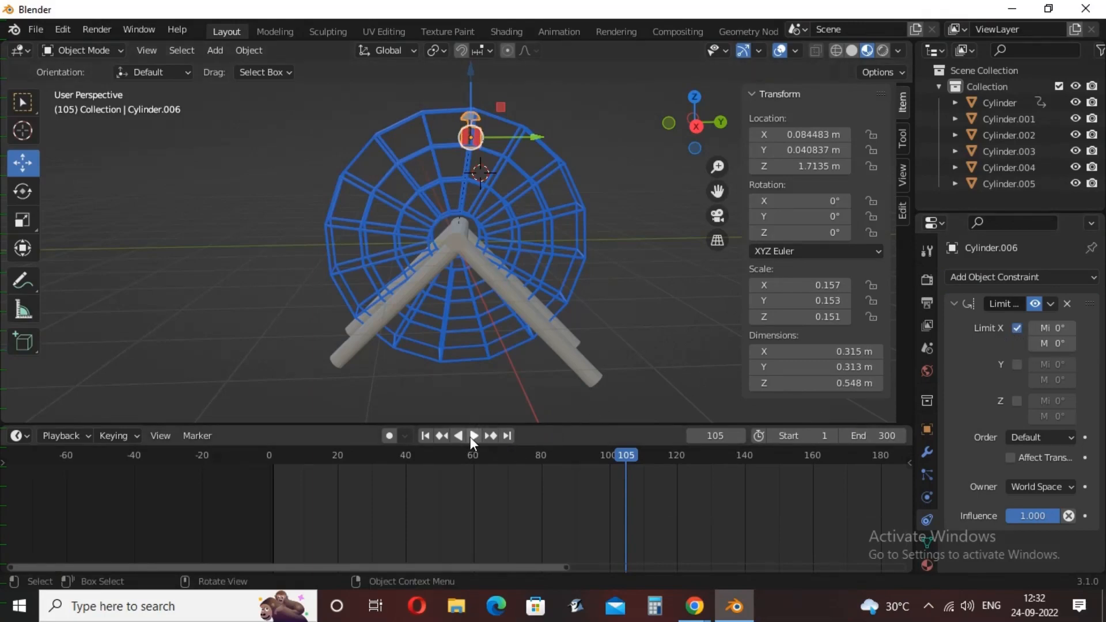
{"action": "left_click", "coordinate": [473, 435]}
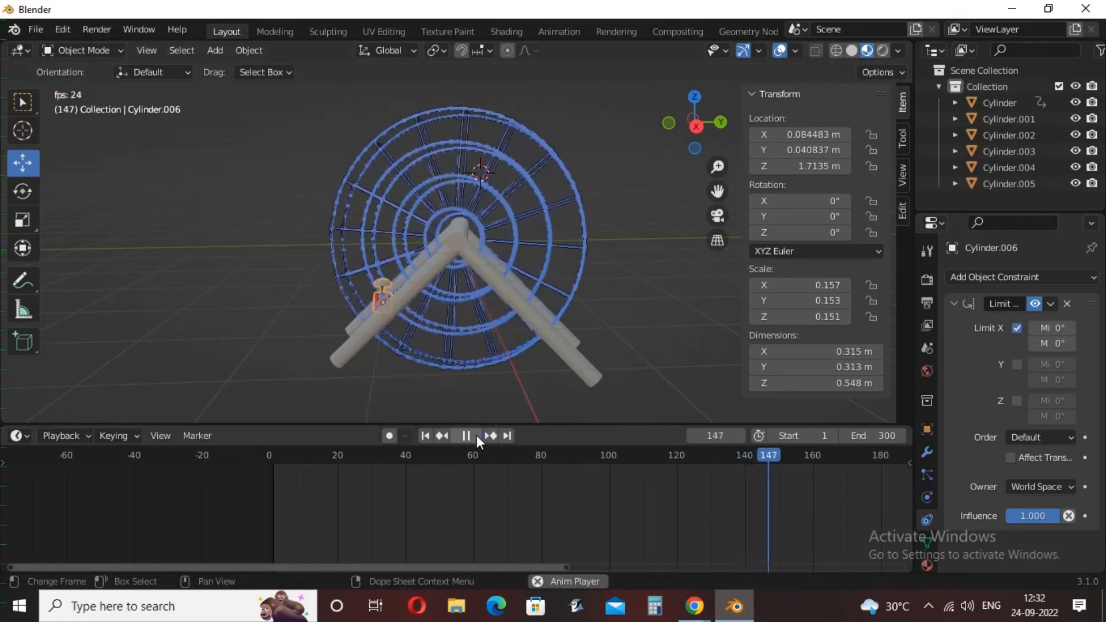
{"action": "left_click", "coordinate": [465, 436]}
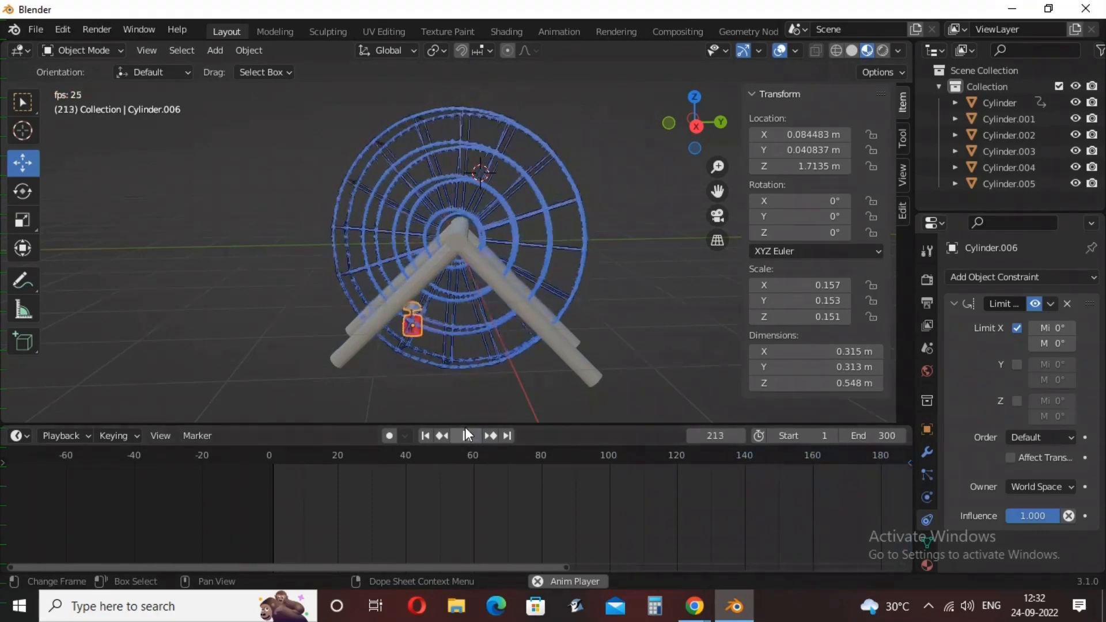
{"action": "left_click", "coordinate": [471, 435]}
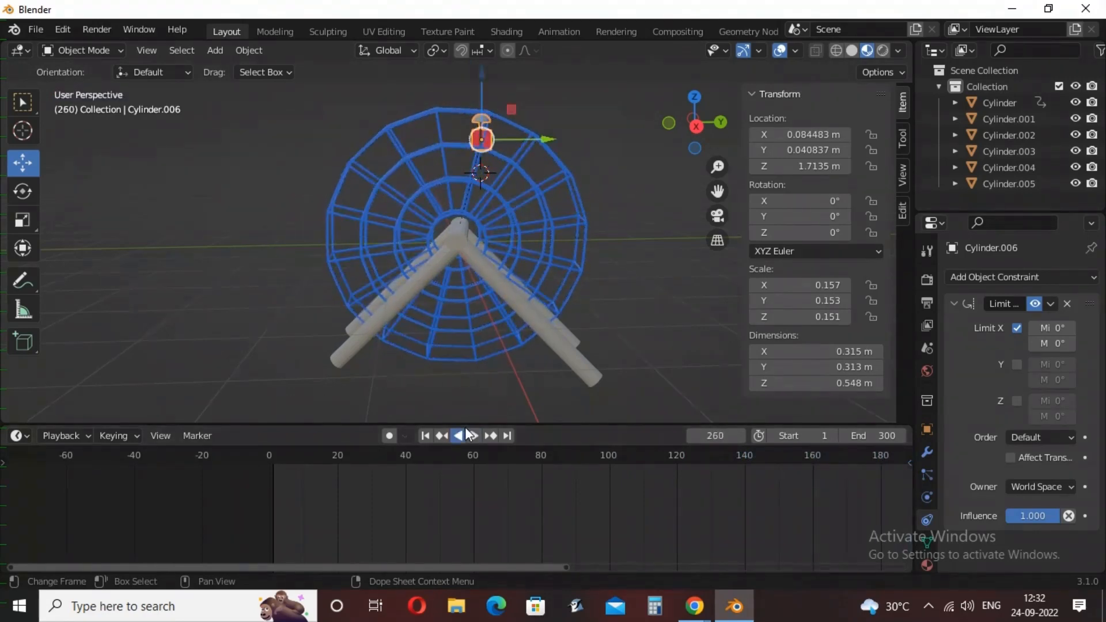
Move the car outward along Y onto the wheel's rim and replay to check its position
{"action": "left_click", "coordinate": [472, 435]}
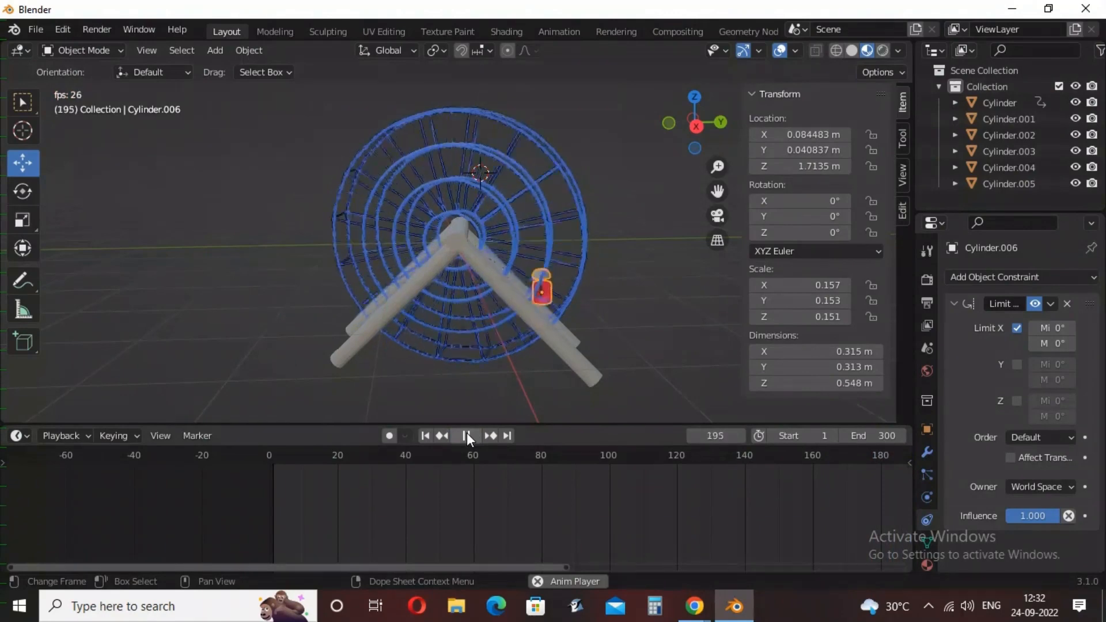
{"action": "left_click", "coordinate": [467, 435]}
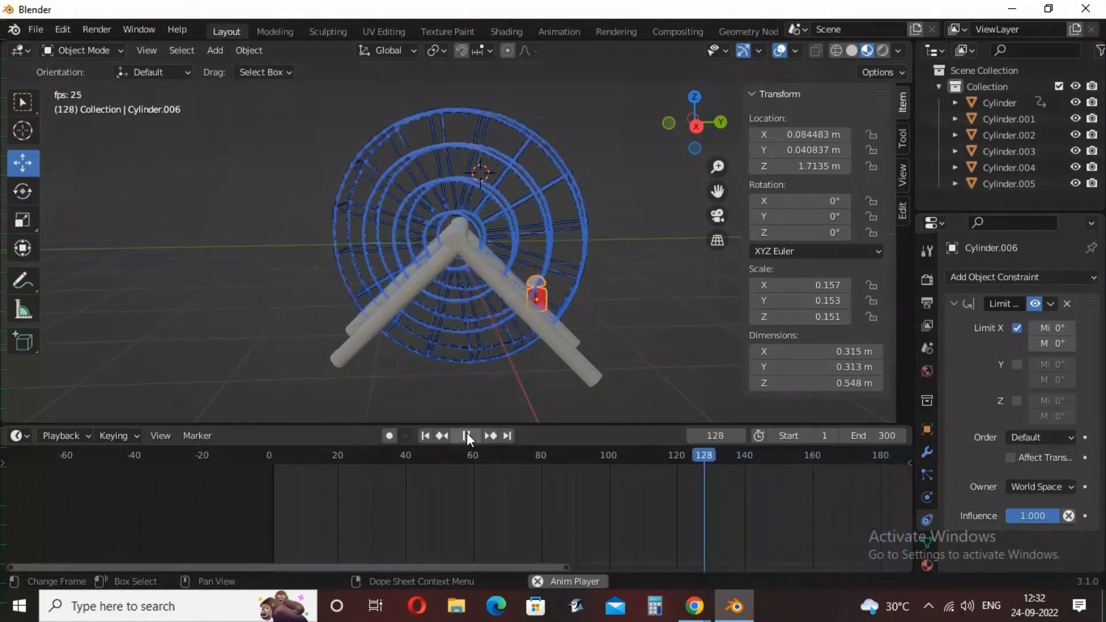
{"action": "left_click", "coordinate": [473, 435]}
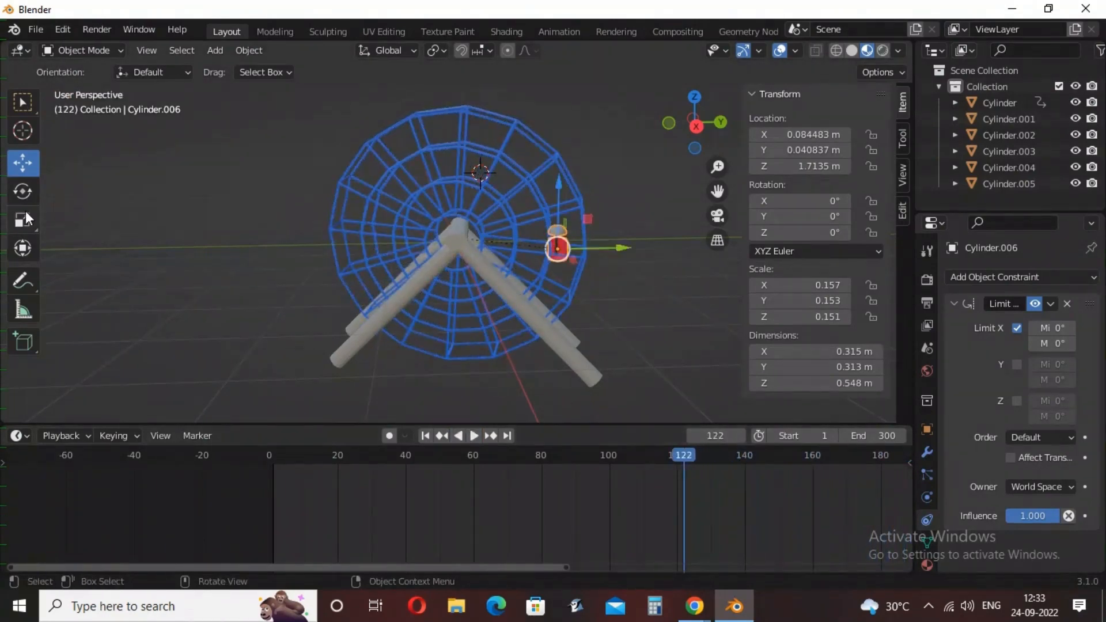
{"action": "left_click", "coordinate": [22, 219]}
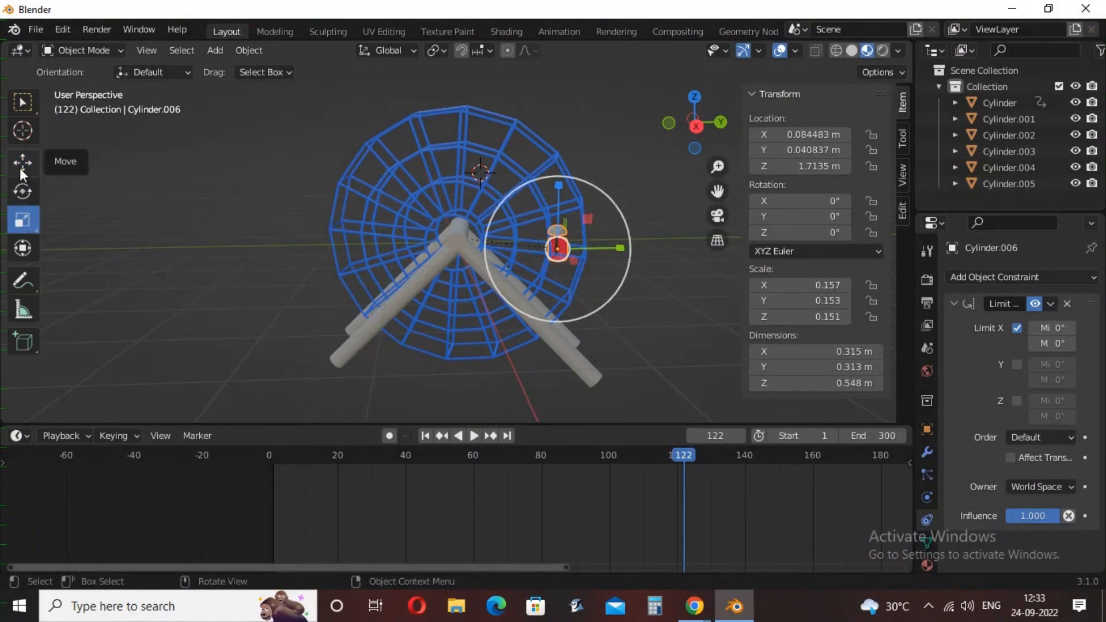
{"action": "key", "text": "g"}
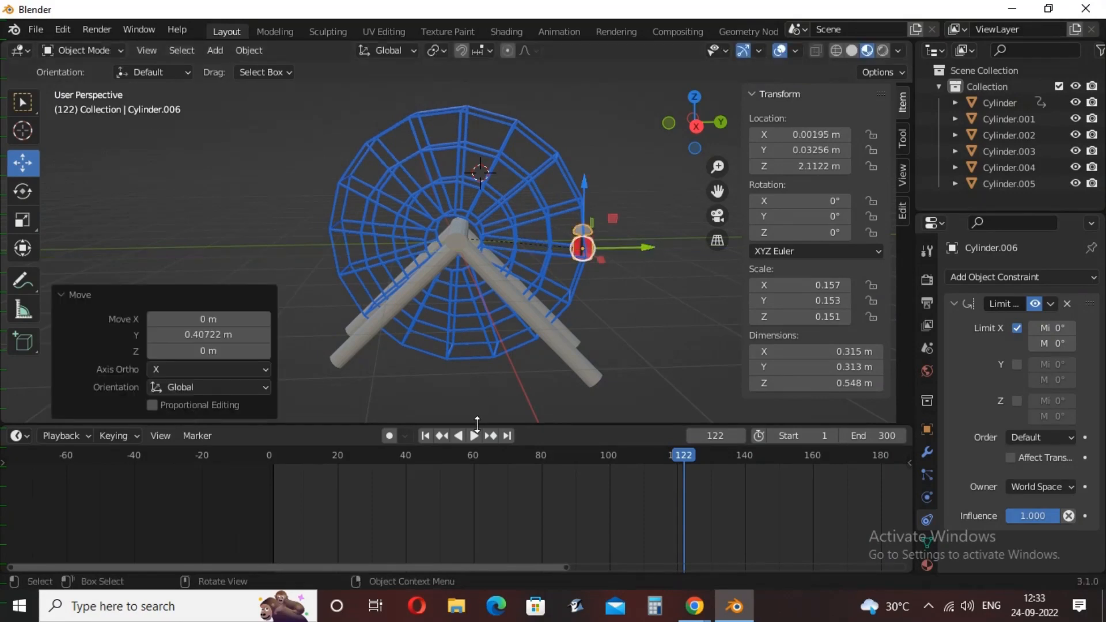
{"action": "left_click", "coordinate": [474, 436]}
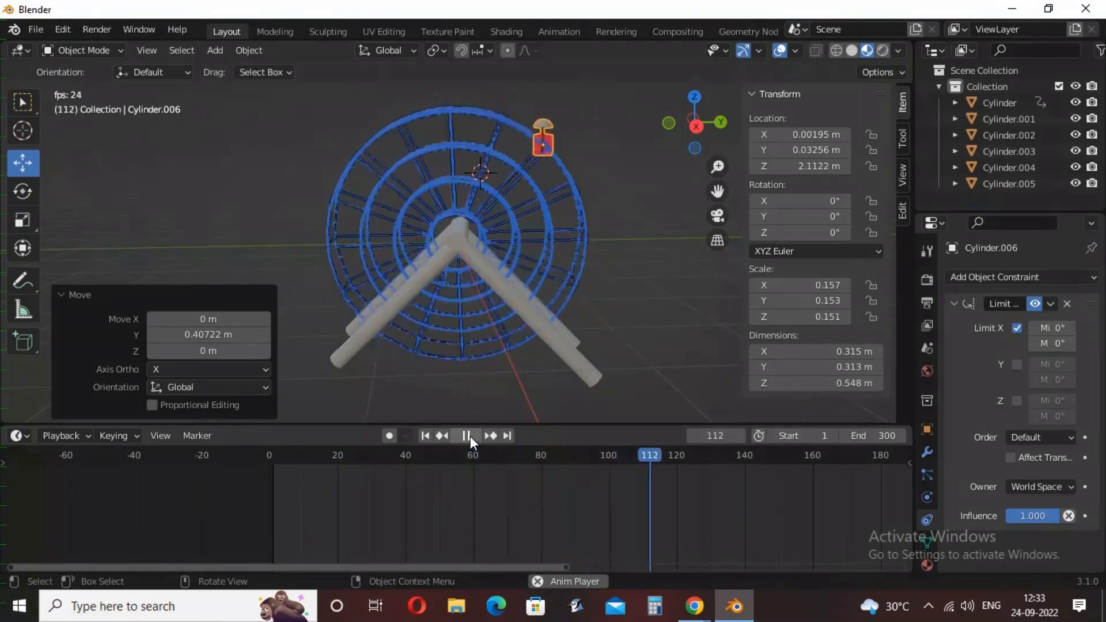
Duplicate the car with Shift+D to ring the whole rim and play the wheel with all cars circling
{"action": "left_click", "coordinate": [466, 436]}
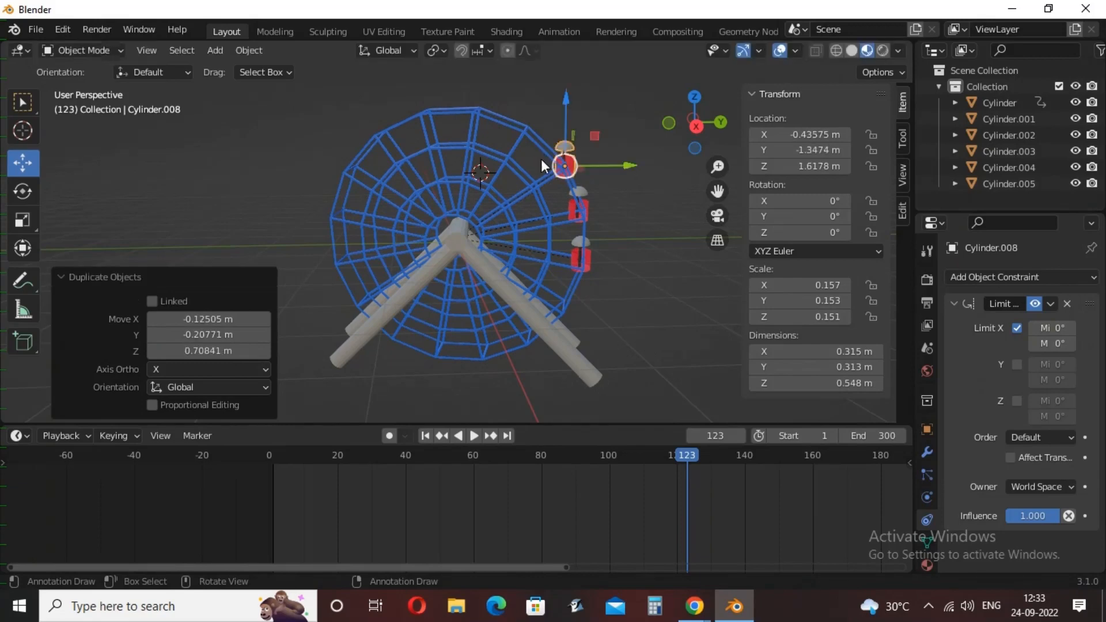
{"action": "mouse_move", "coordinate": [632, 168]}
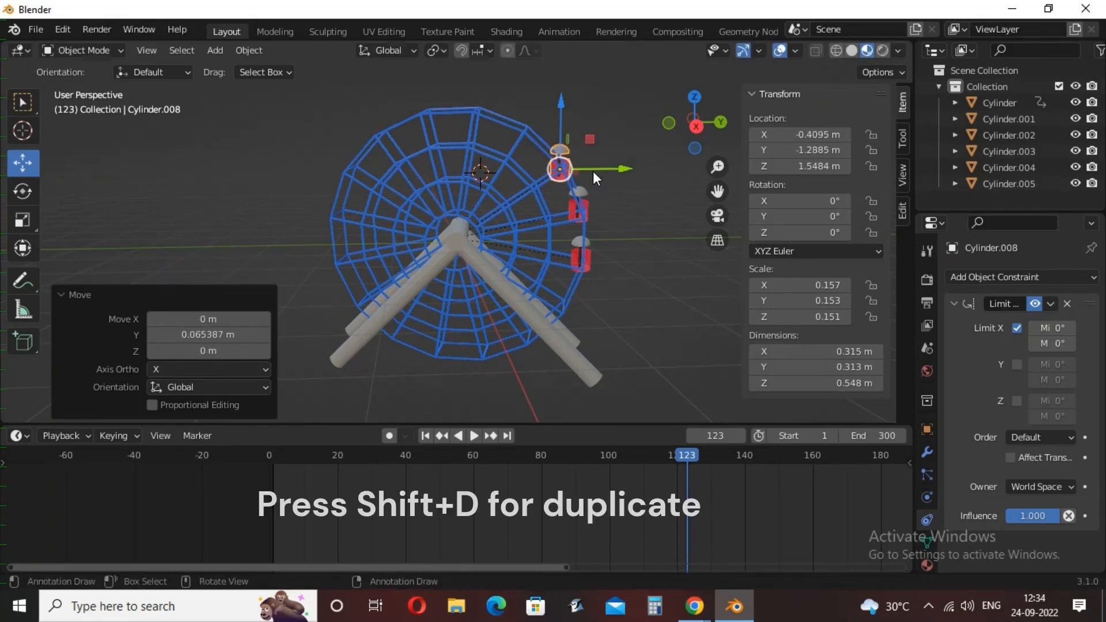
{"action": "key", "text": "shift+d"}
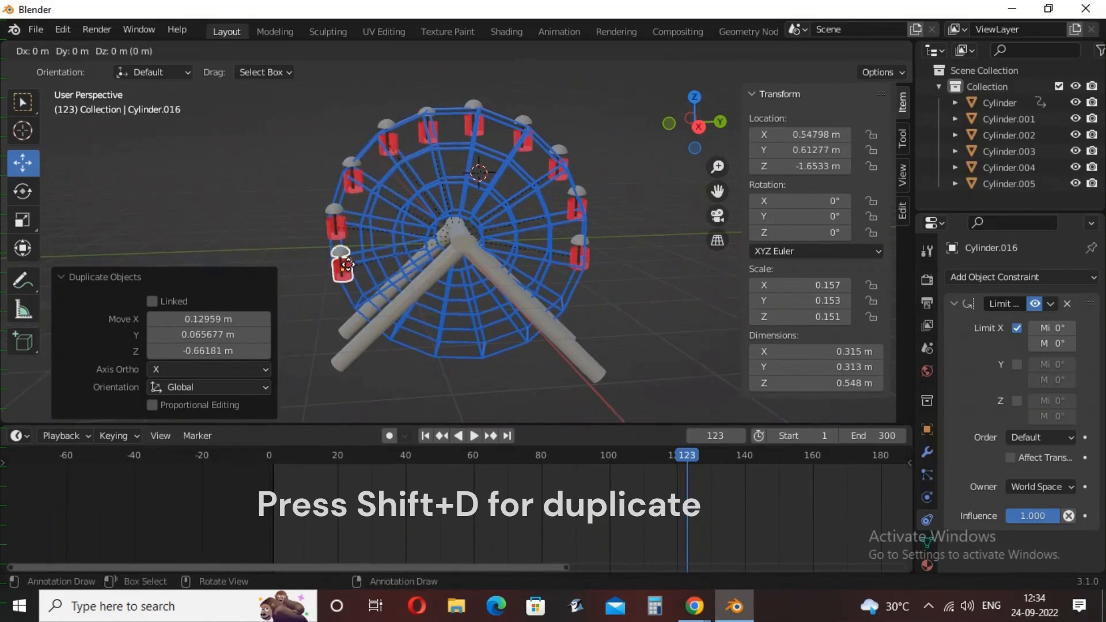
{"action": "mouse_move", "coordinate": [529, 342]}
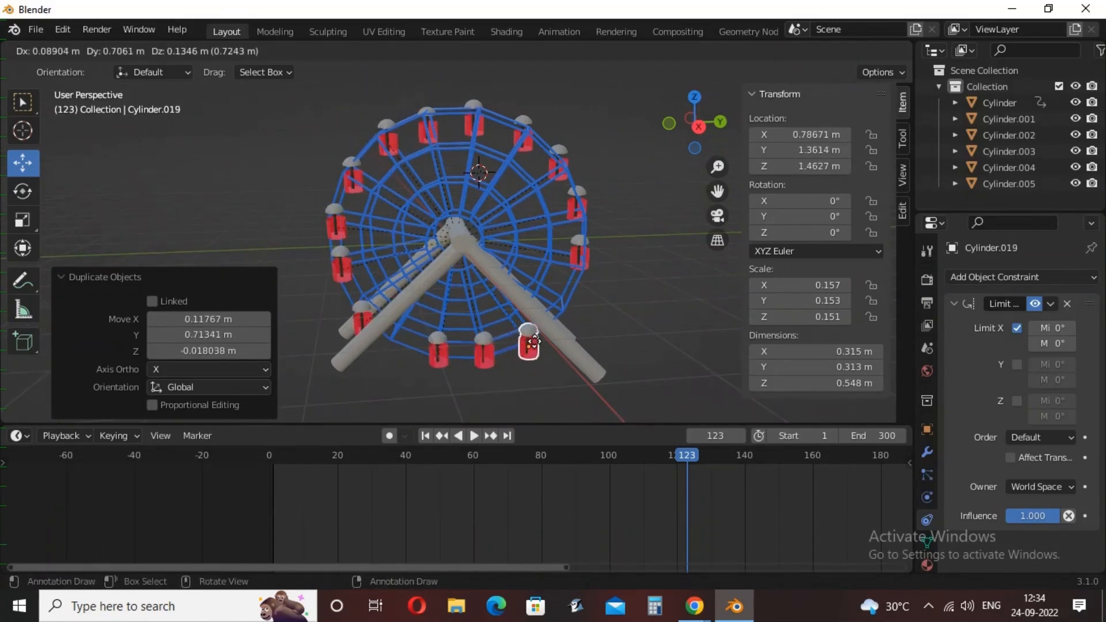
{"action": "left_click", "coordinate": [474, 435]}
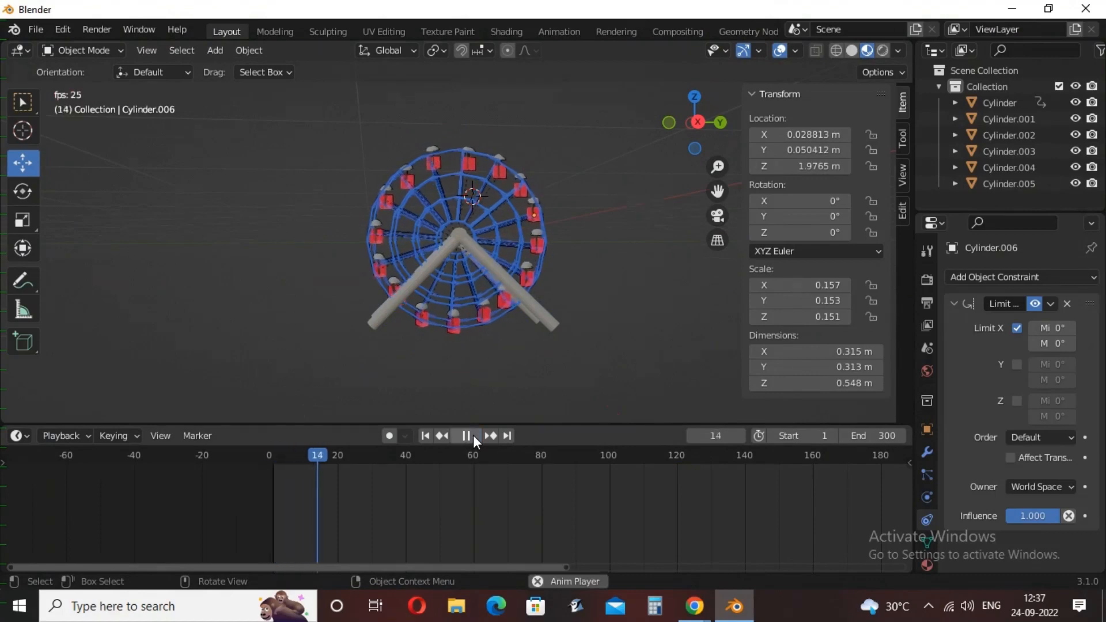
{"action": "left_click", "coordinate": [465, 436]}
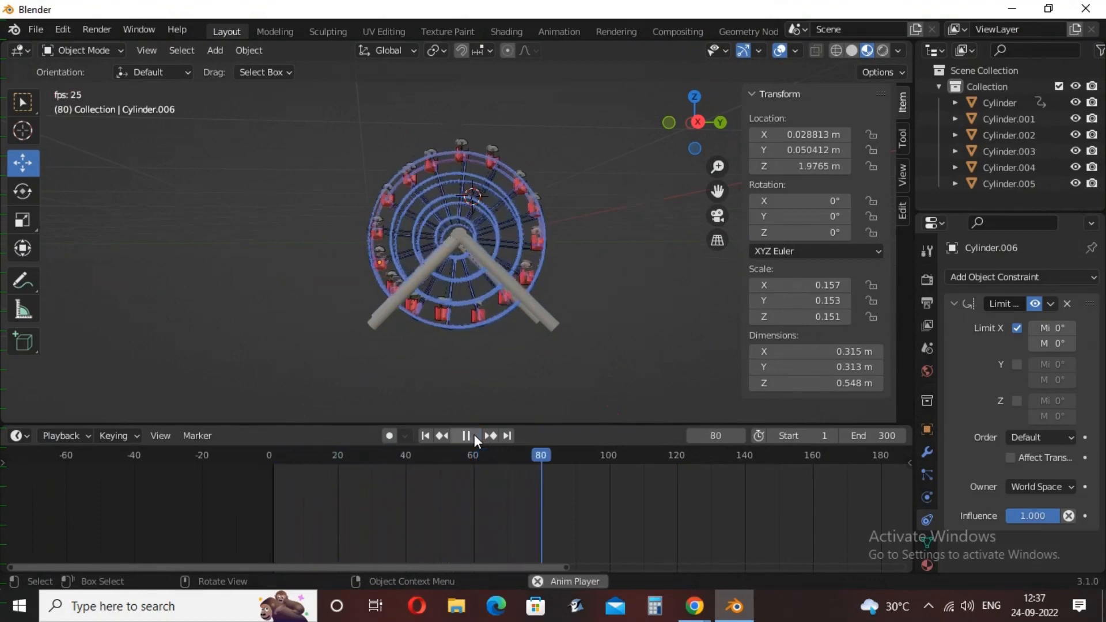